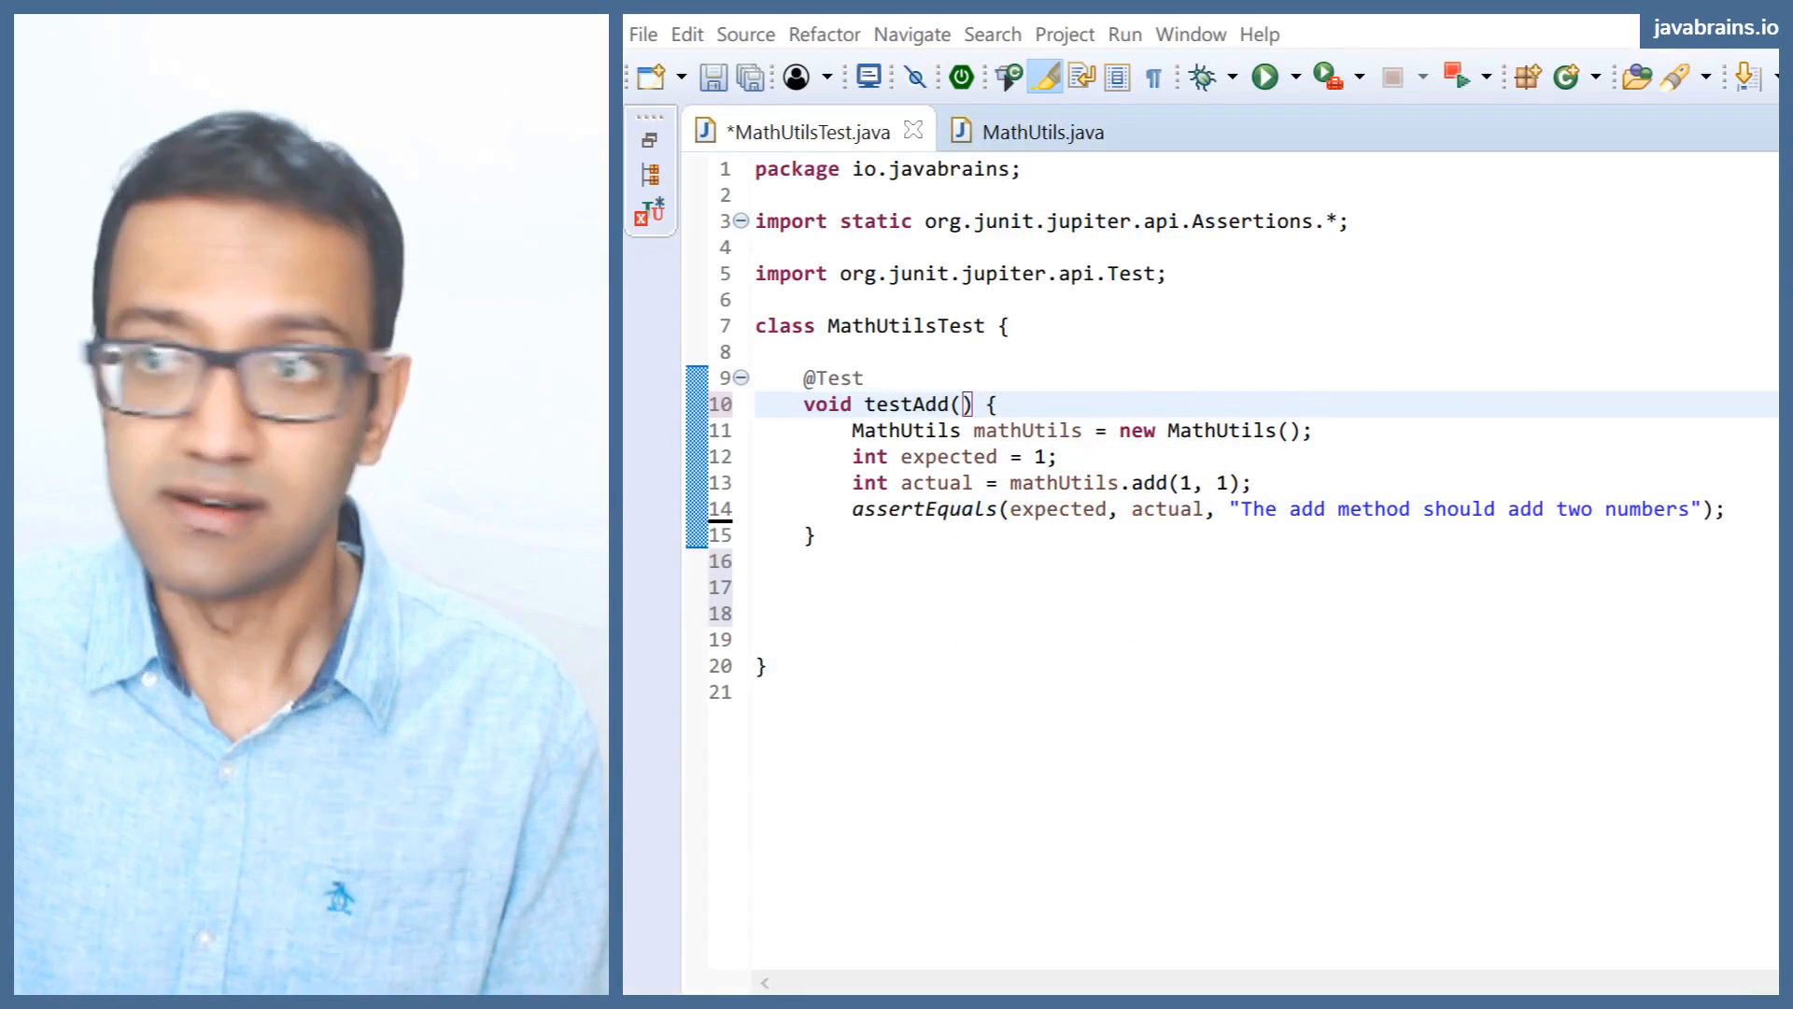
Highlight testAdd's assertEquals, save MathUtilsTest.java, and switch to MathUtils.java
double_click(906, 403)
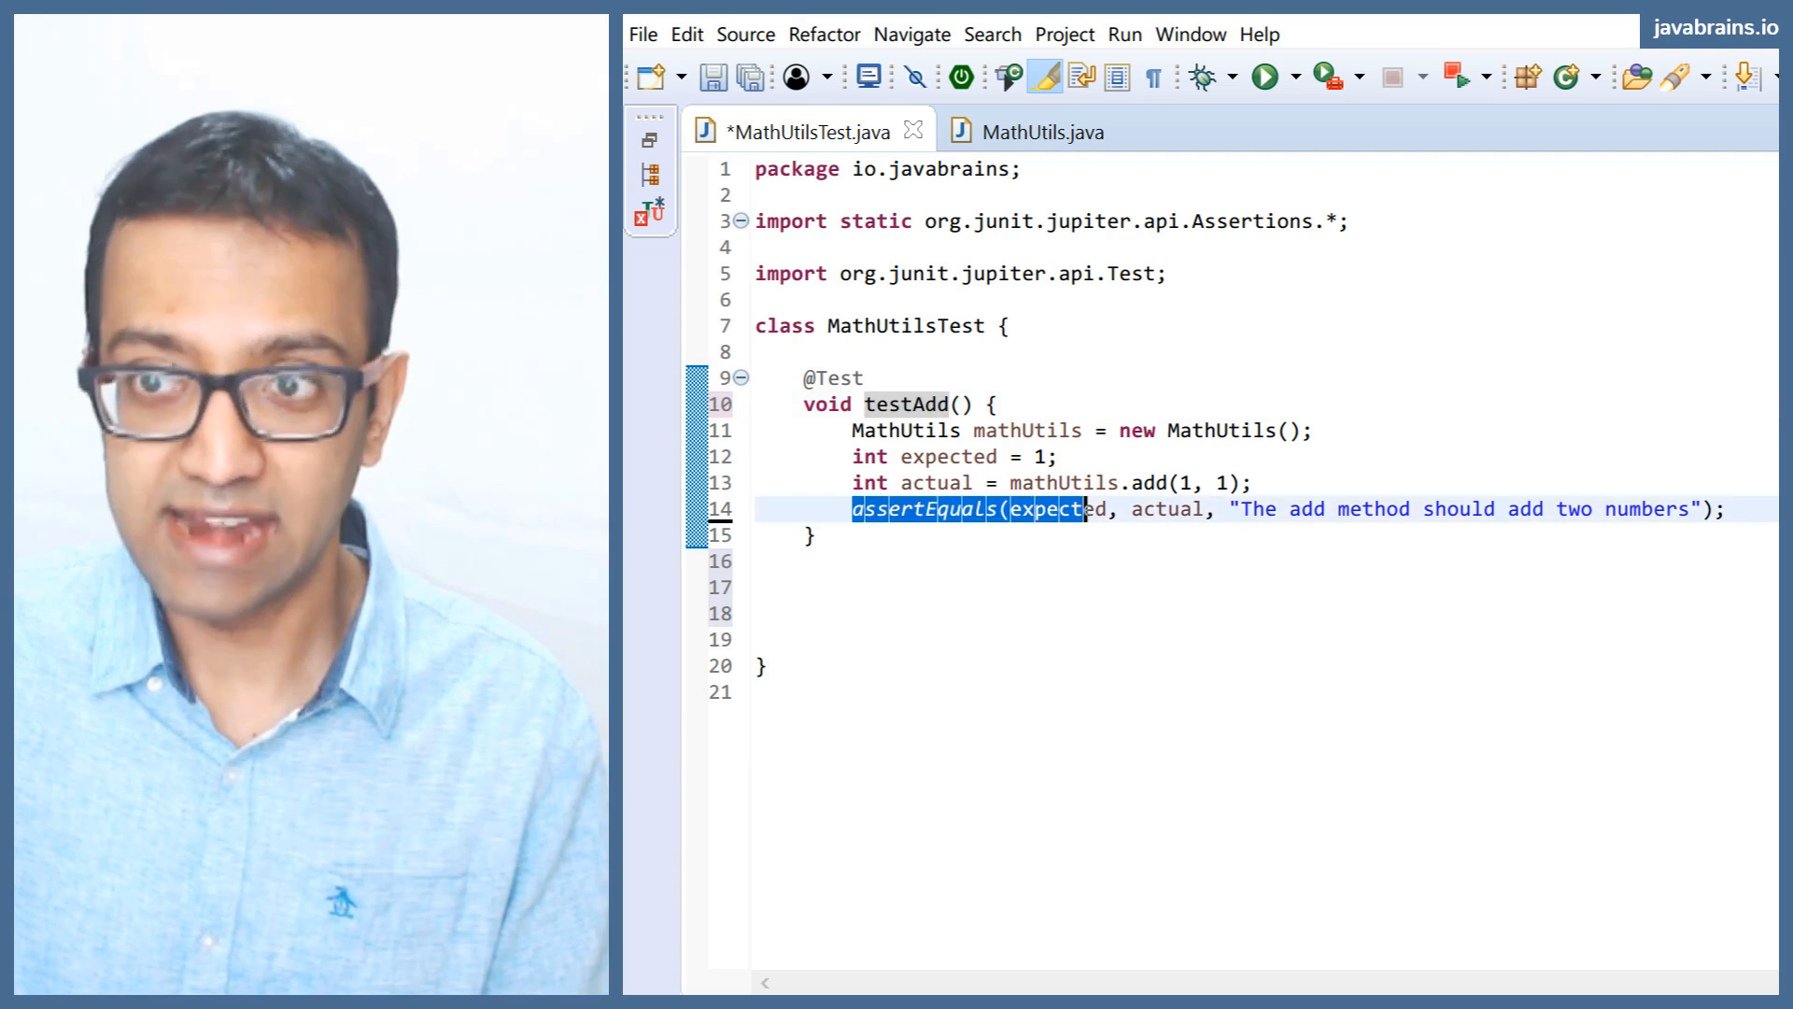
double_click(905, 404)
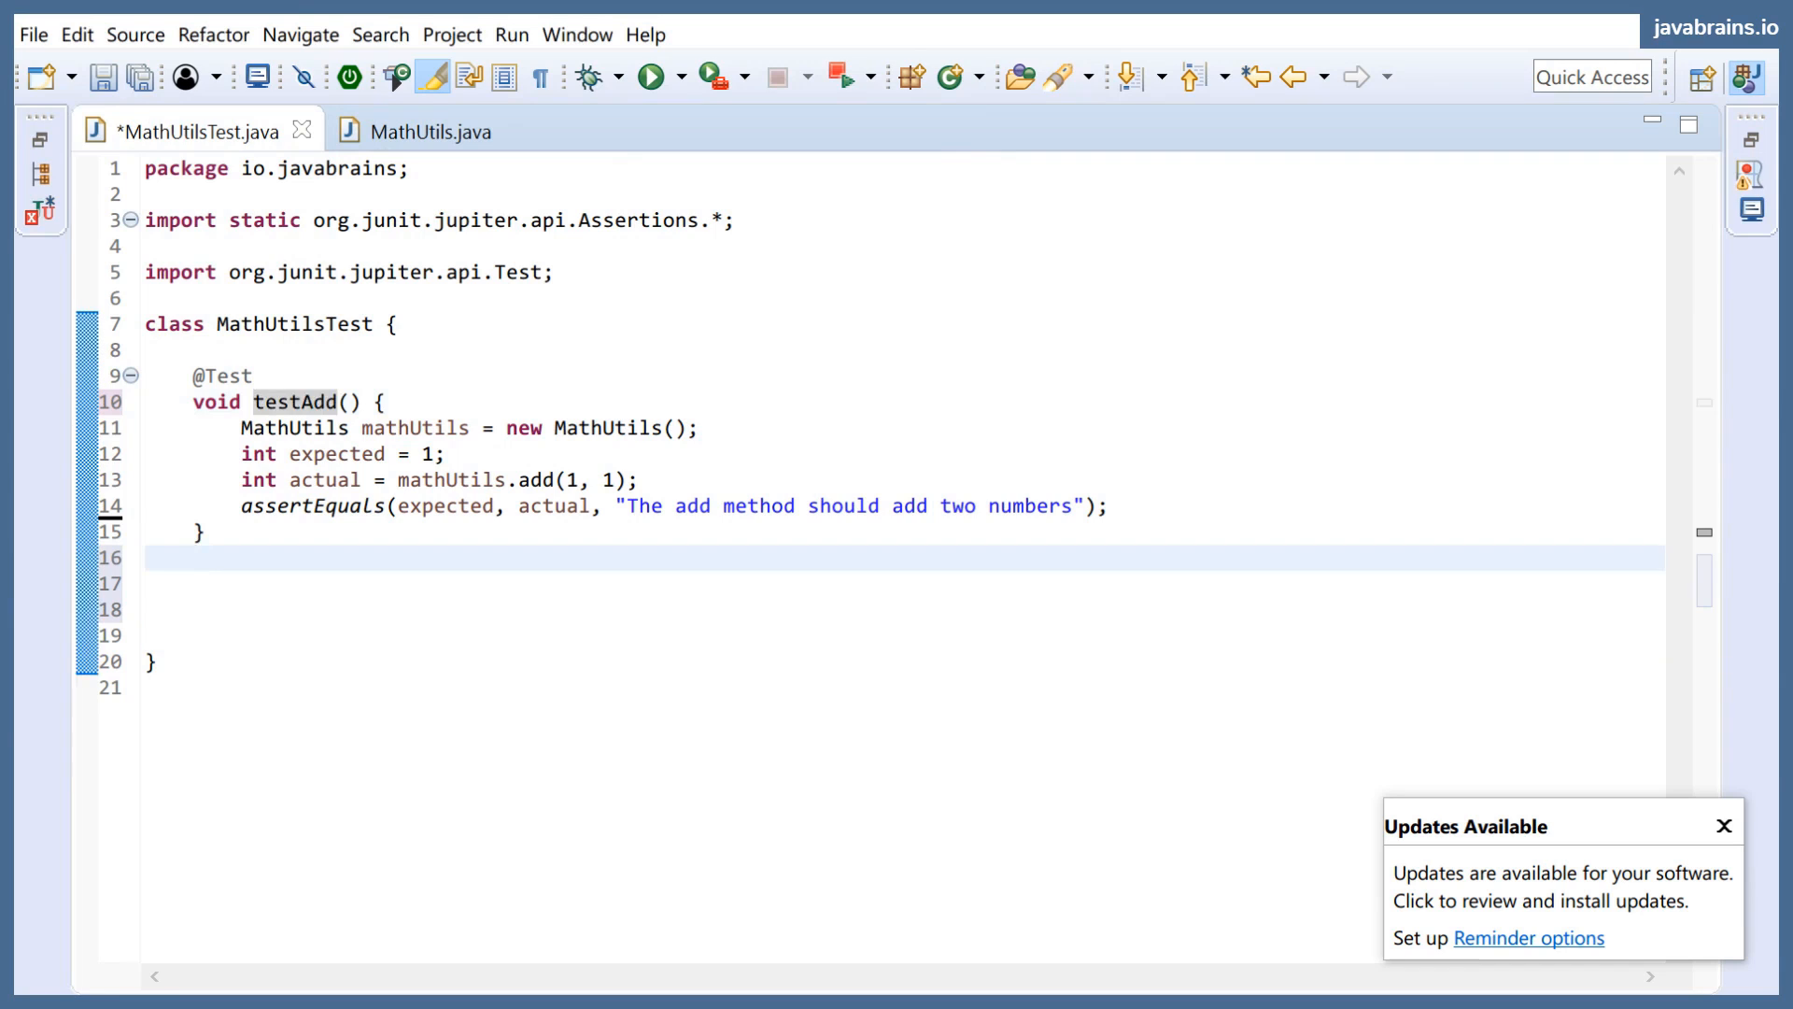
key(ctrl+s)
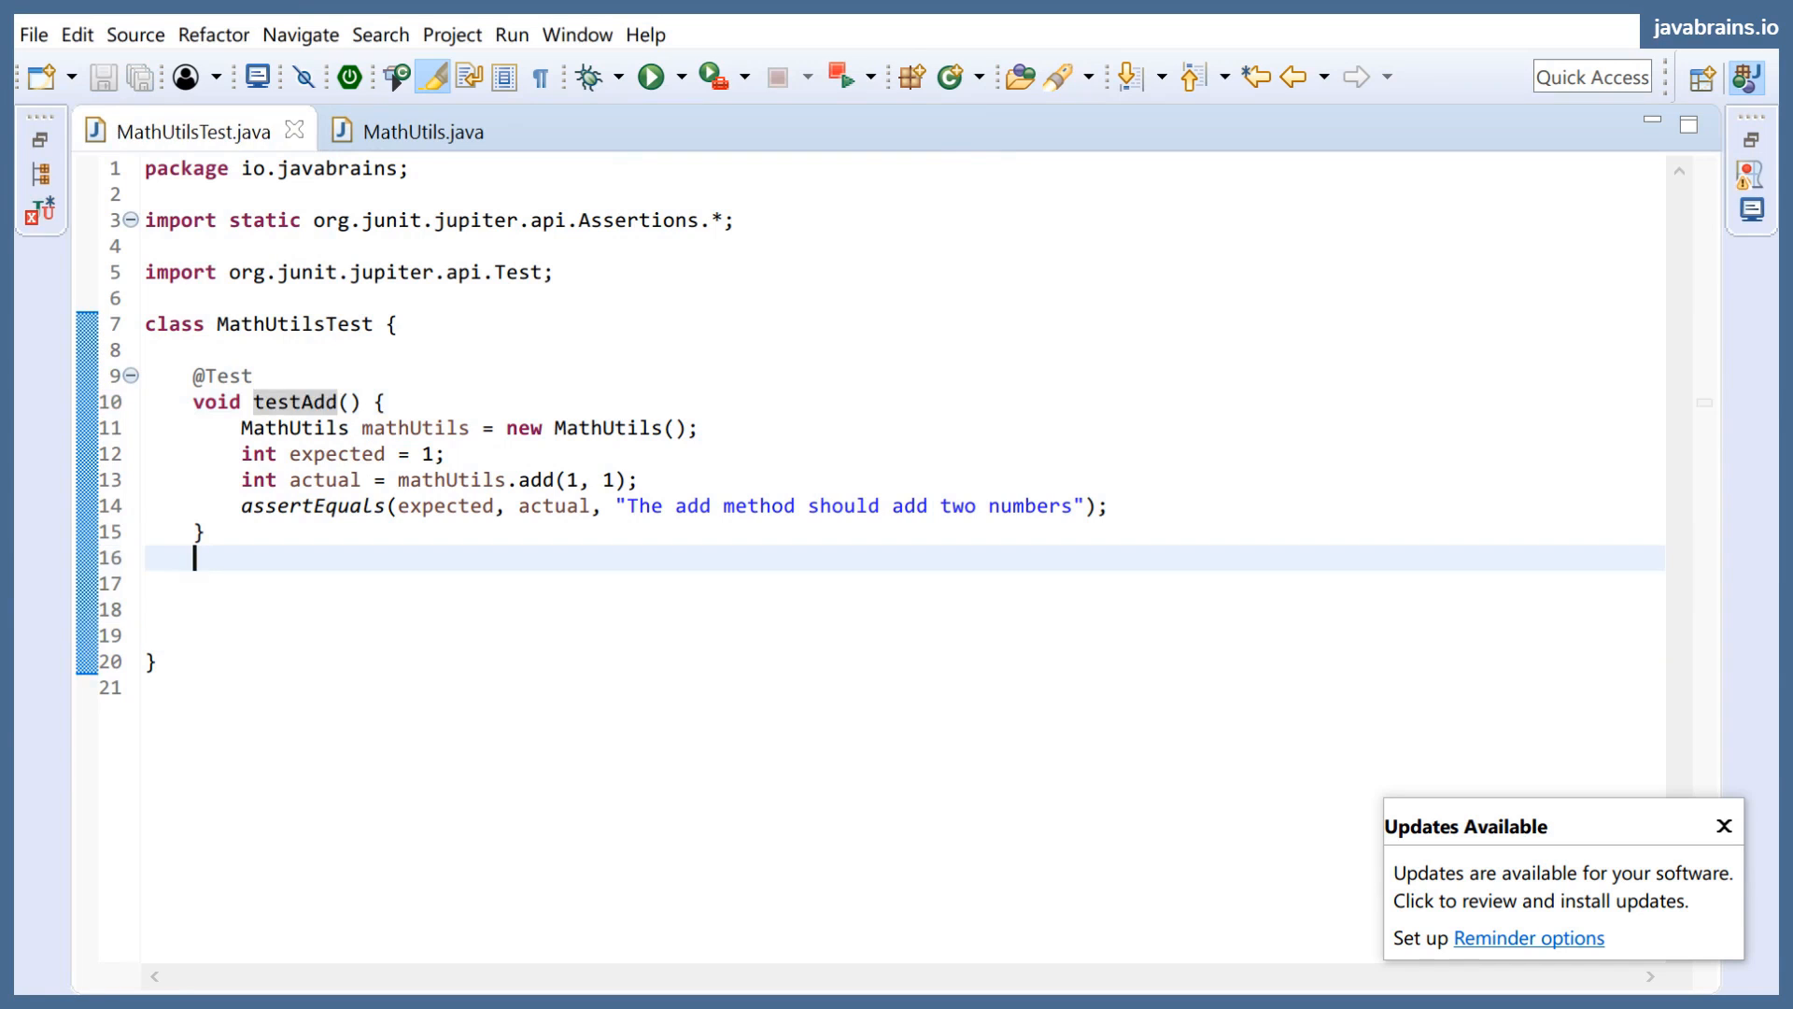
click(419, 130)
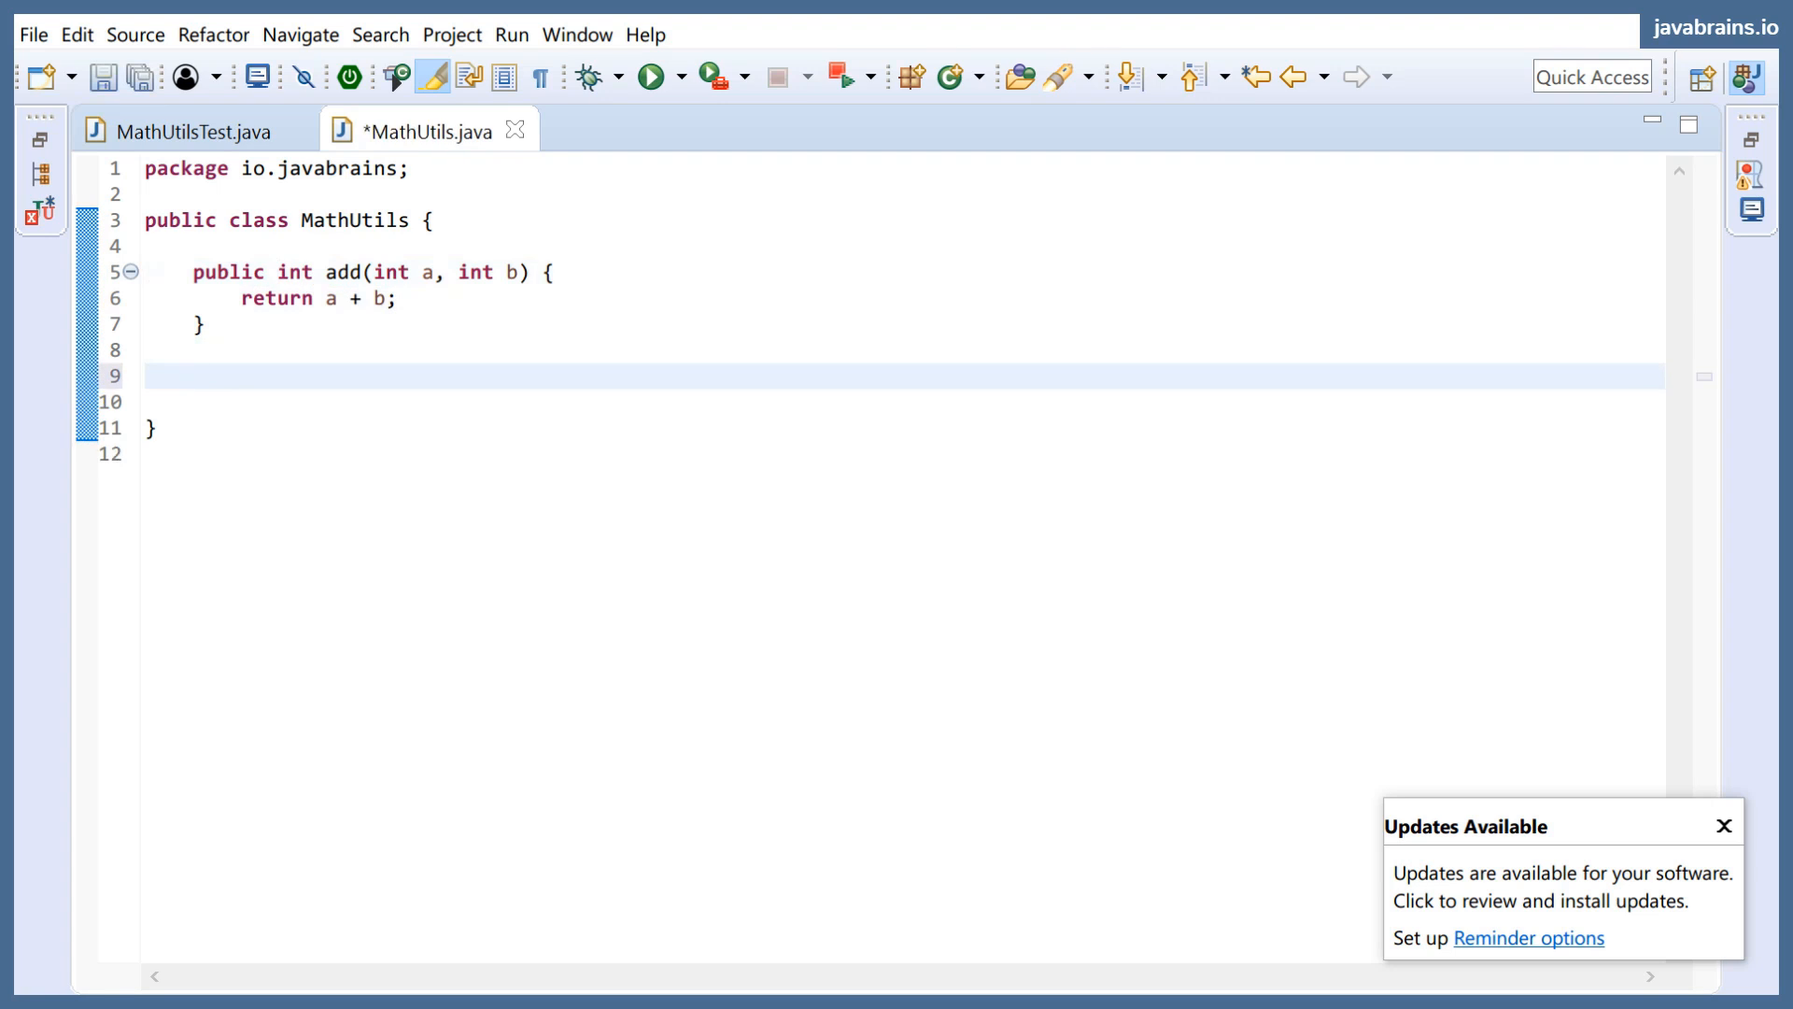
Type the signature 'public double computeCircleArea', correcting the mistyped method name
text(p)
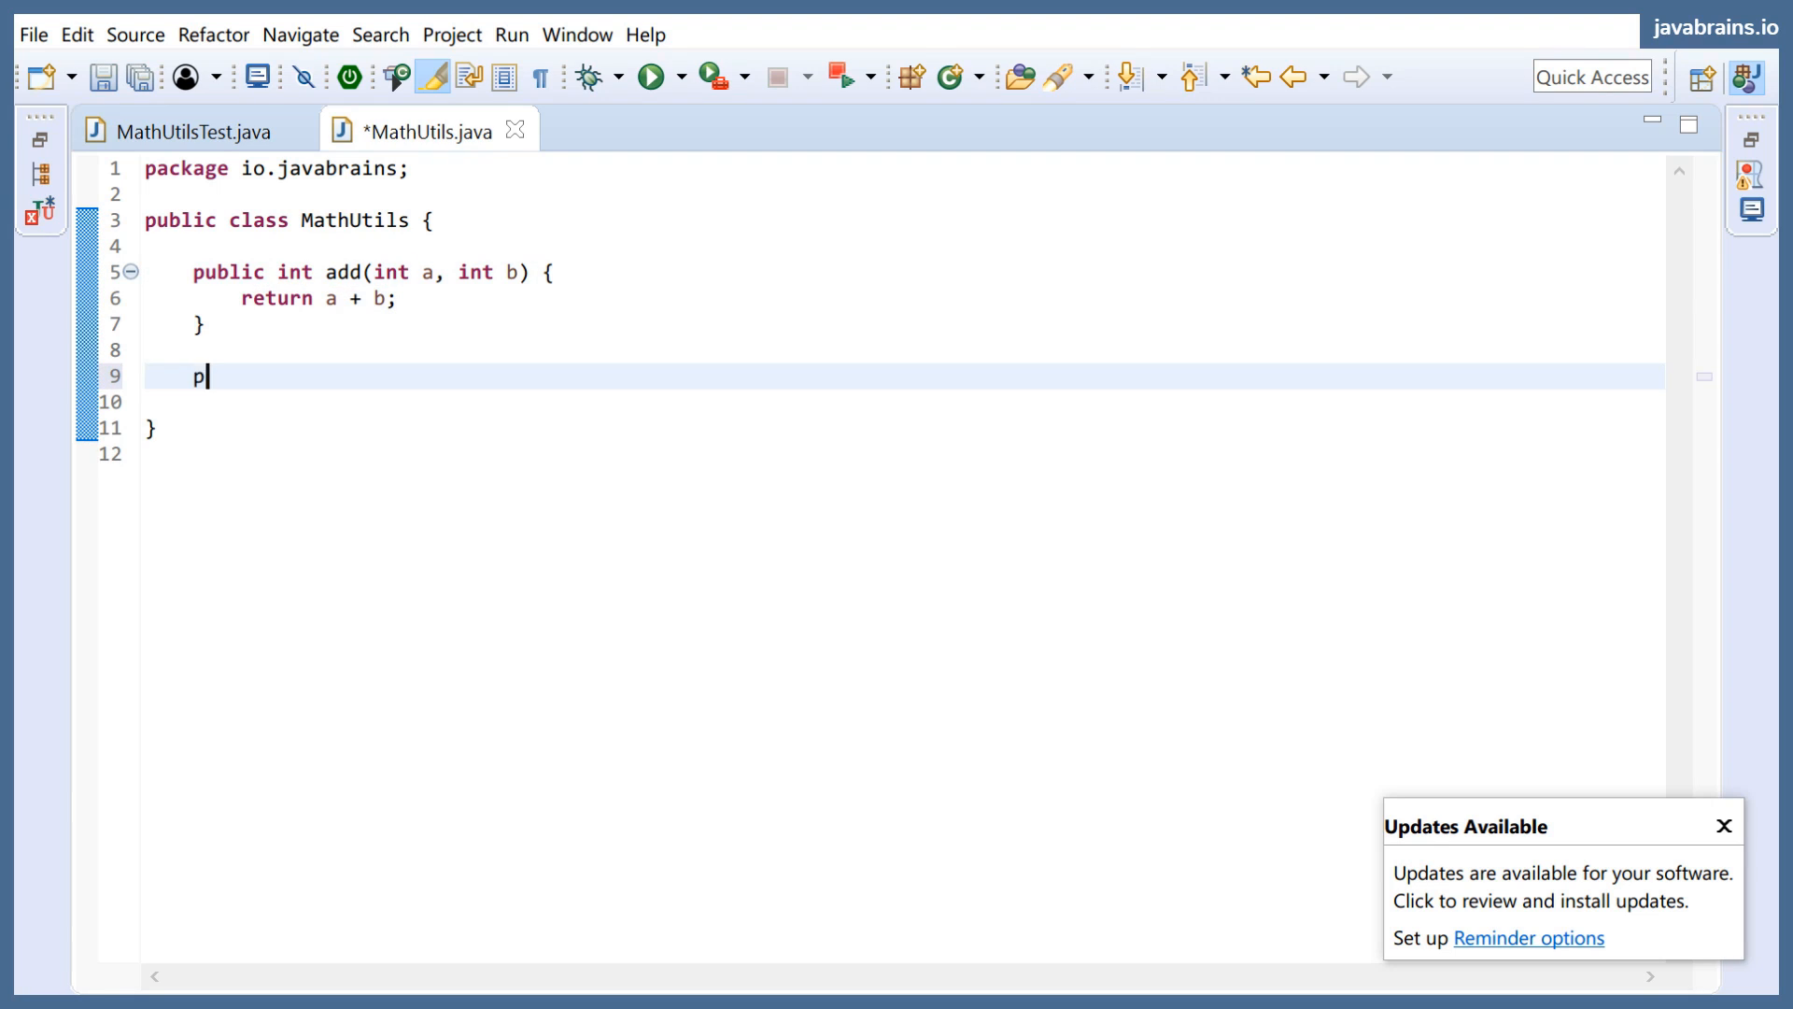
text(ublic)
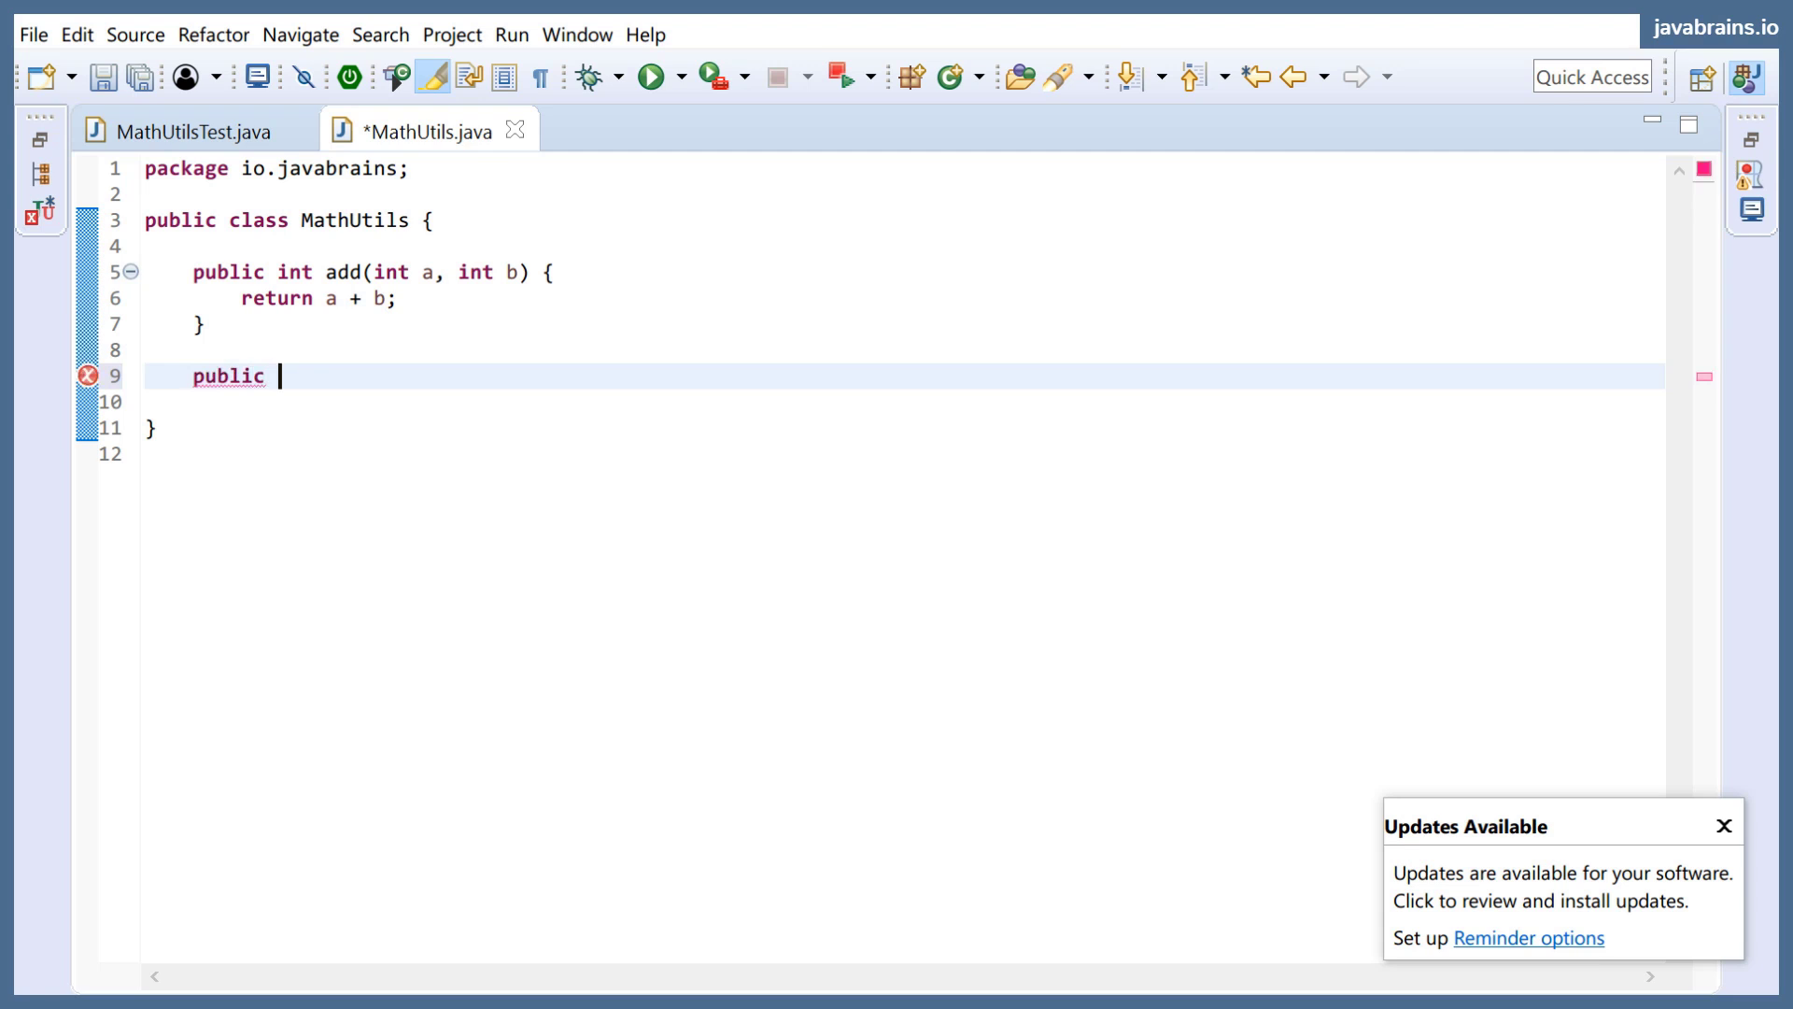
text(double)
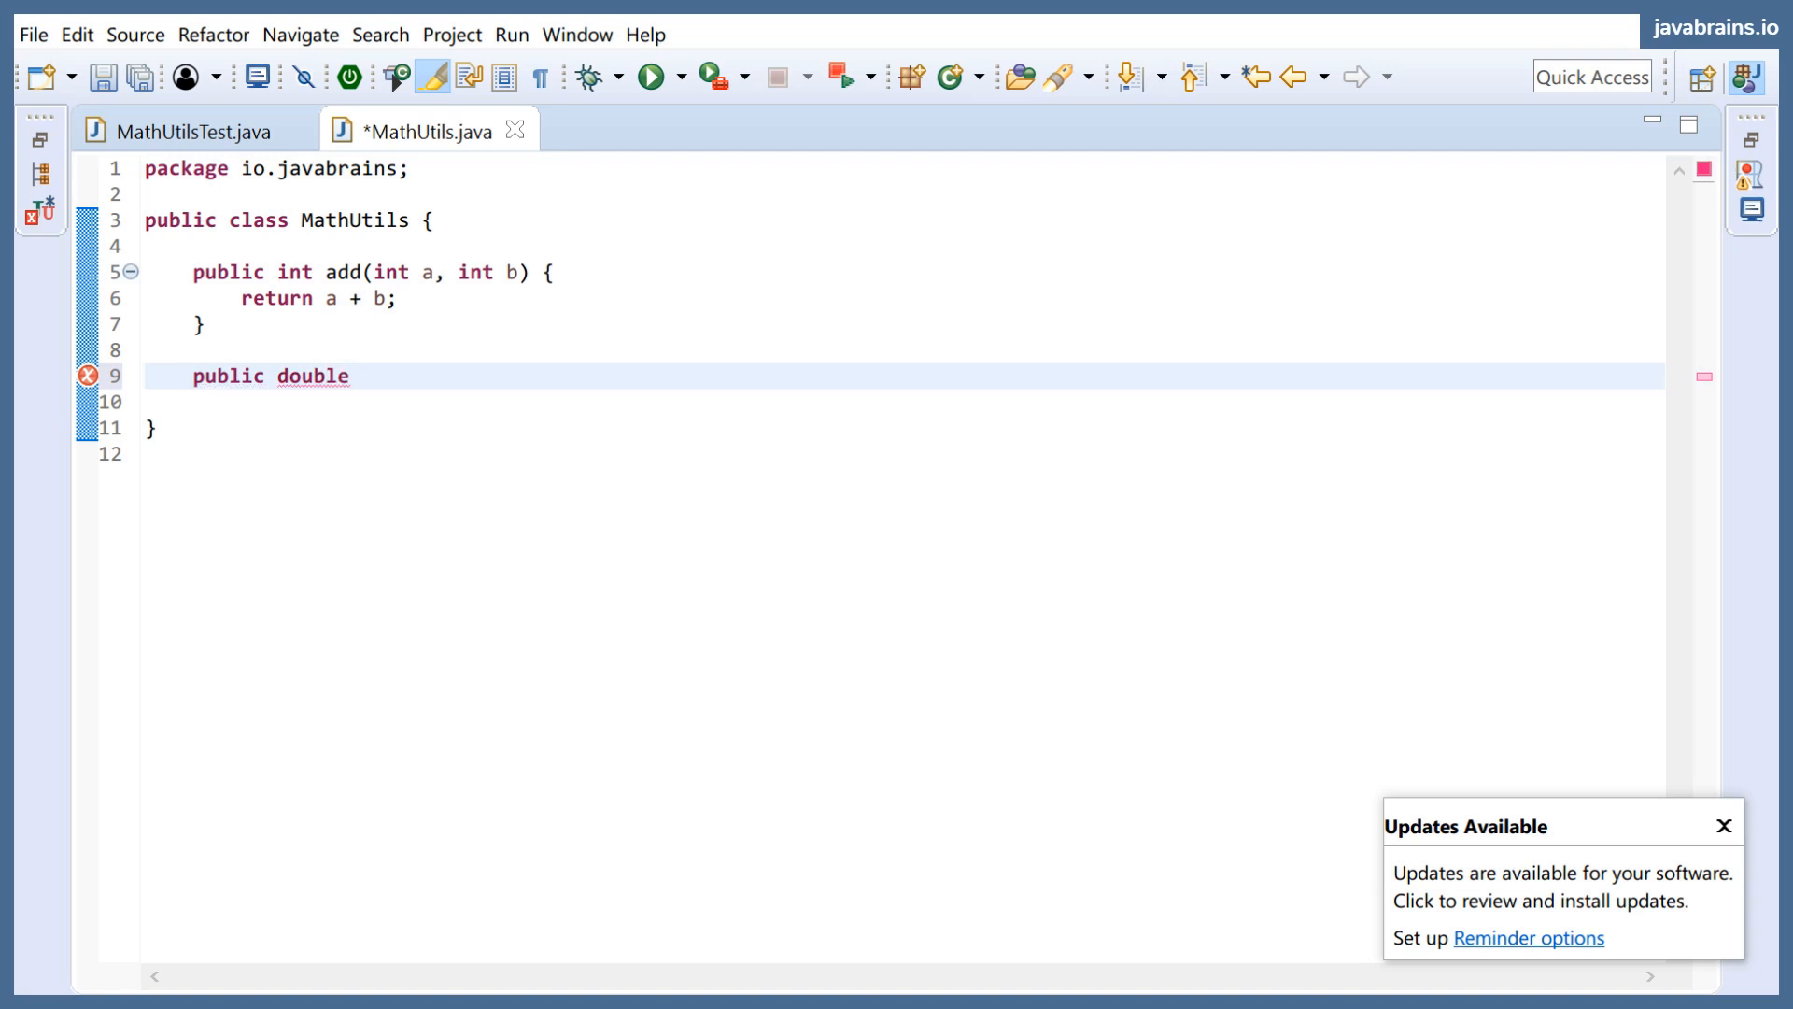
text(computeCirc)
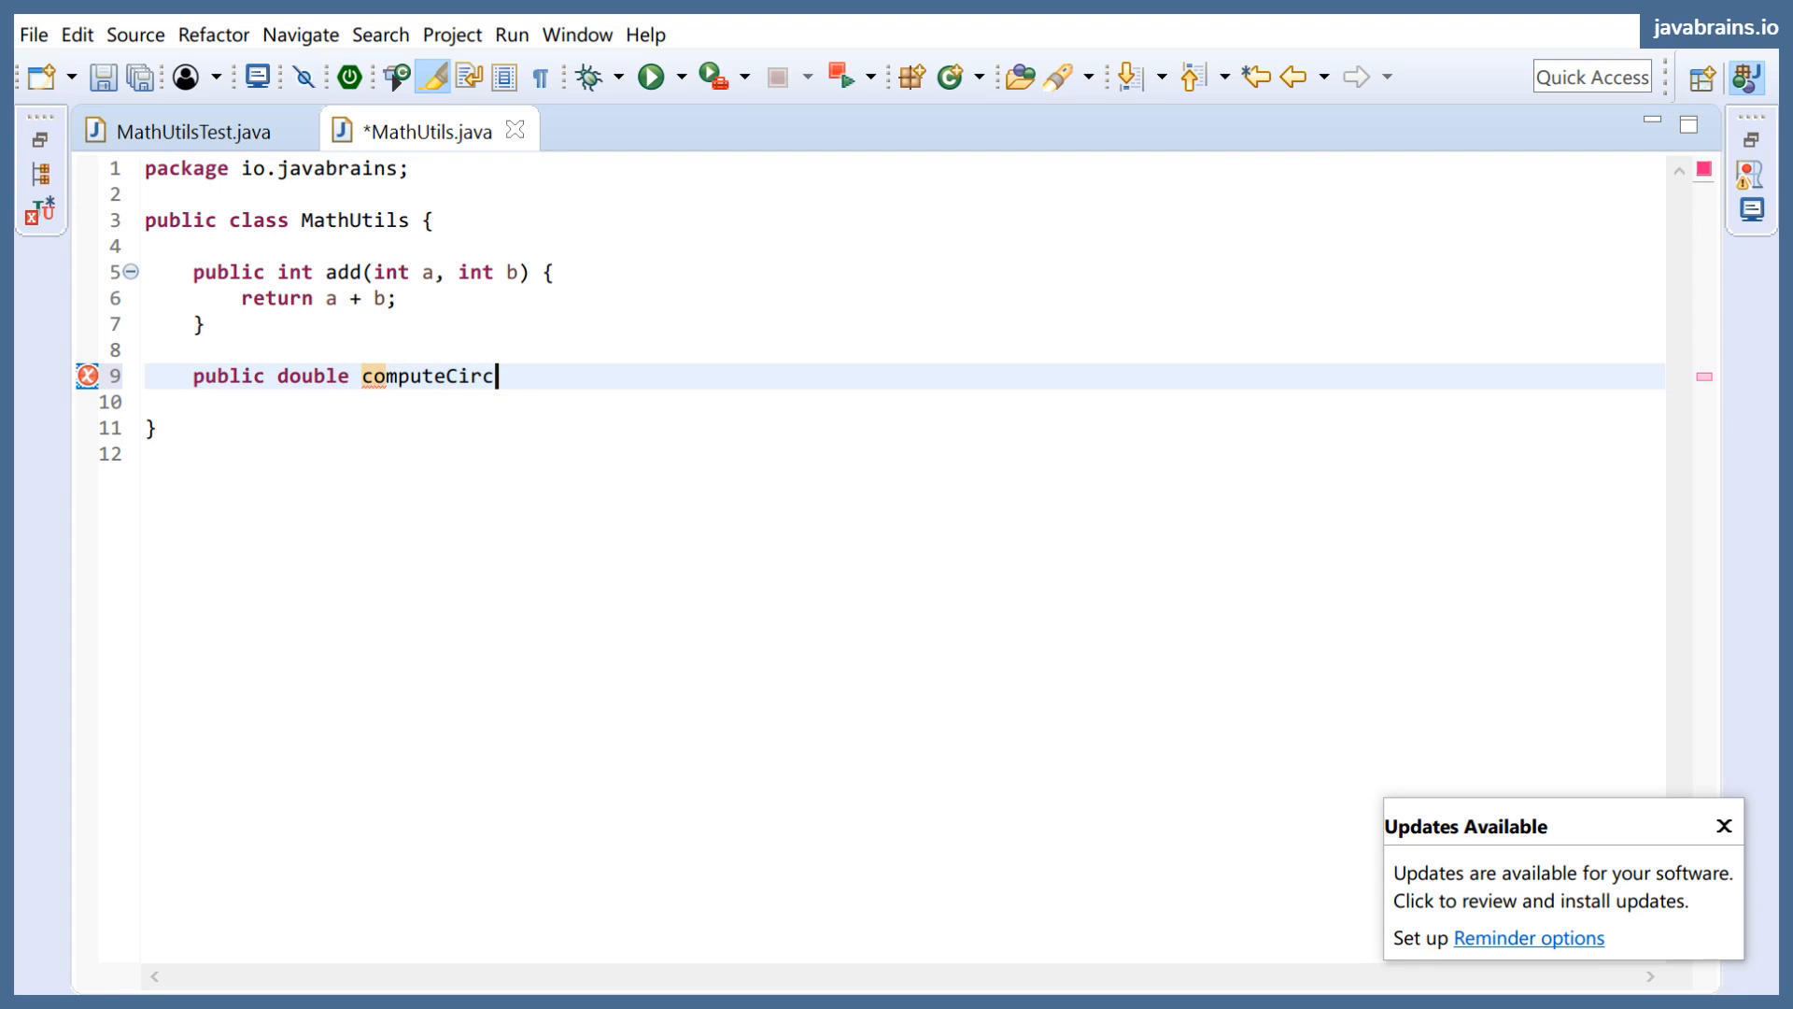
text(leRadius)
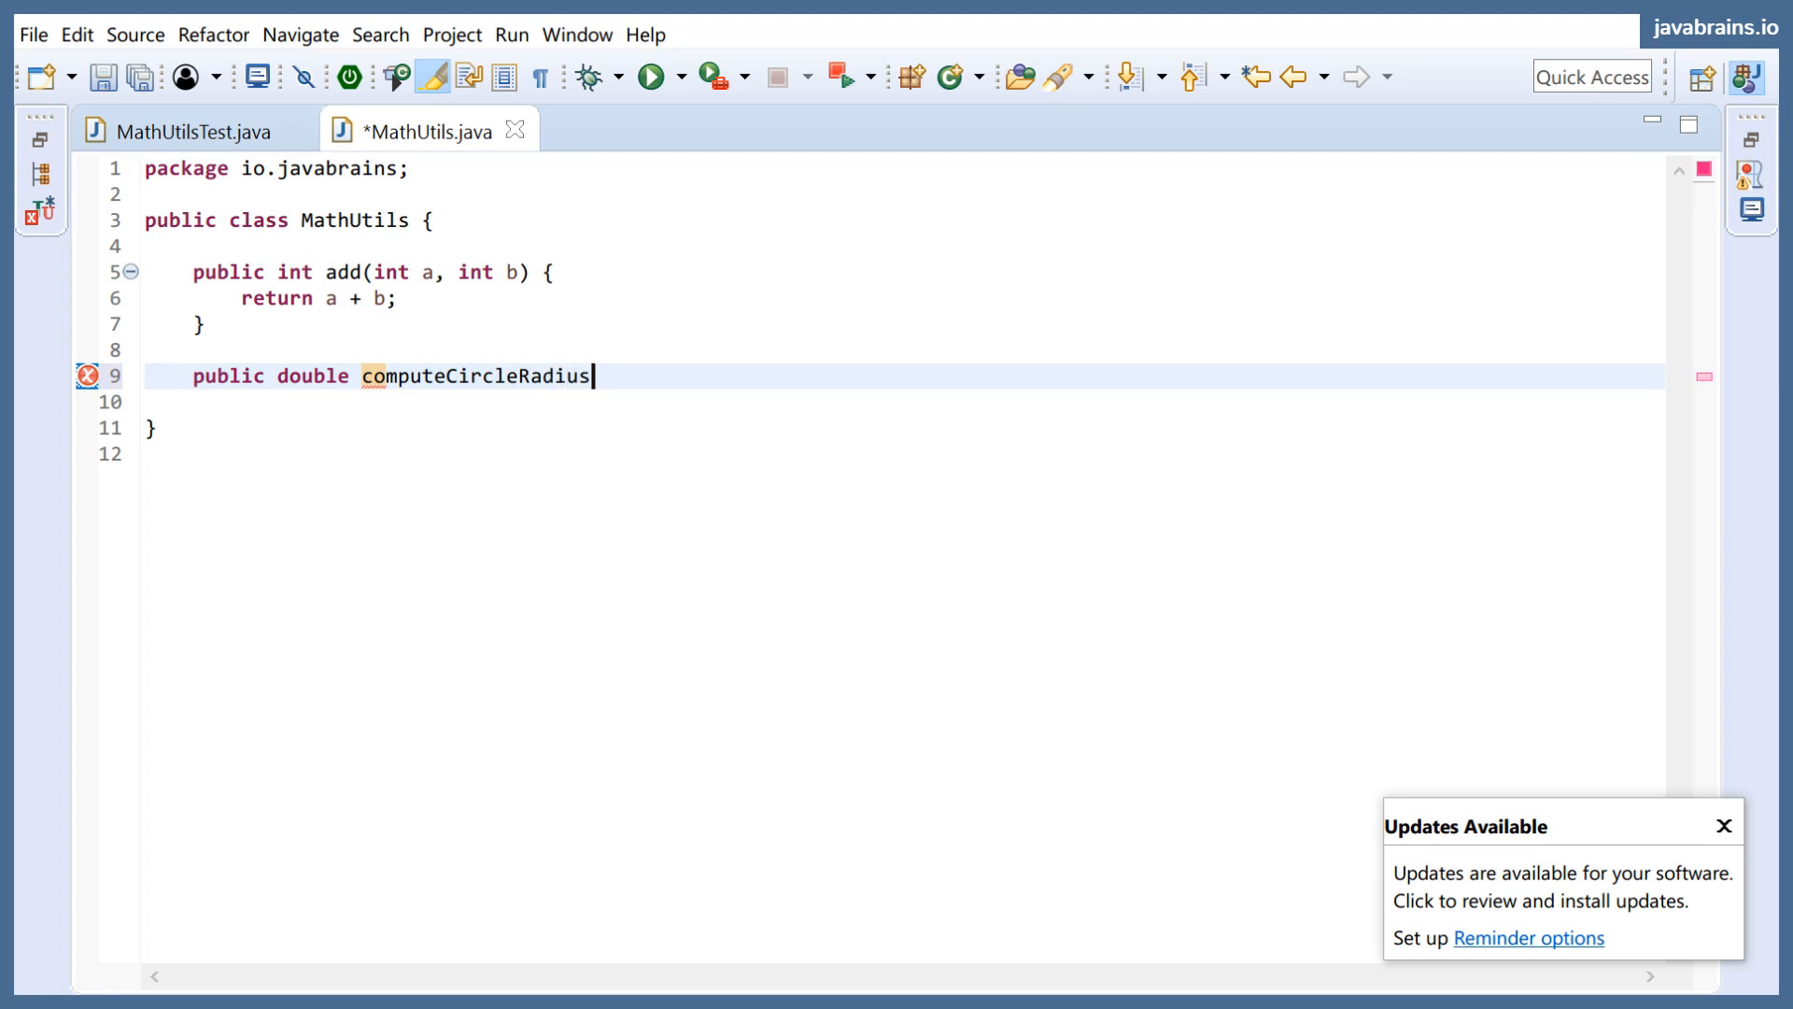
key(BackSpace)
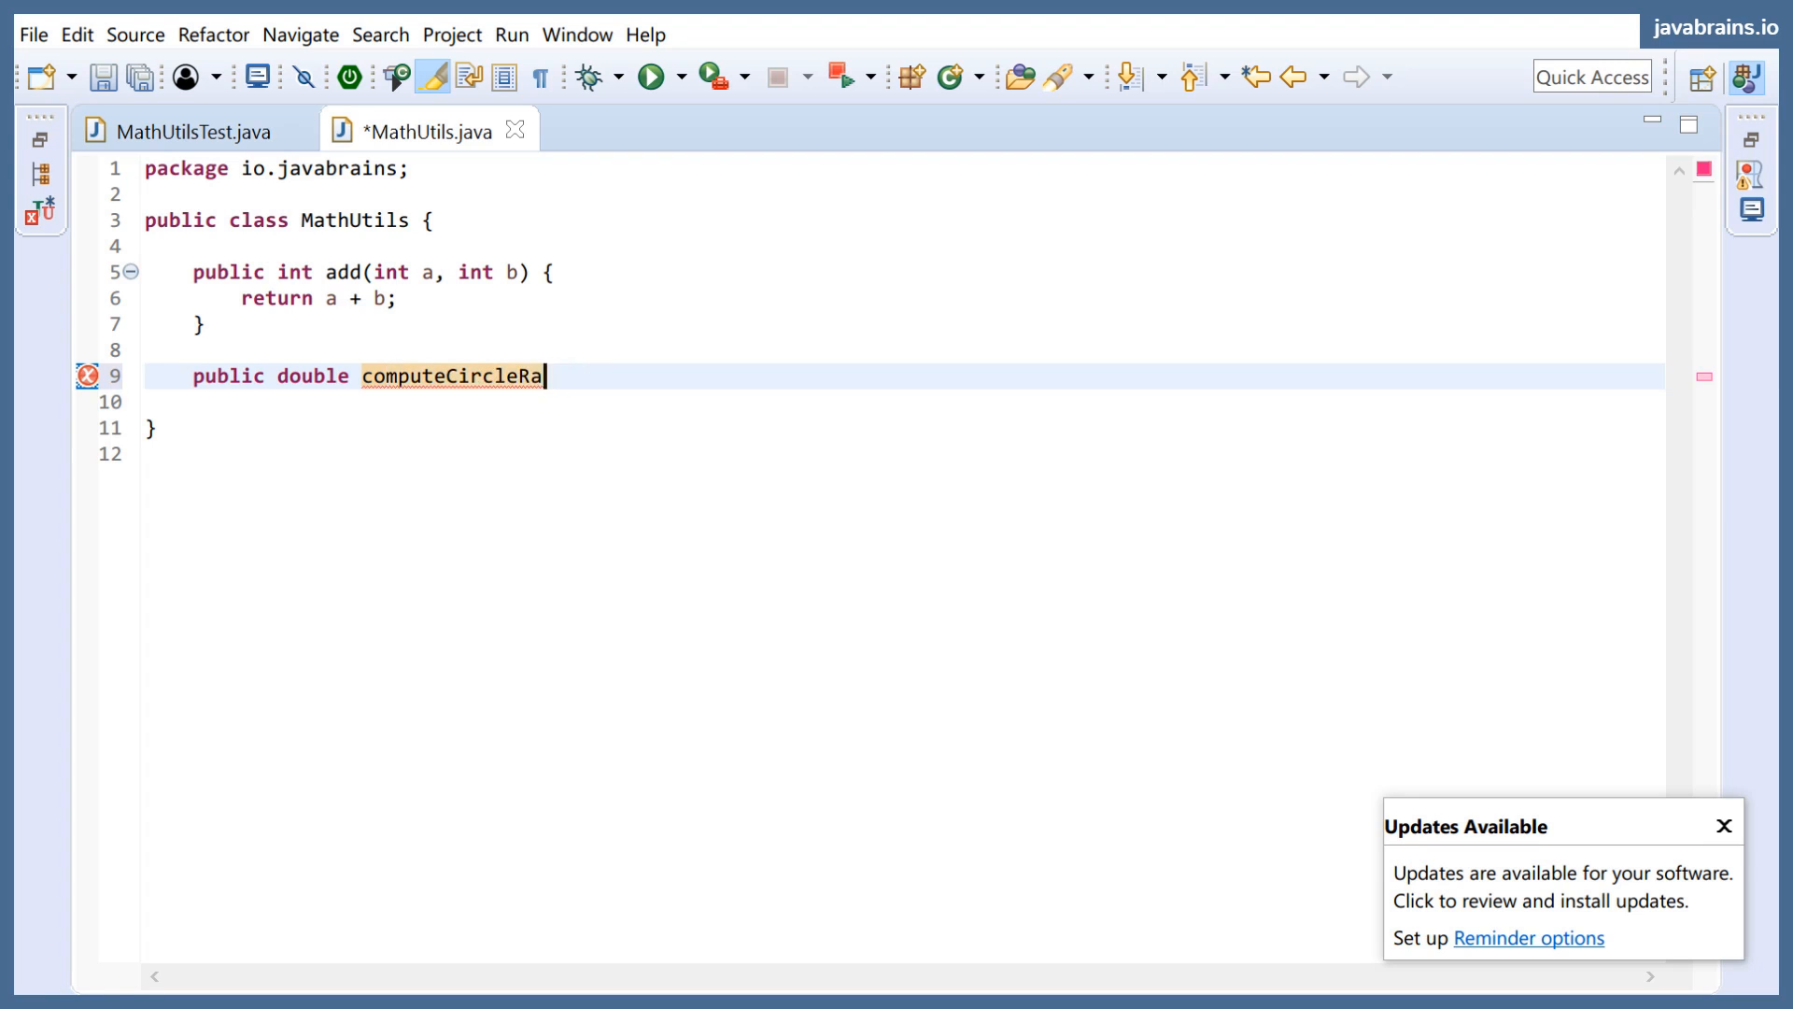
key(Backspace)
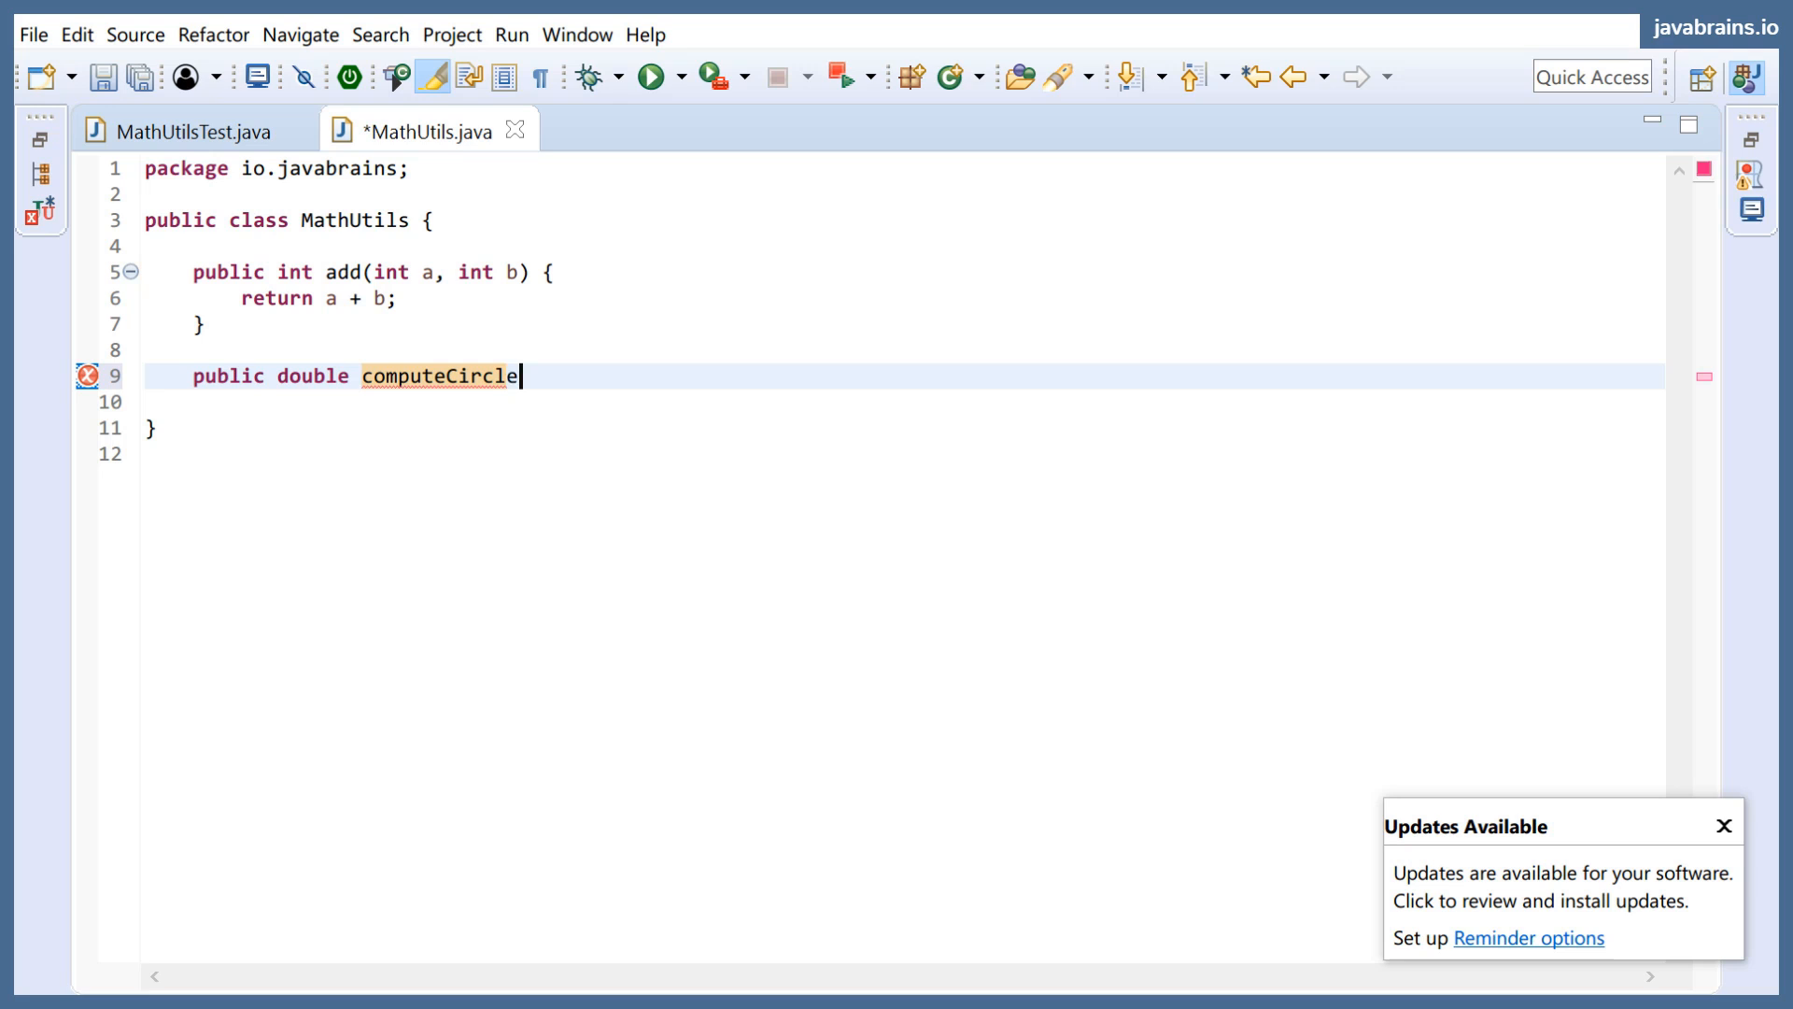
text(Area)
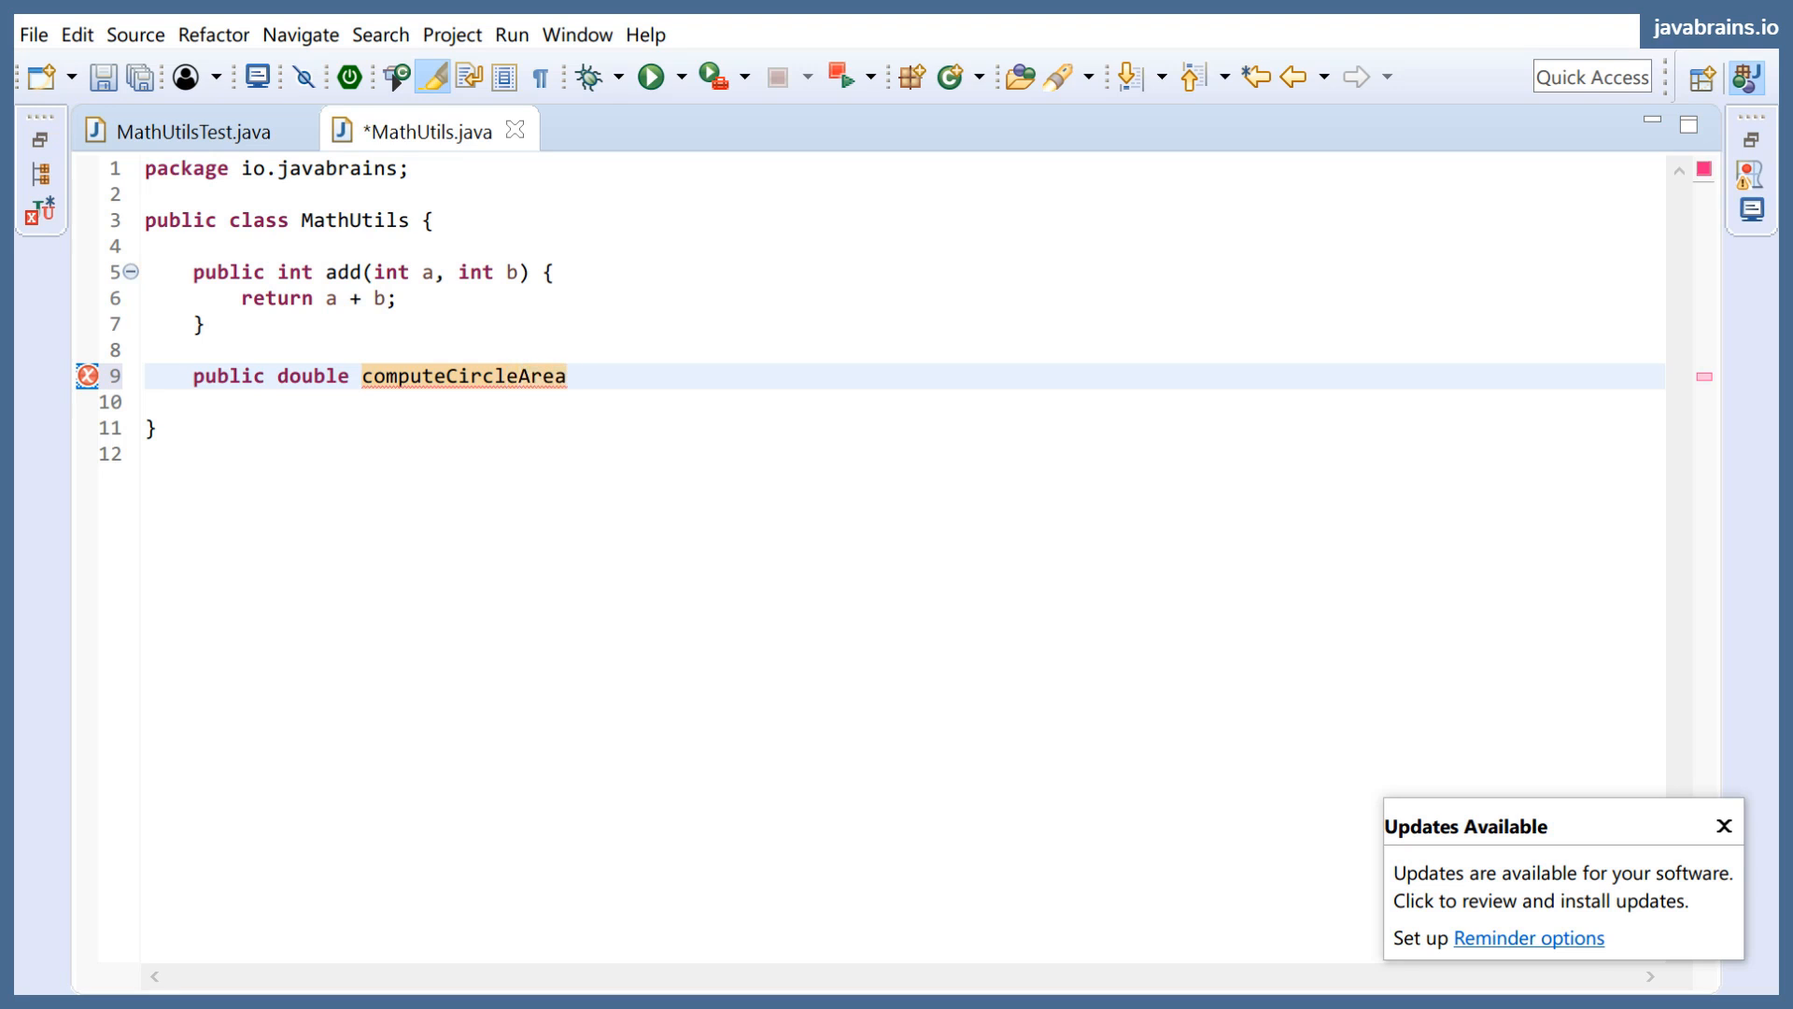
Add the double radius parameter and a body that returns 0
text(())
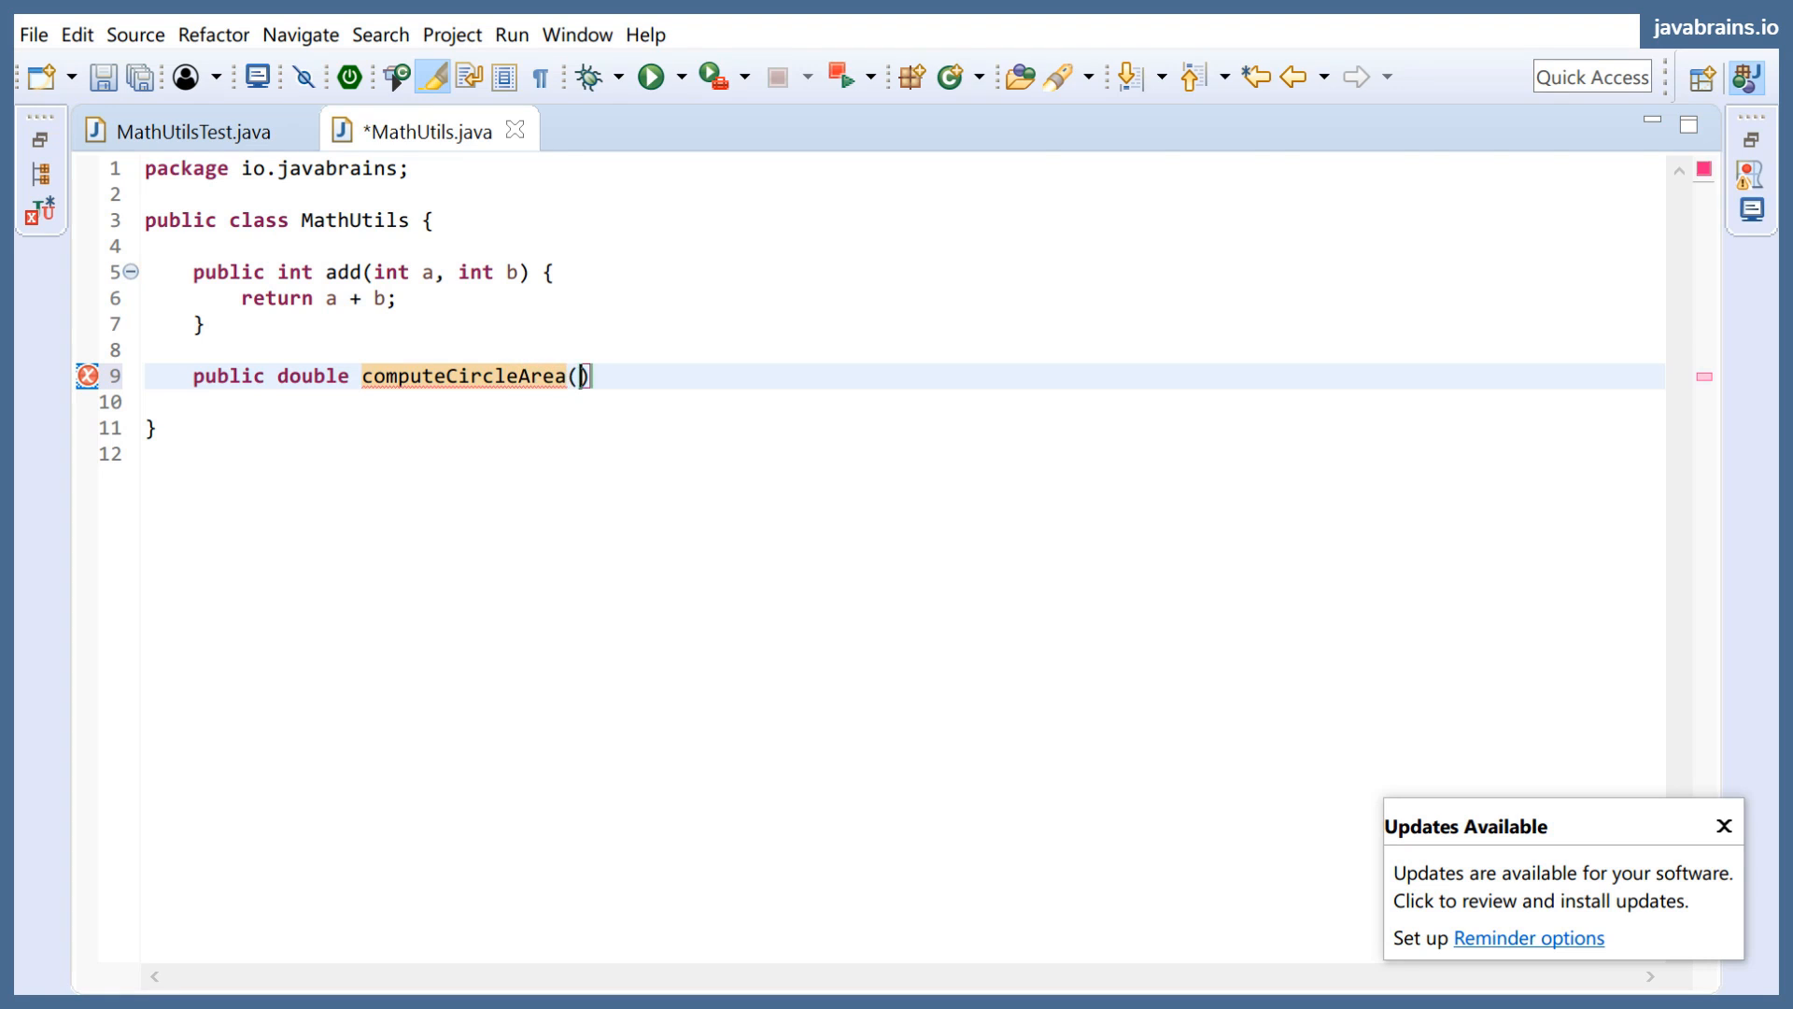
text(douy)
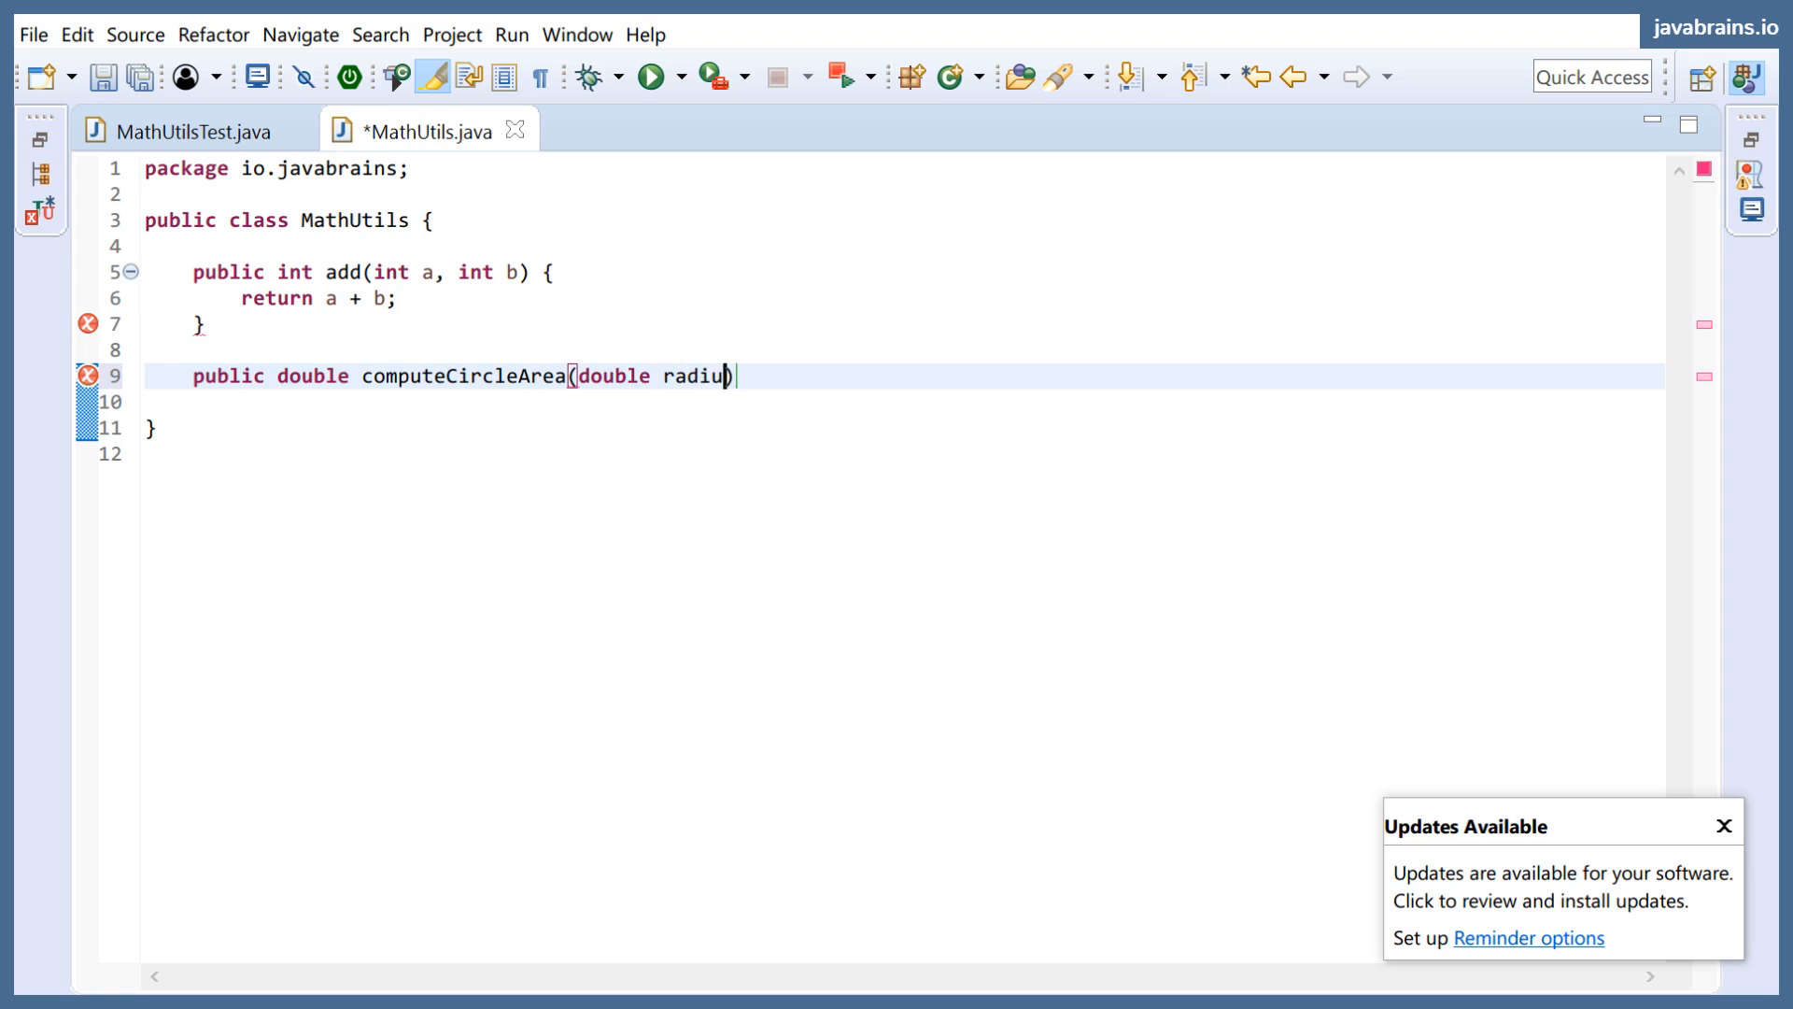
text(s)
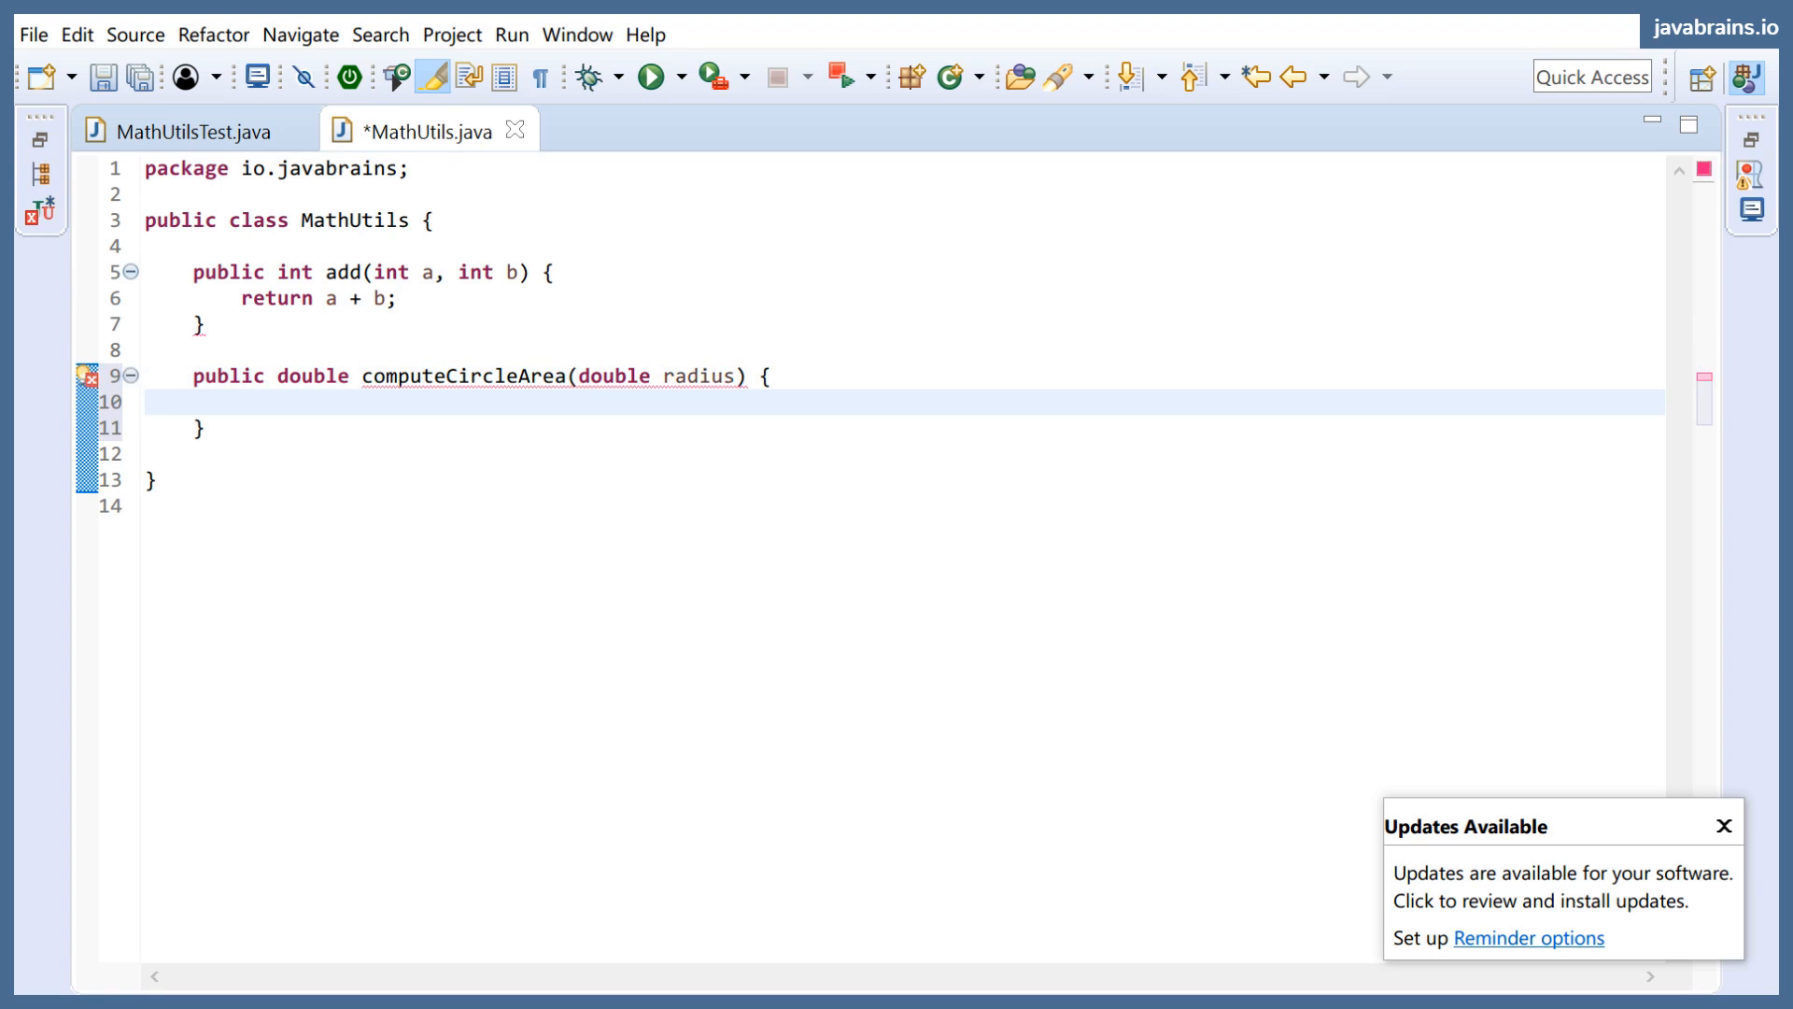
text(ret)
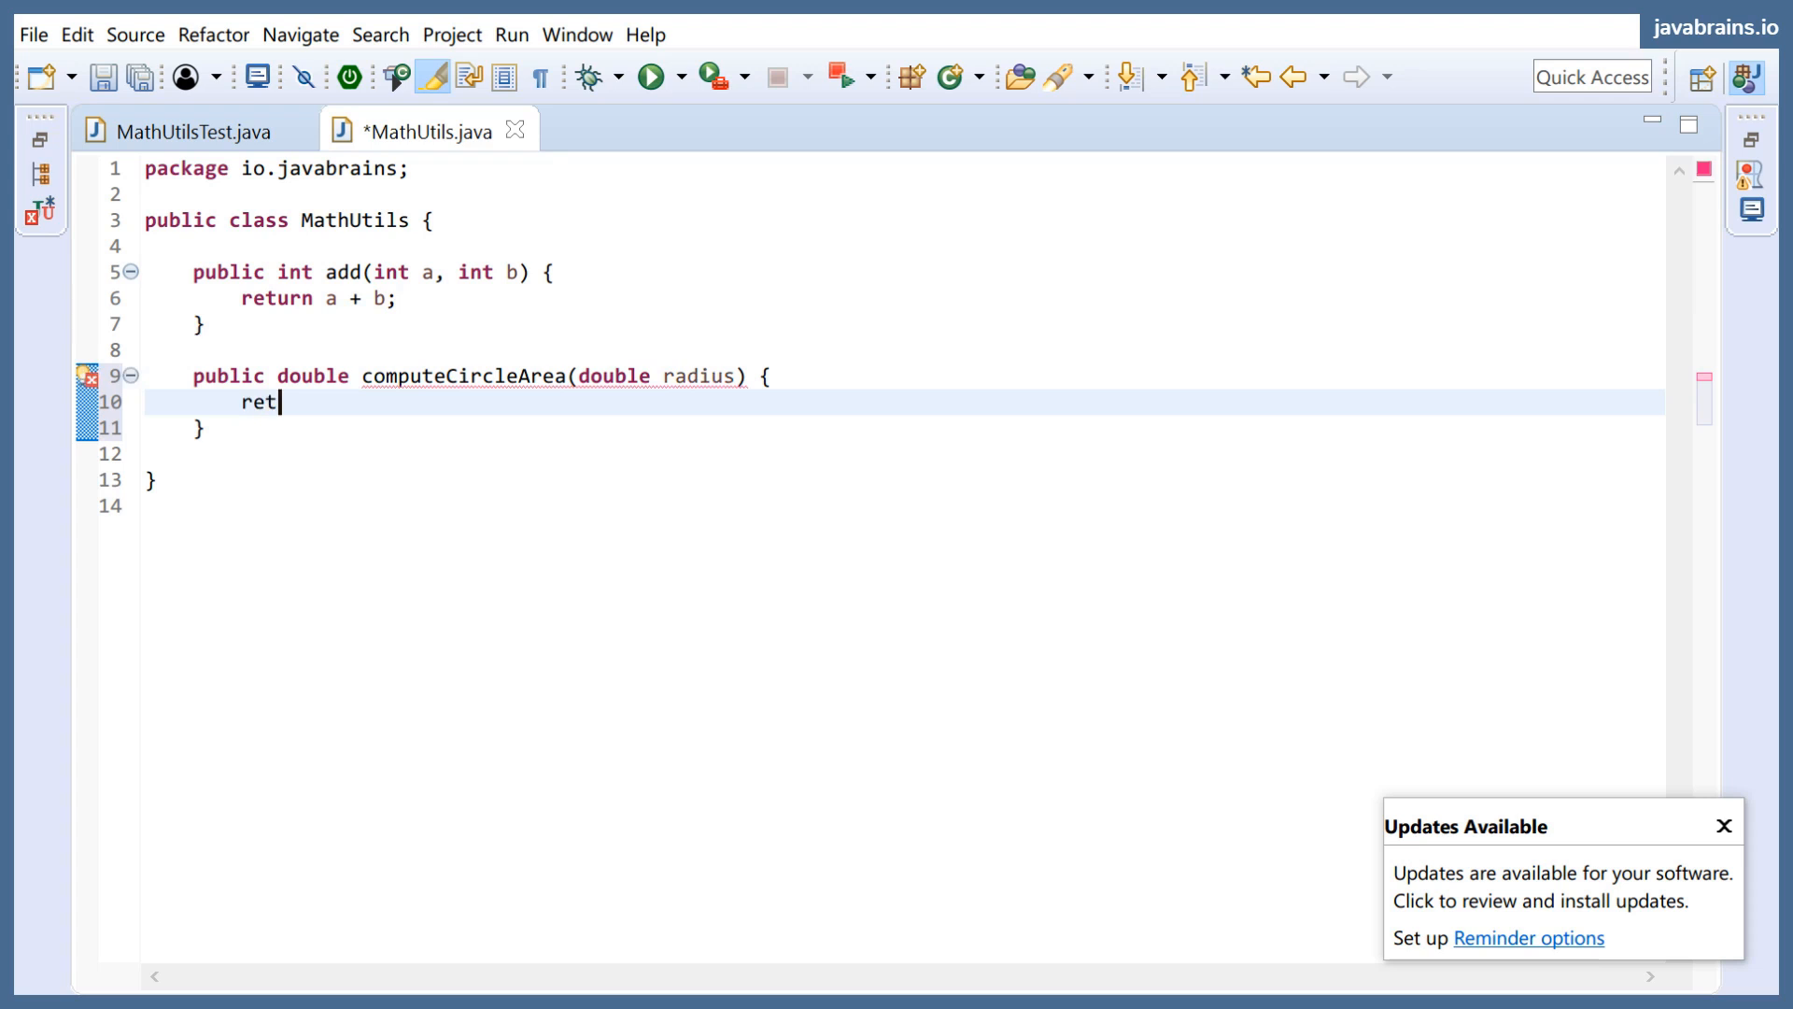
text(urn)
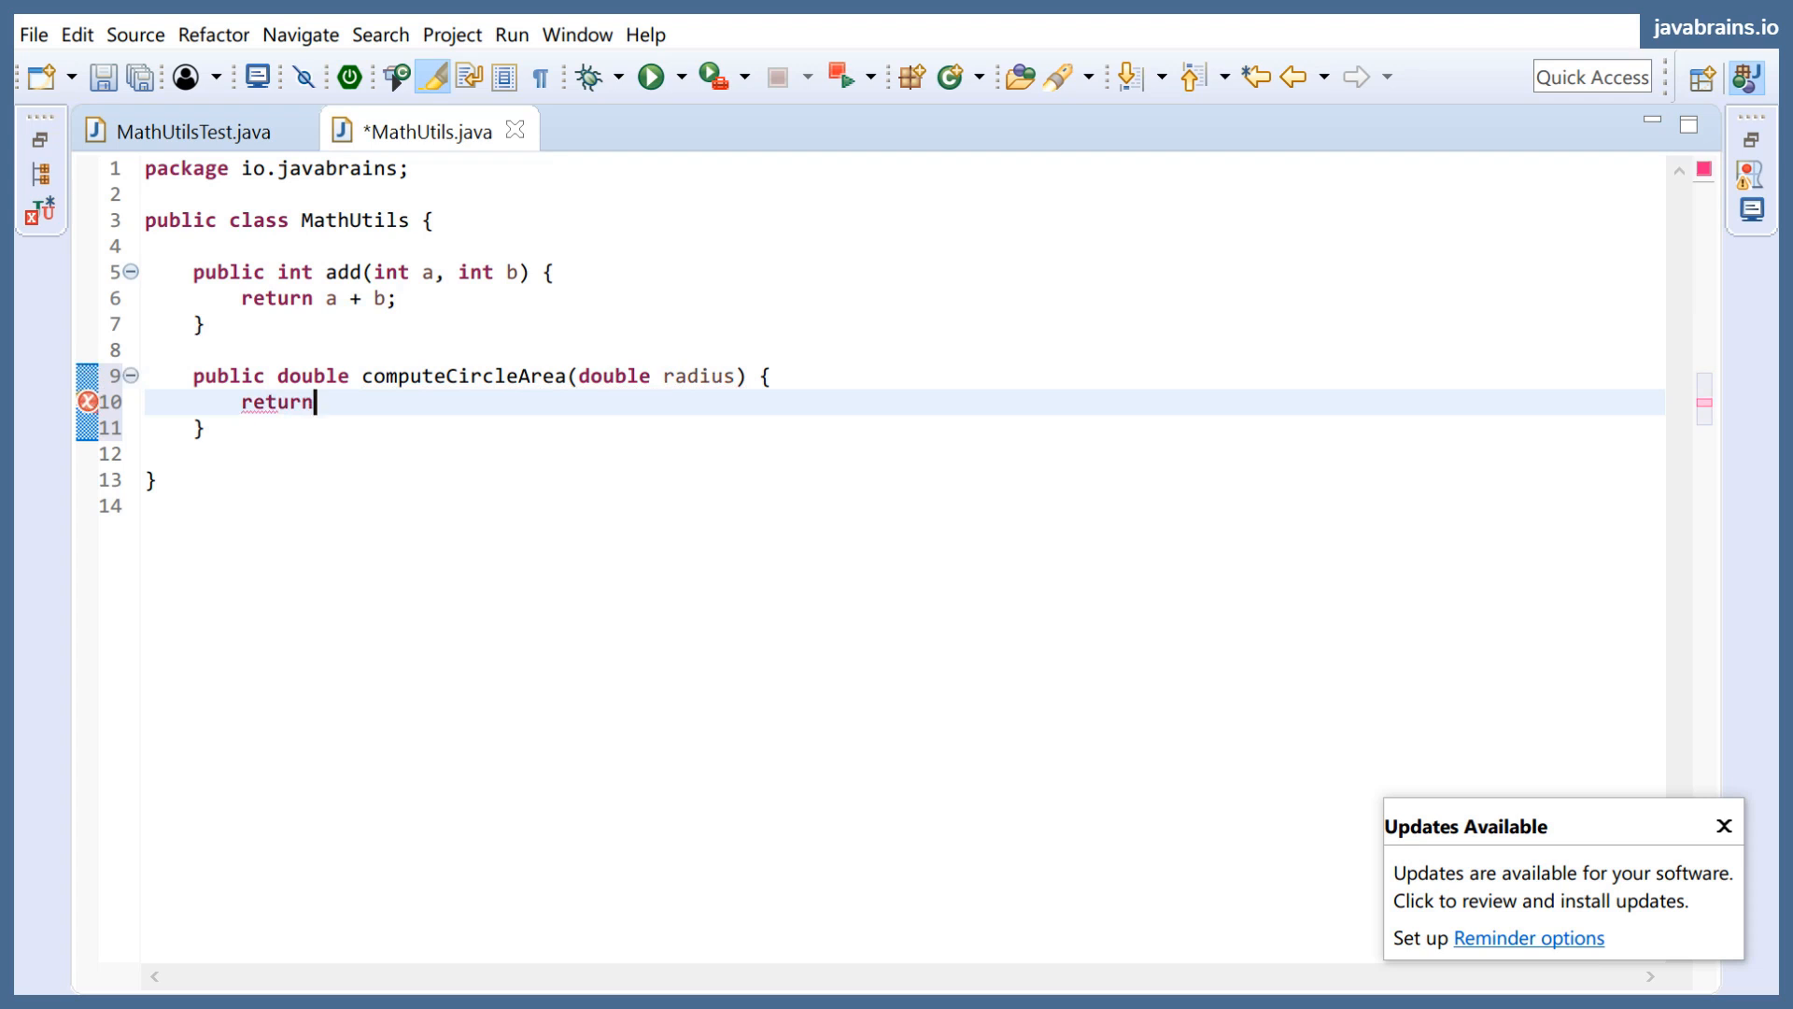
text(0;)
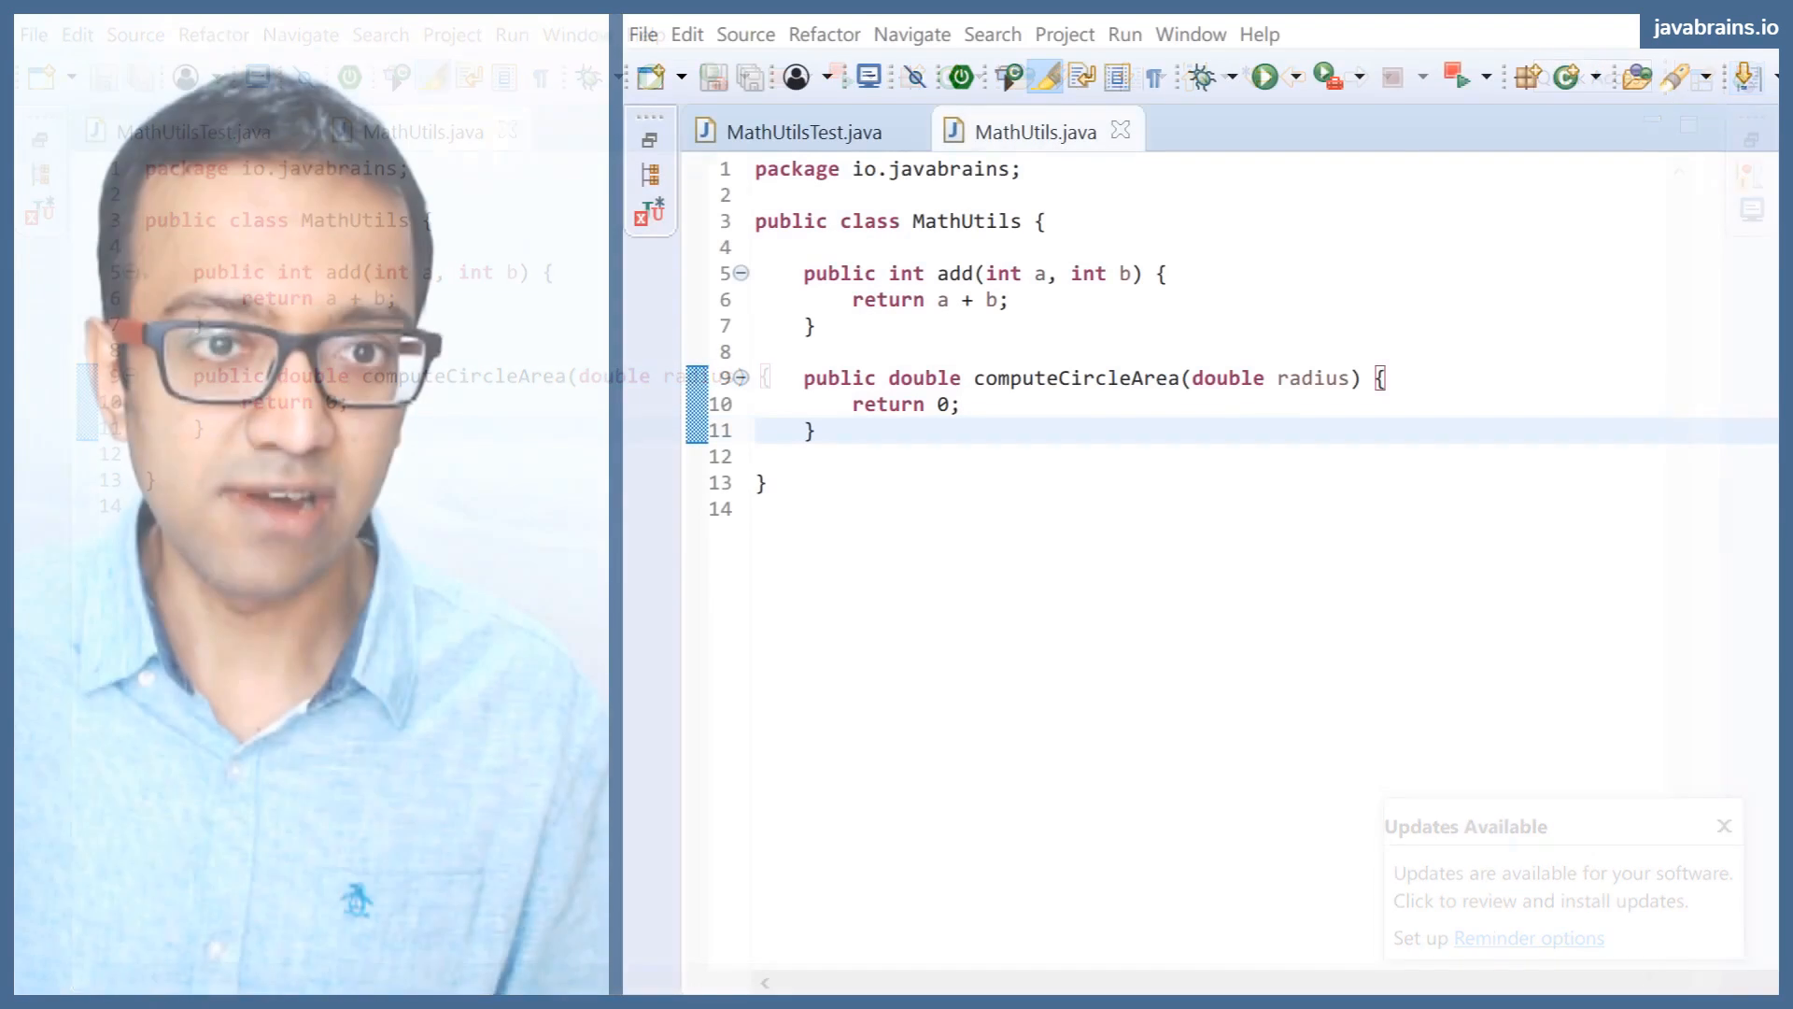
Leave MathUtils.java and reopen the MathUtilsTest.java editor showing testAdd
click(1723, 826)
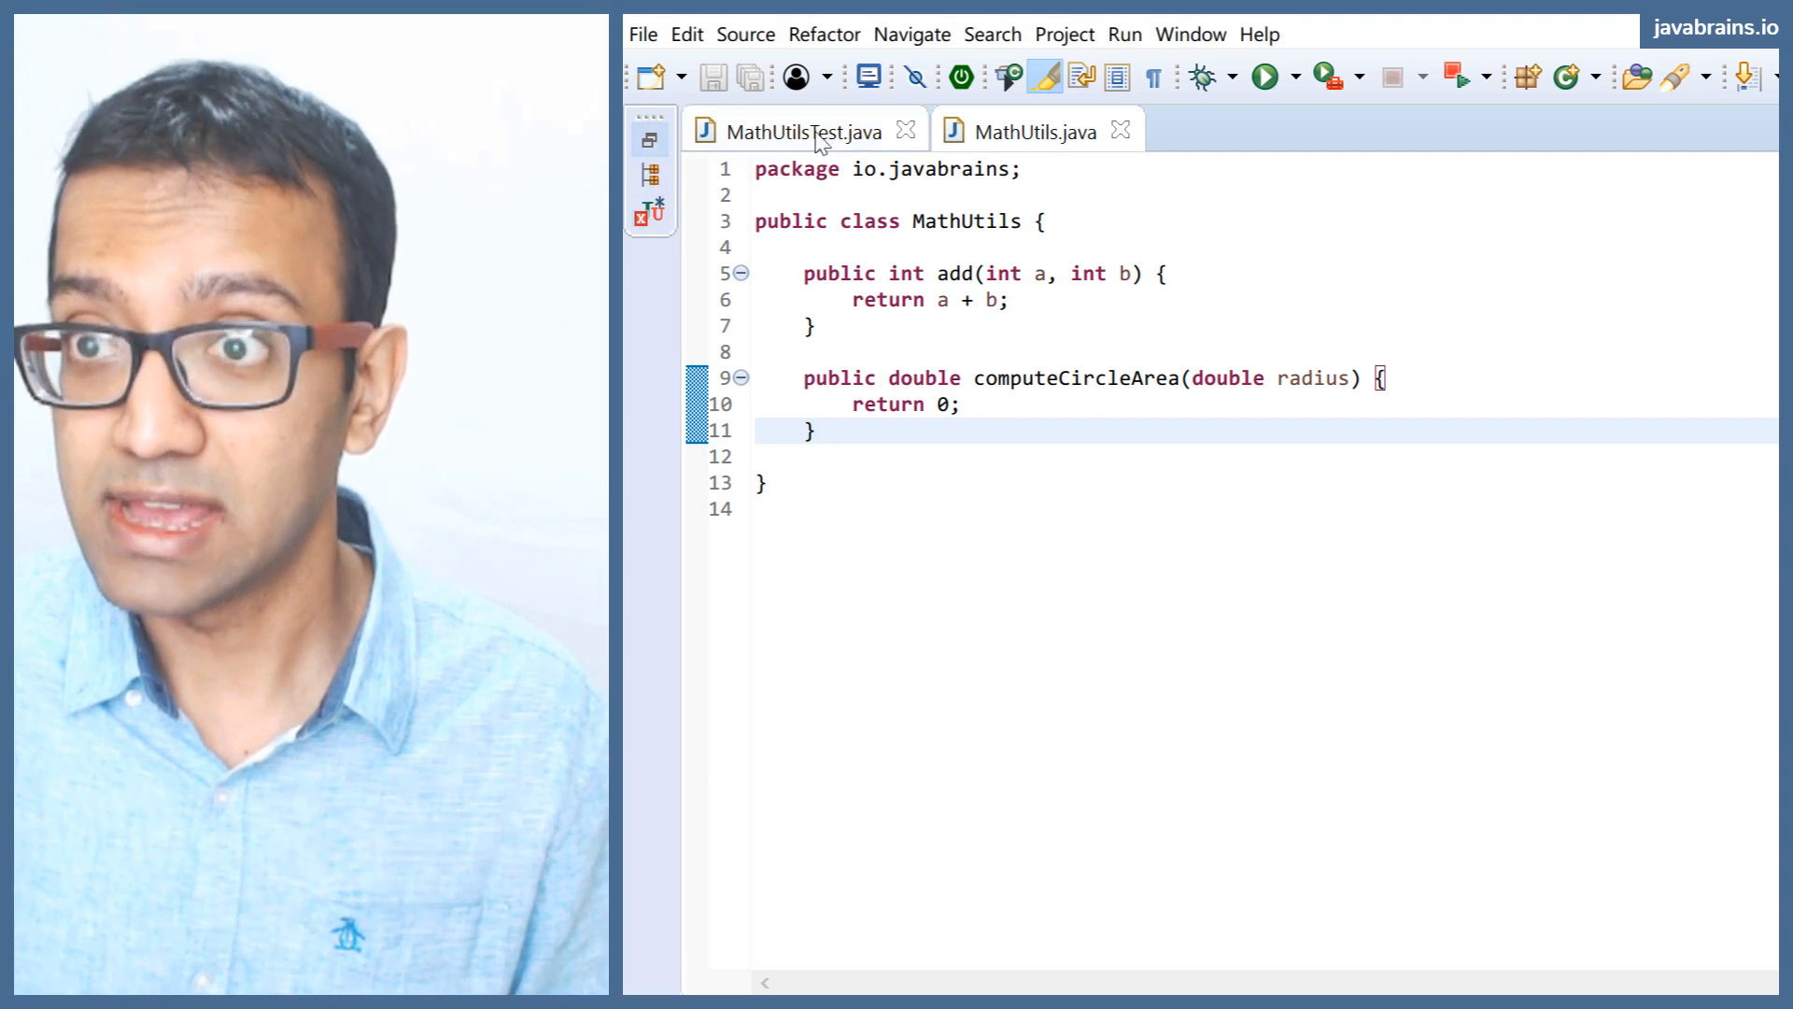
click(801, 131)
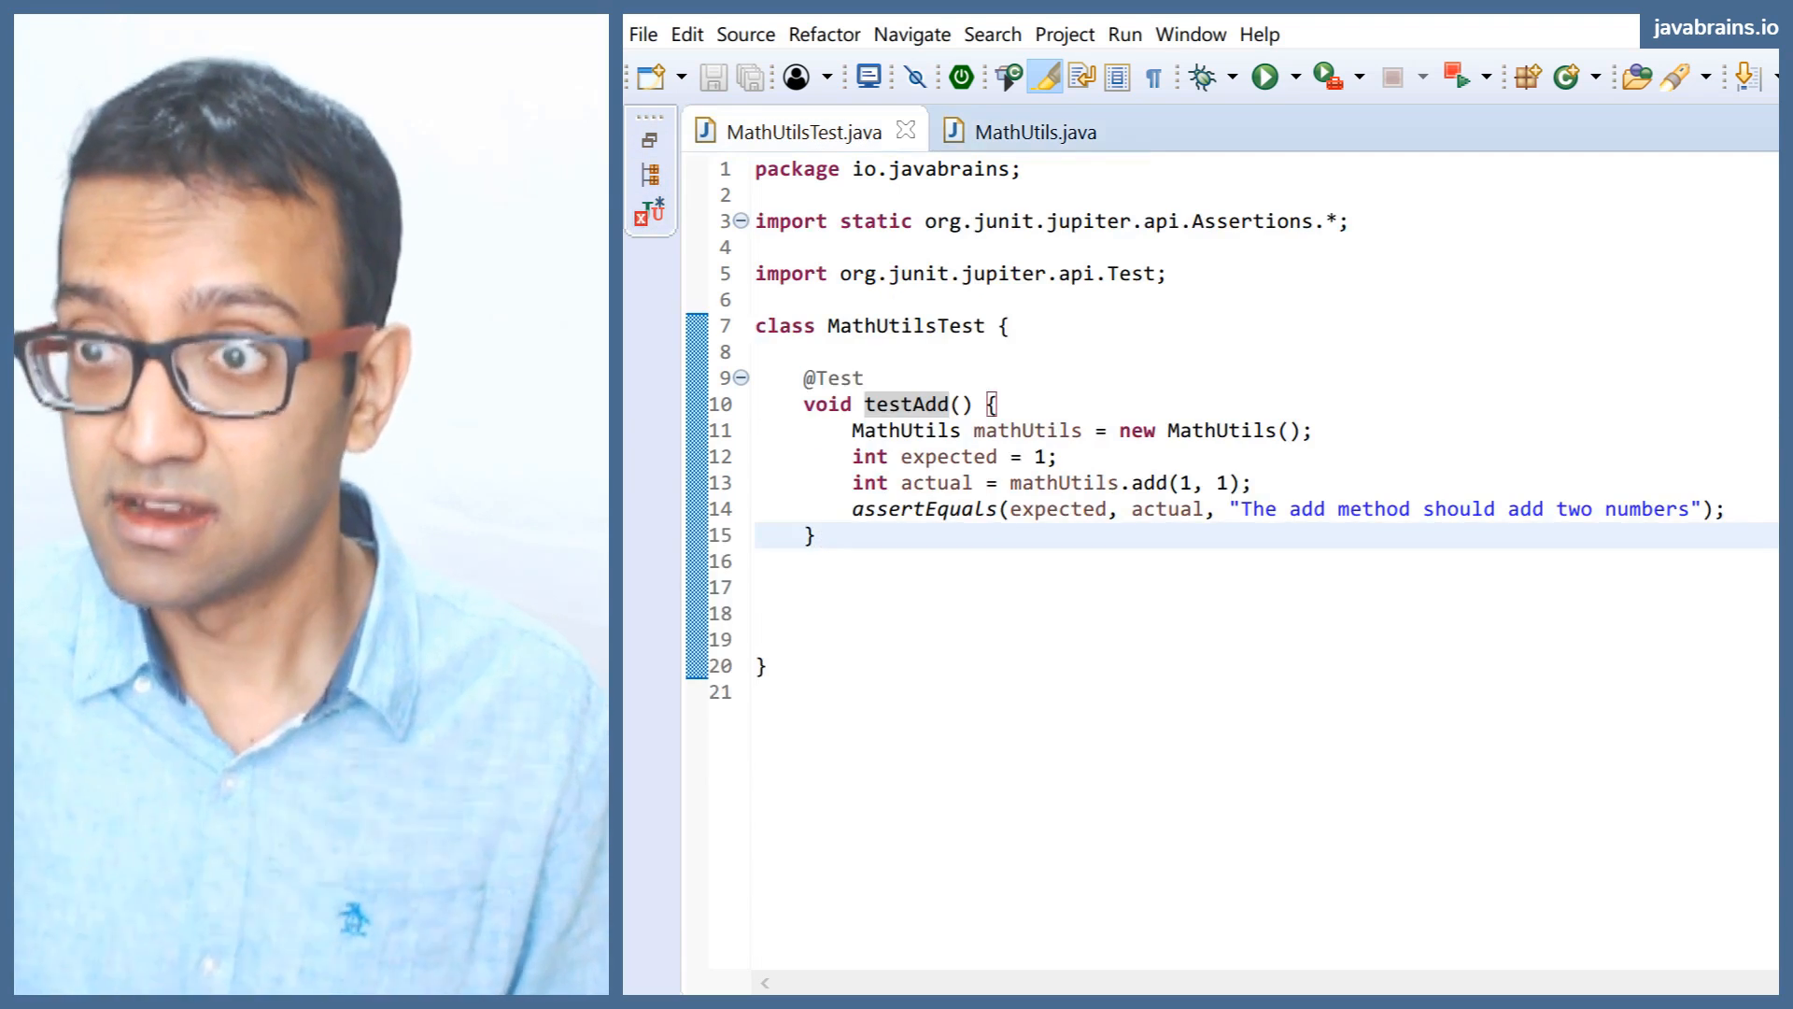
text(@)
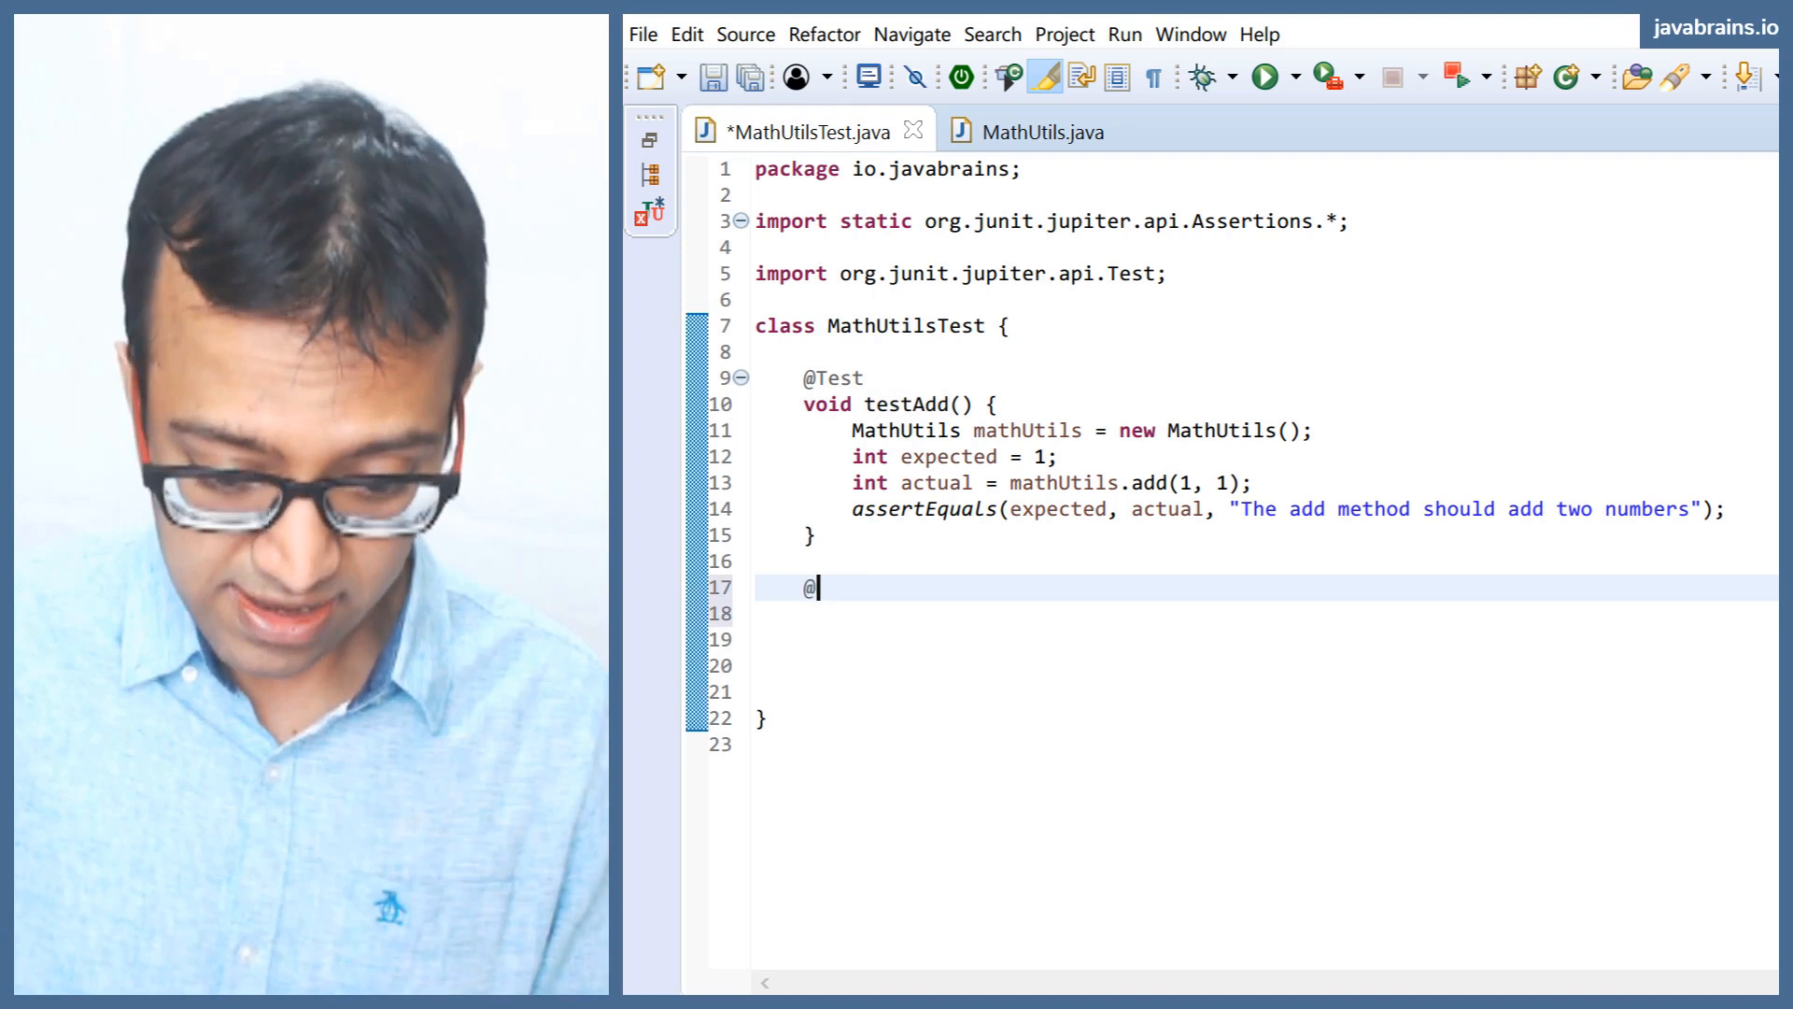
text(Test)
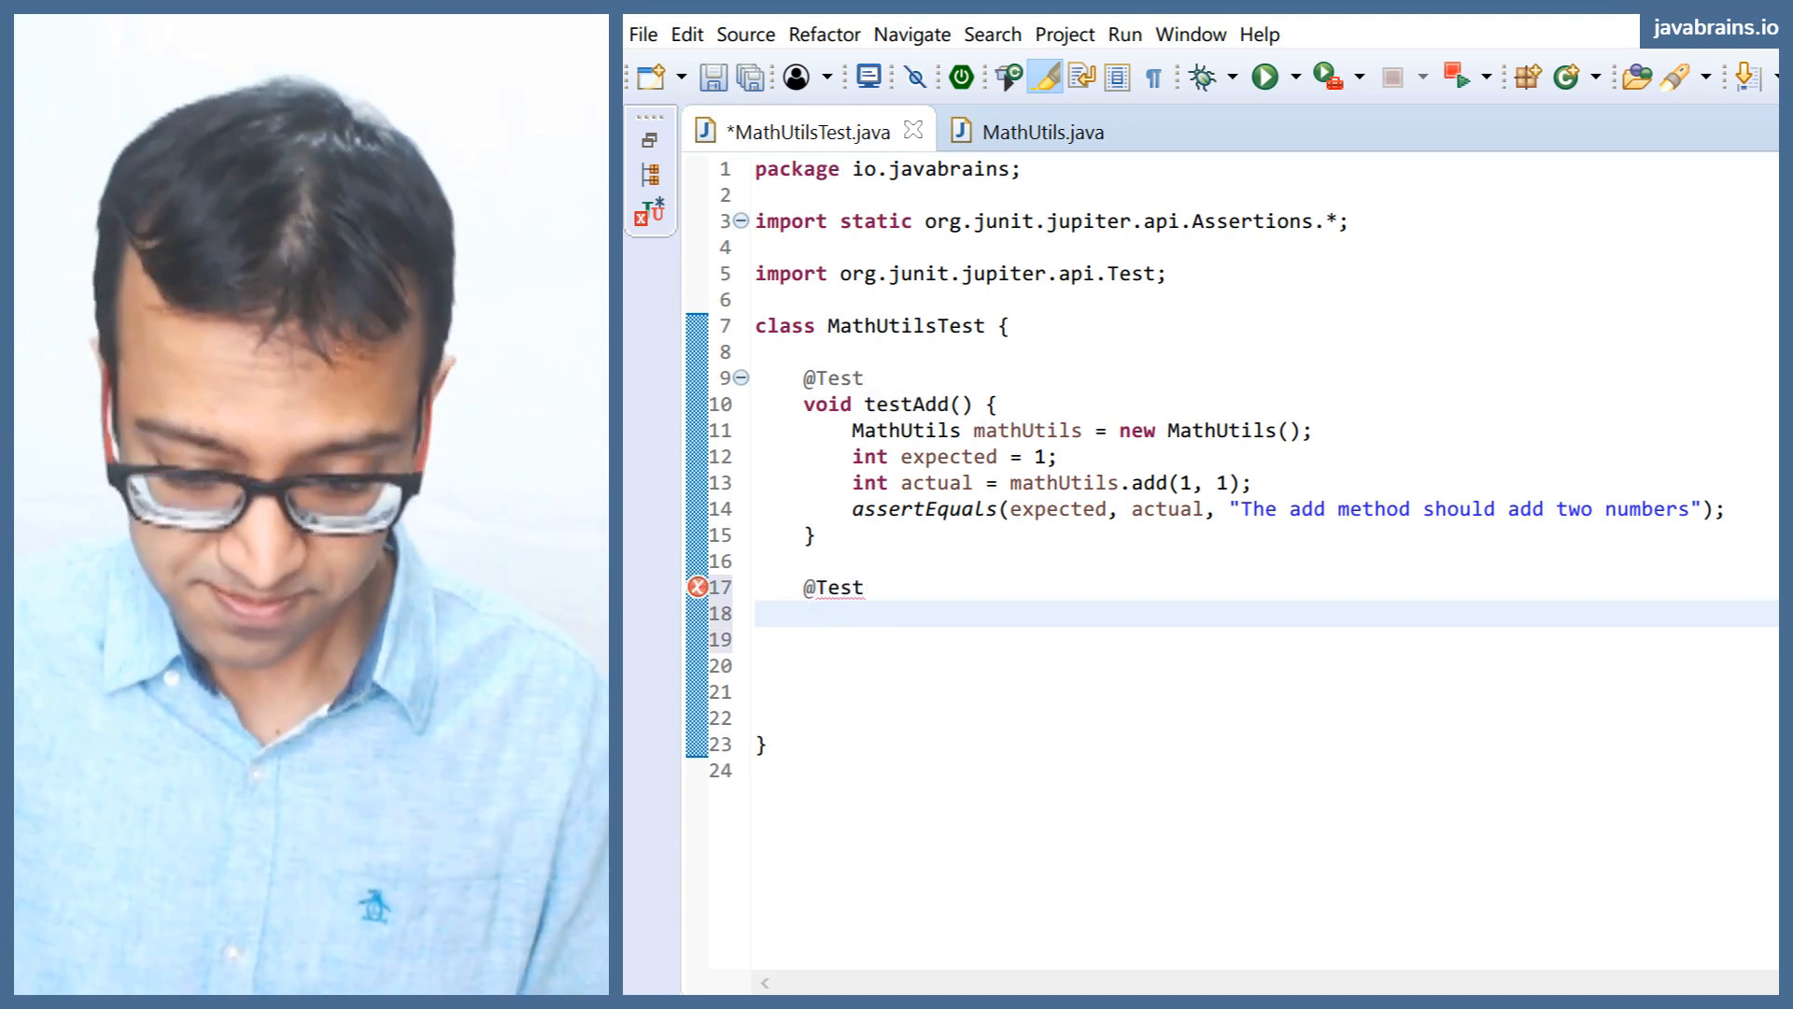
text(voud)
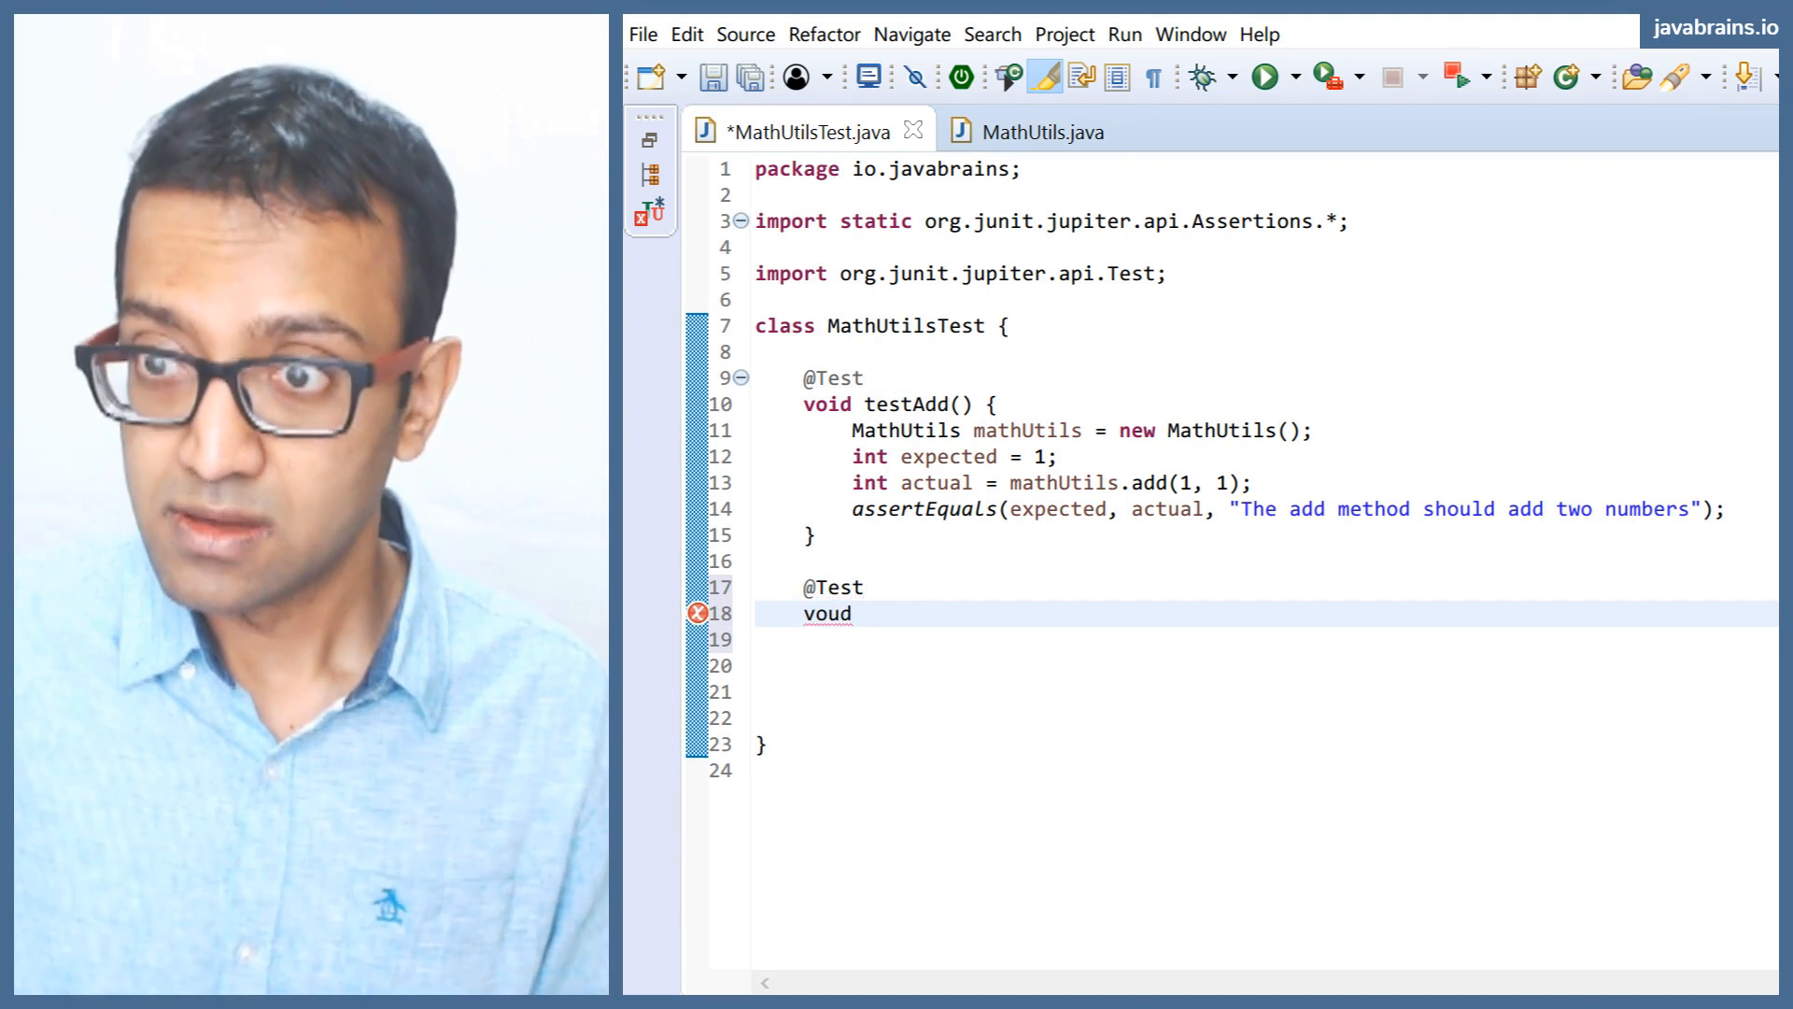
text(void testCompurt)
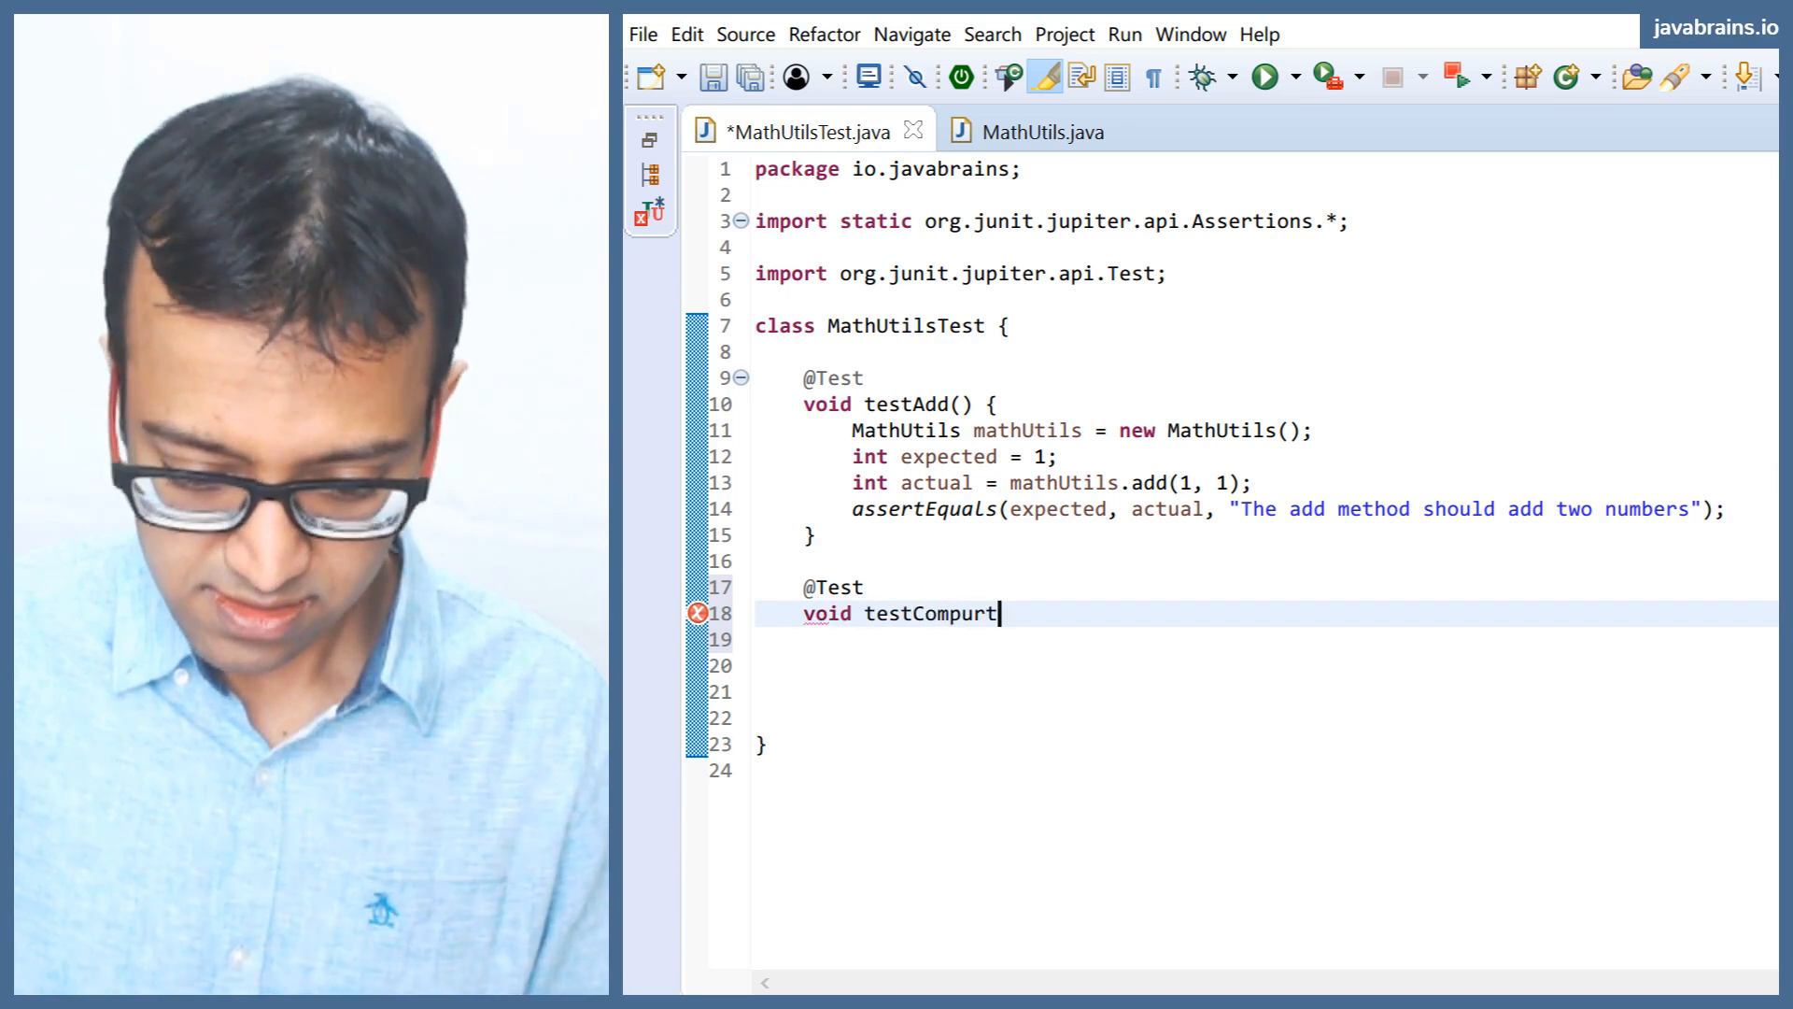
text(eC)
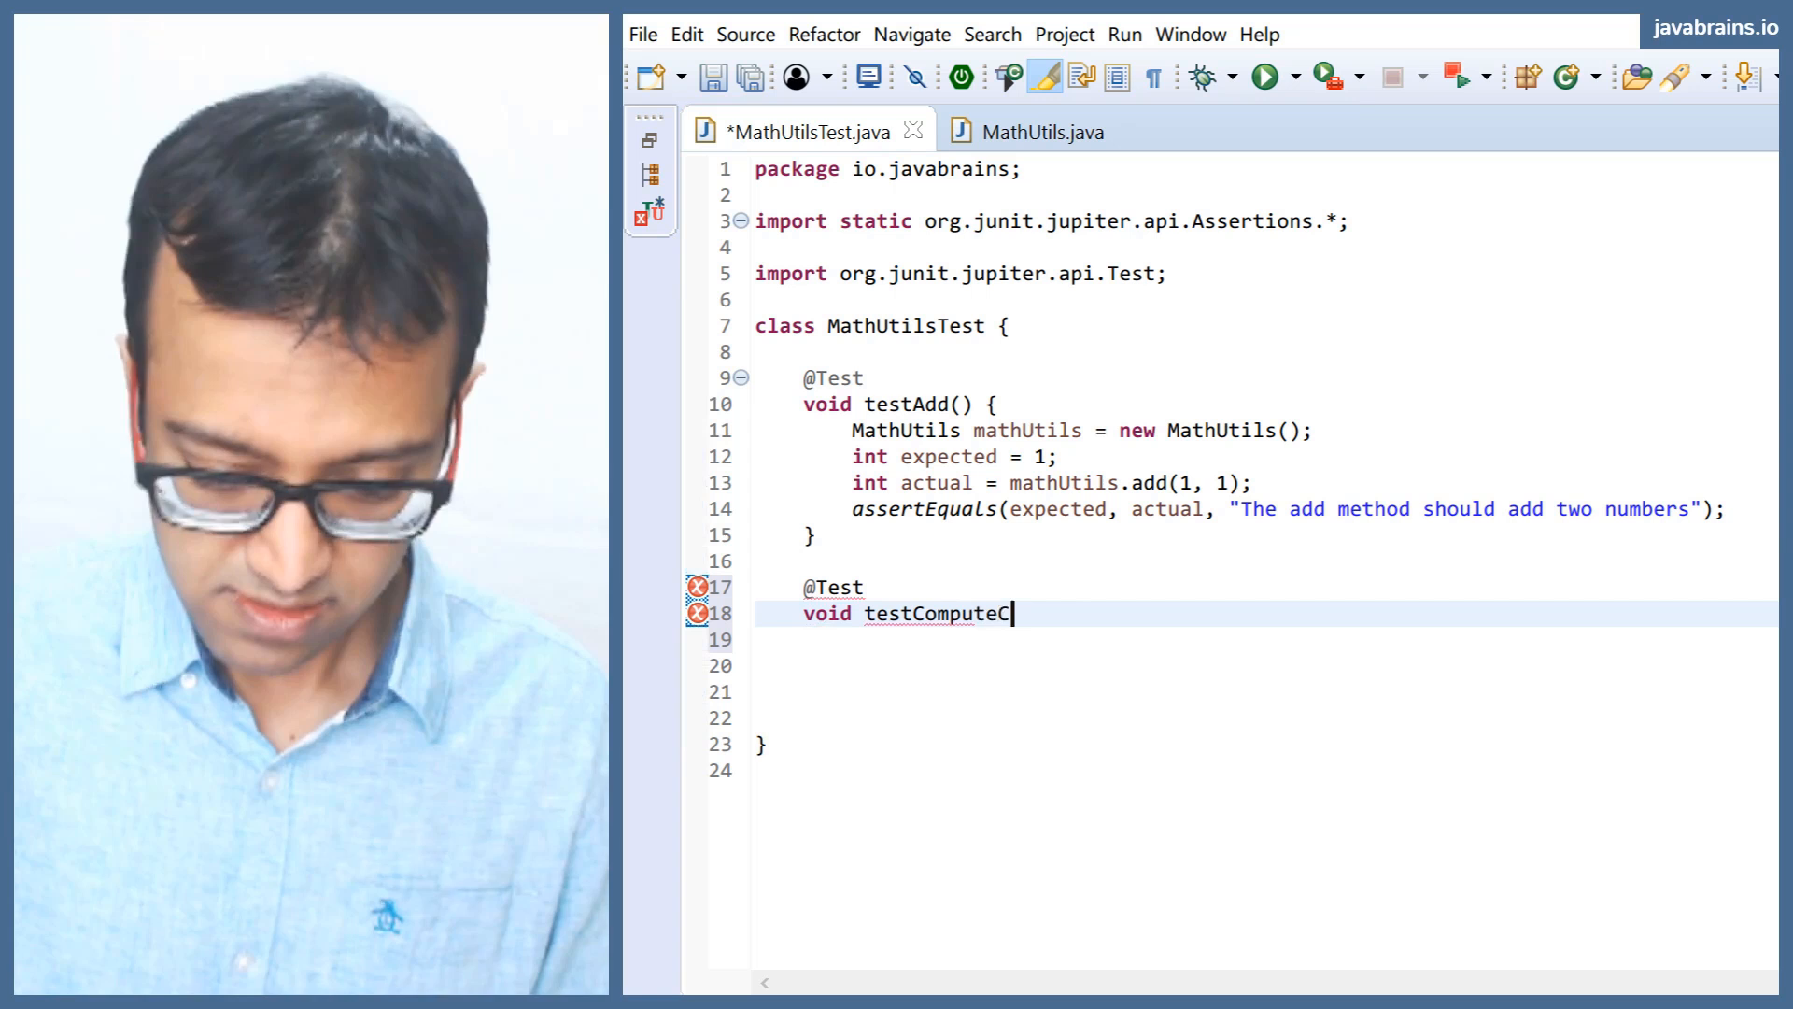
text(irv)
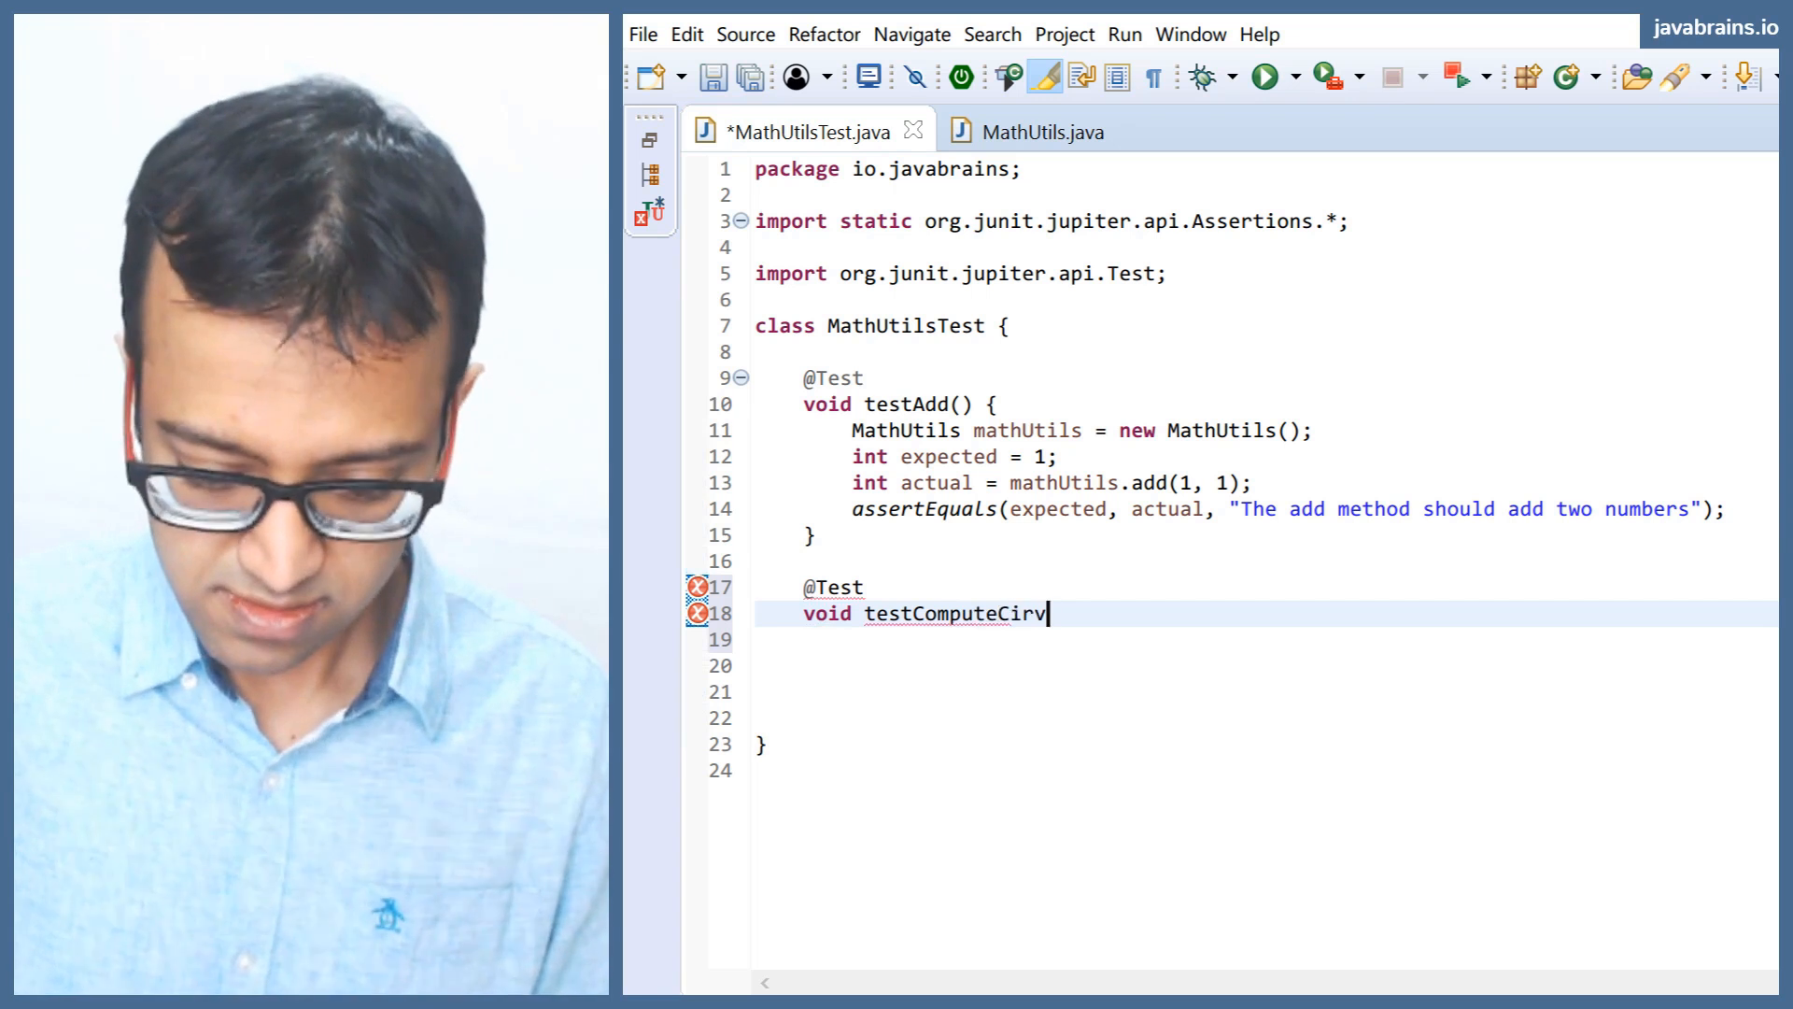
text(leRad)
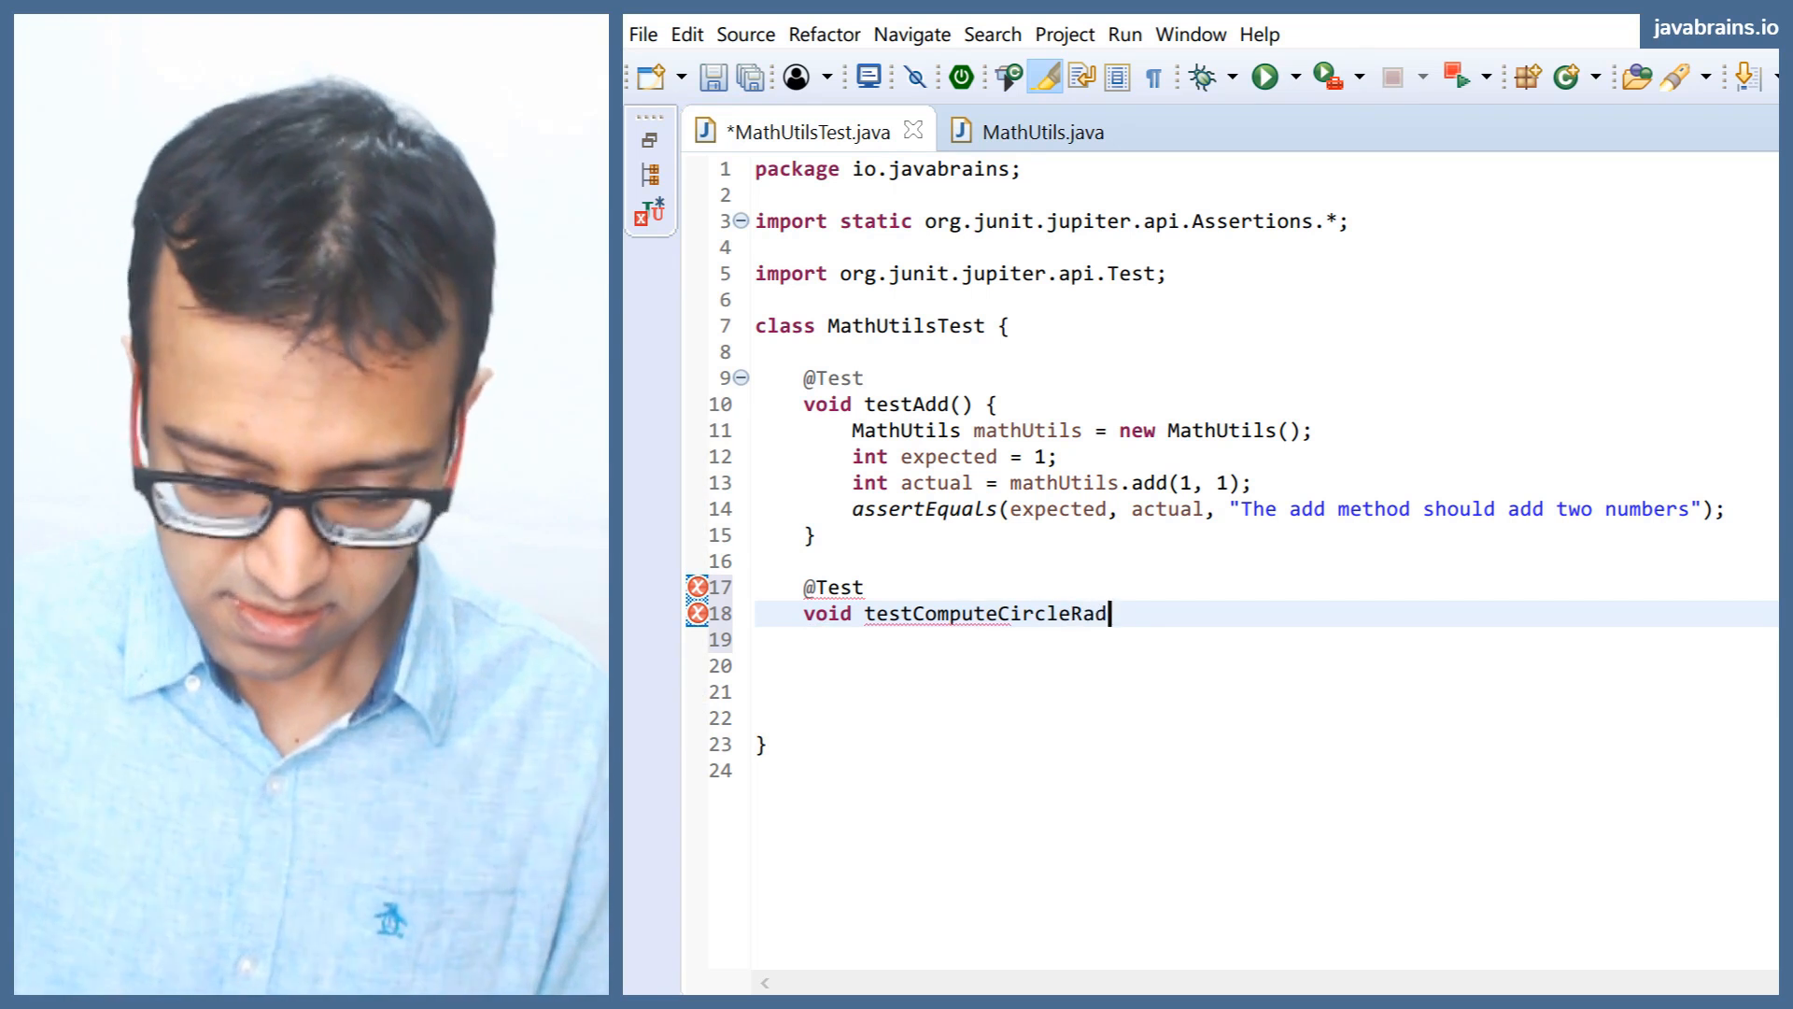
text(ius())
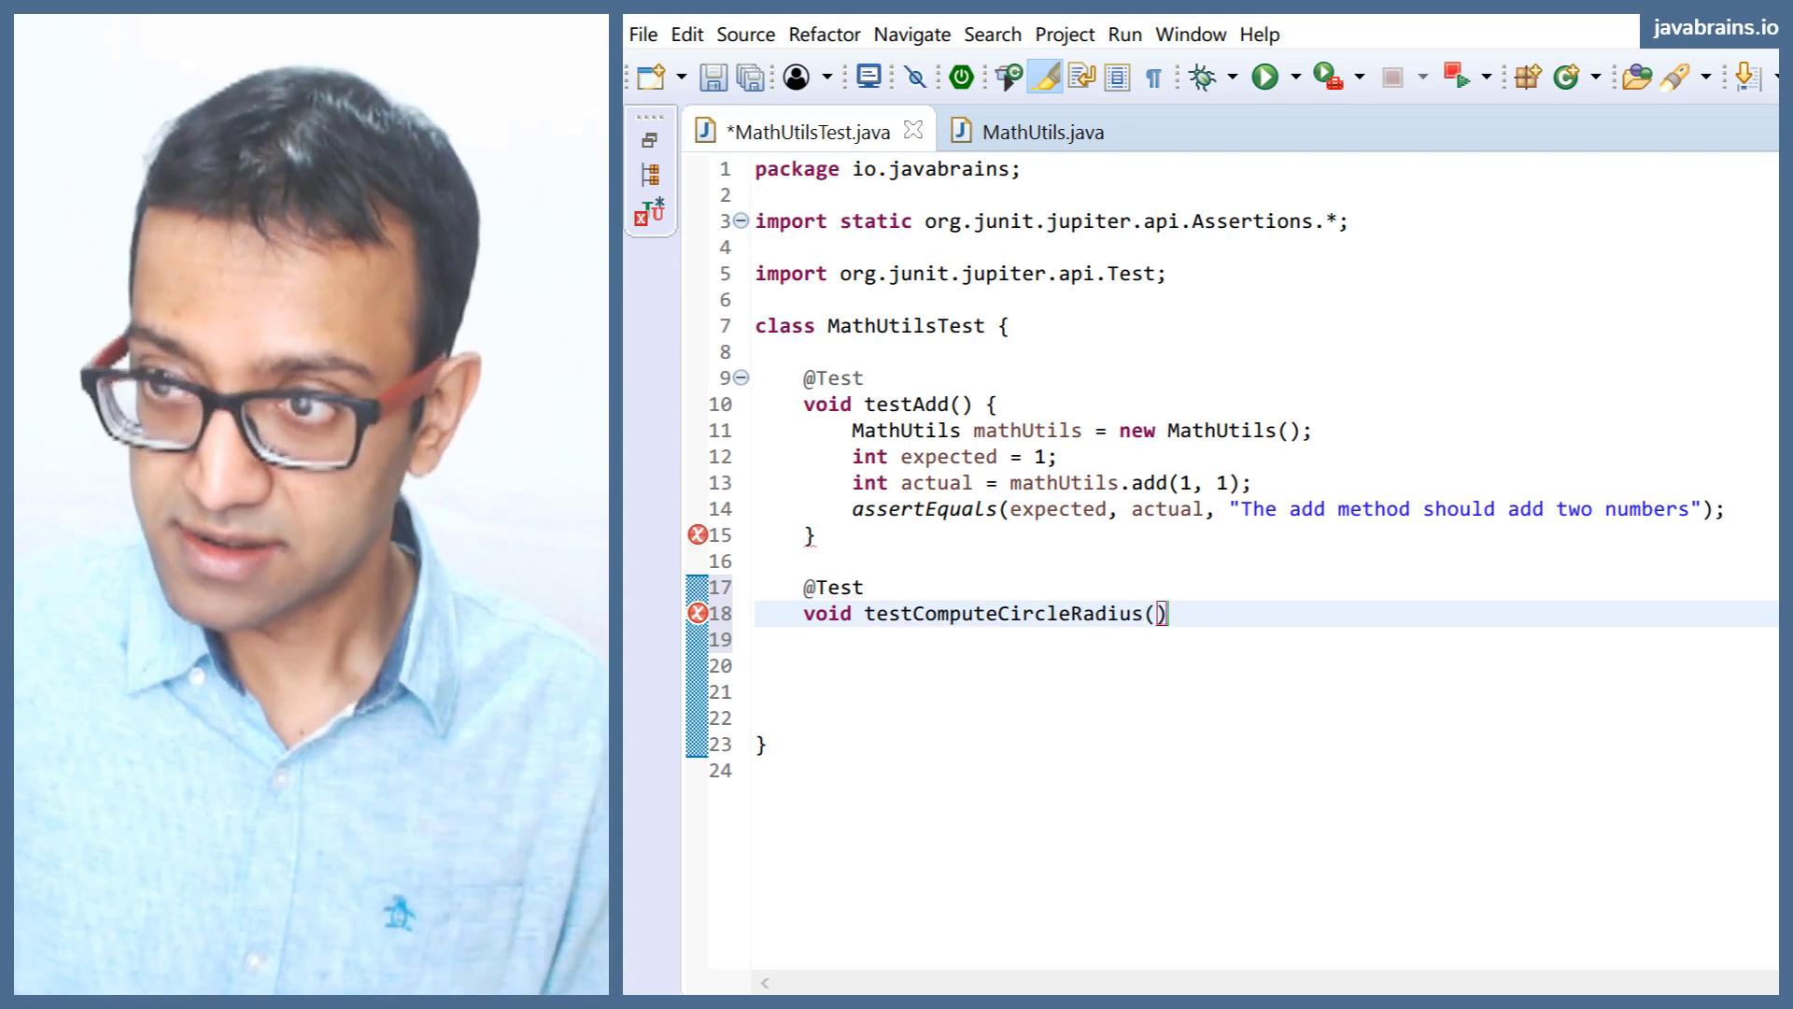
text({)
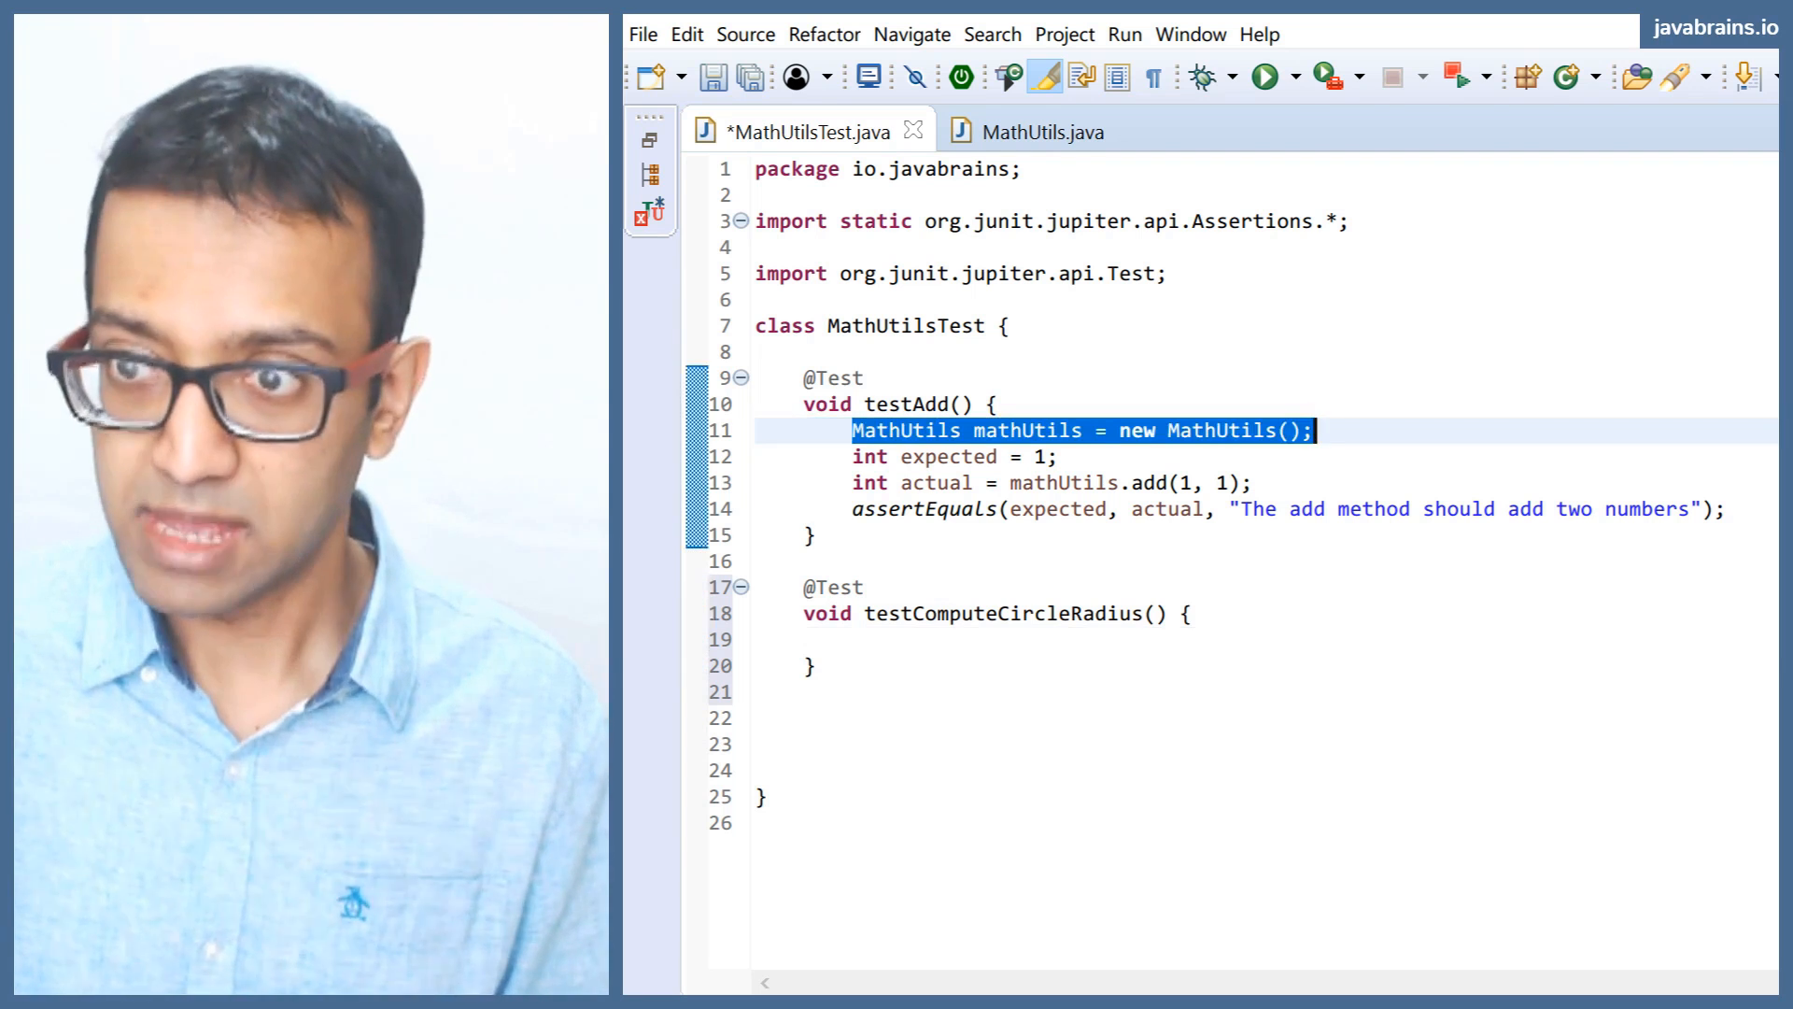
Create 'MathUtils mathUtils = new MathUtils();' in the test, then view MathUtils.java
text(MathUtils mathUtils = new MathUtils();)
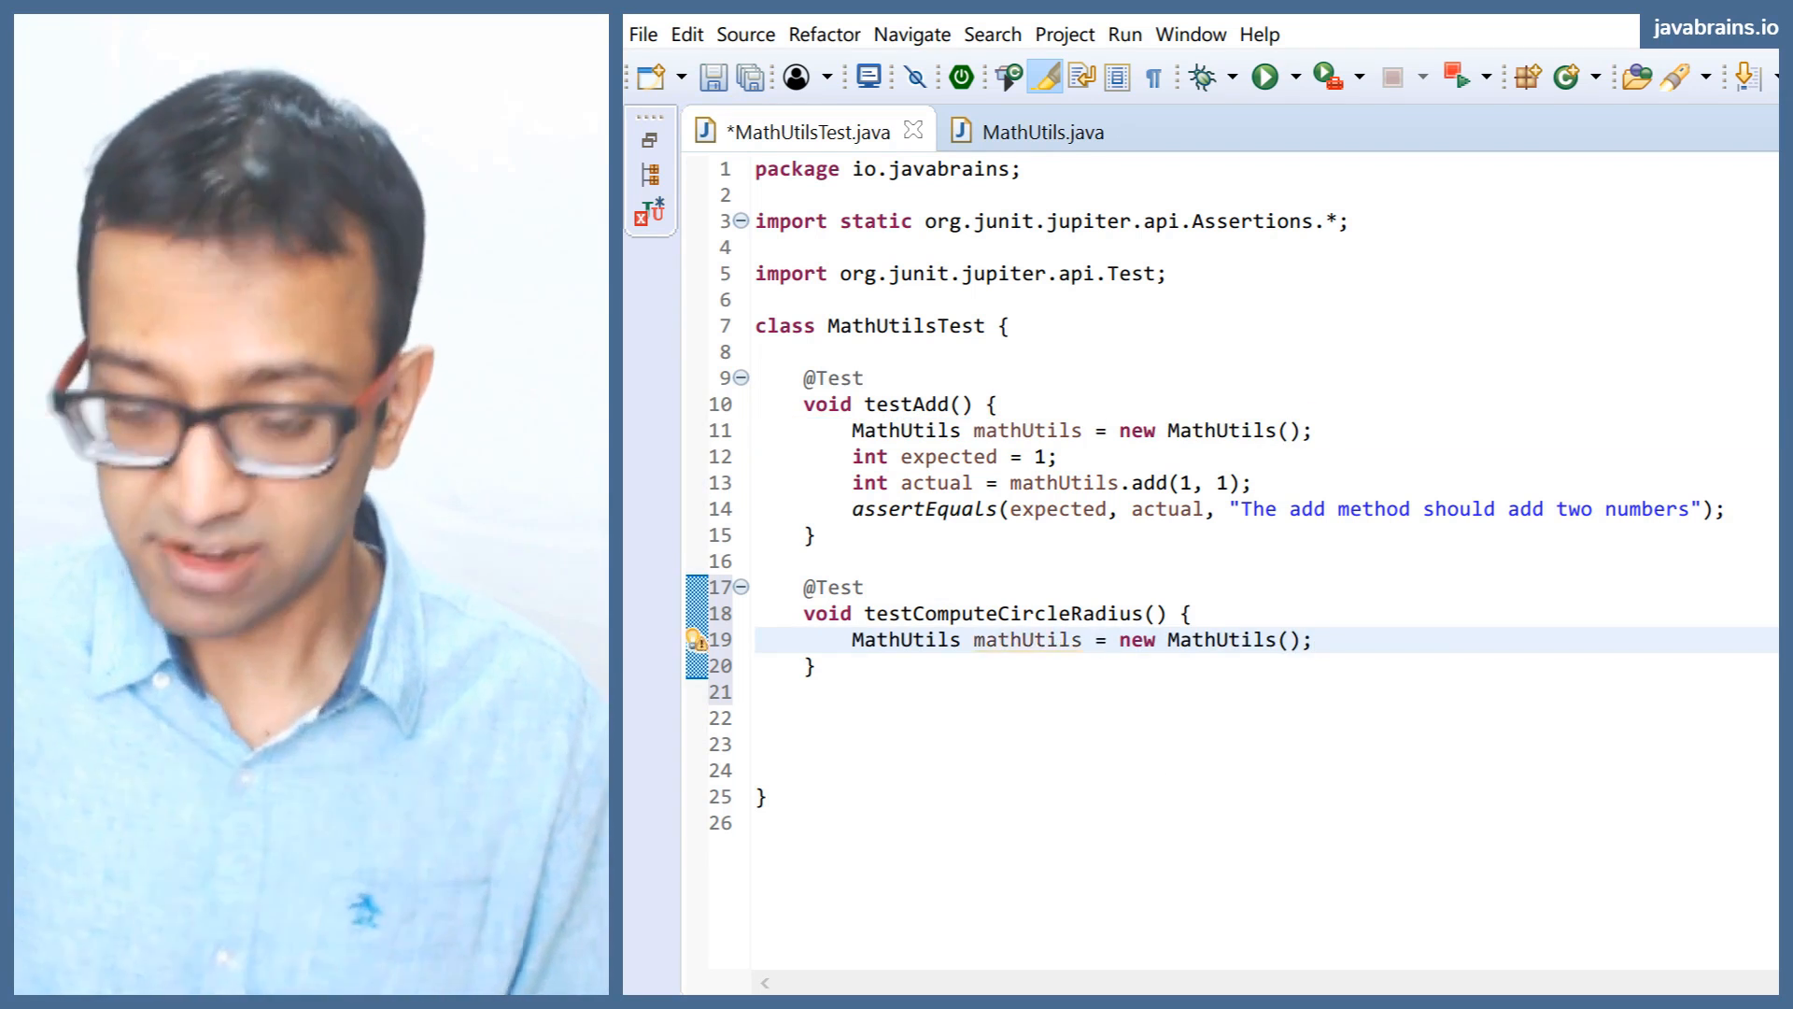
key(Return)
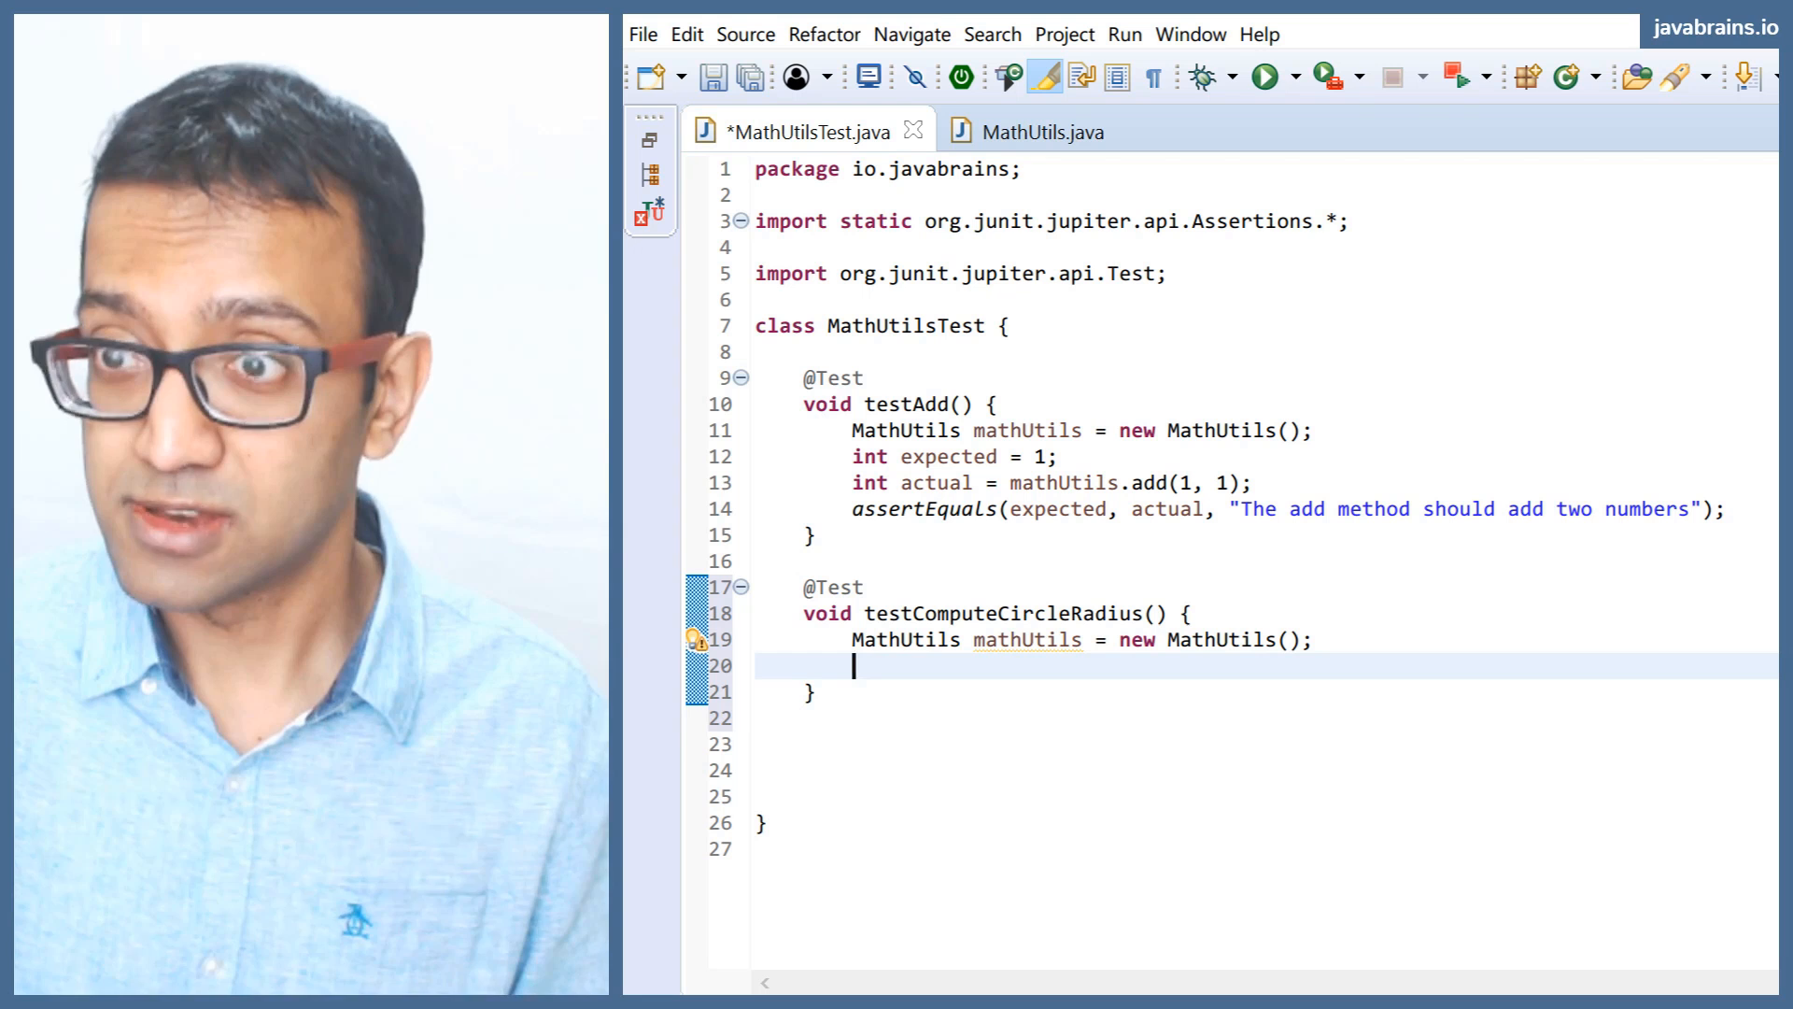
click(1040, 132)
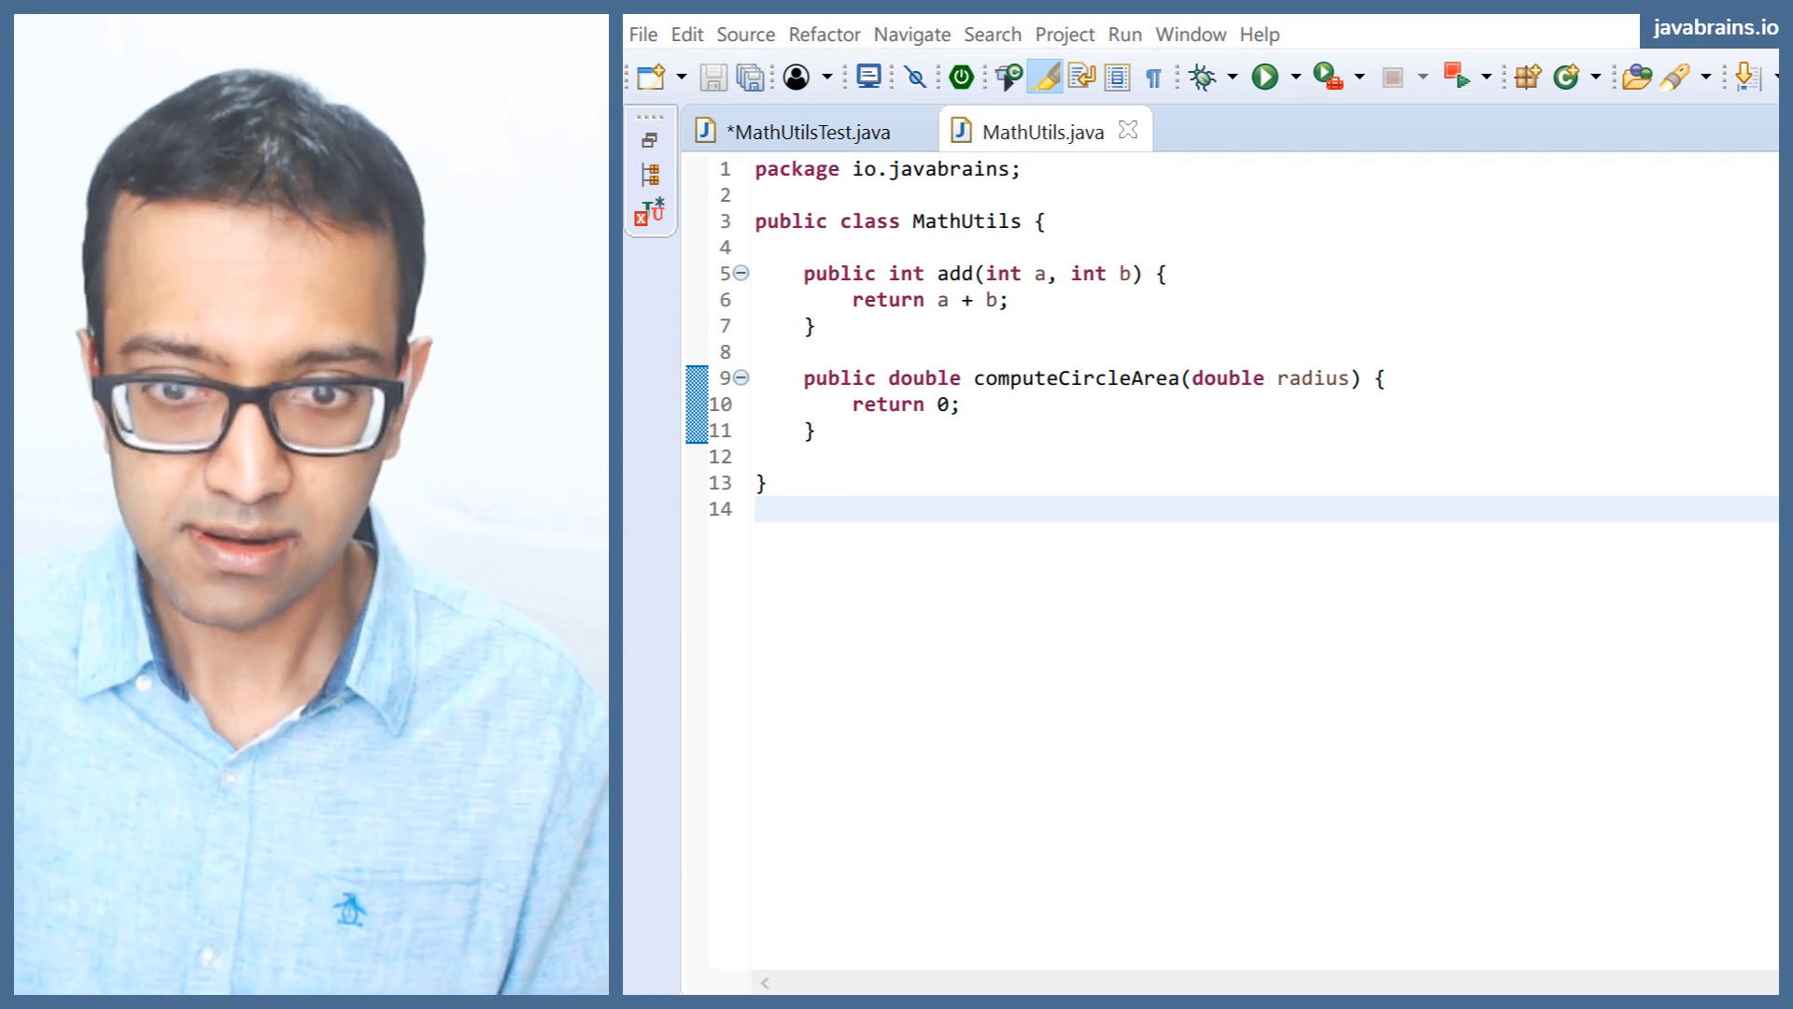
Assert mathUtils.computeCircleArea(10) equals 314.1592653589793 with message 'Should return right circle area', and save
click(815, 430)
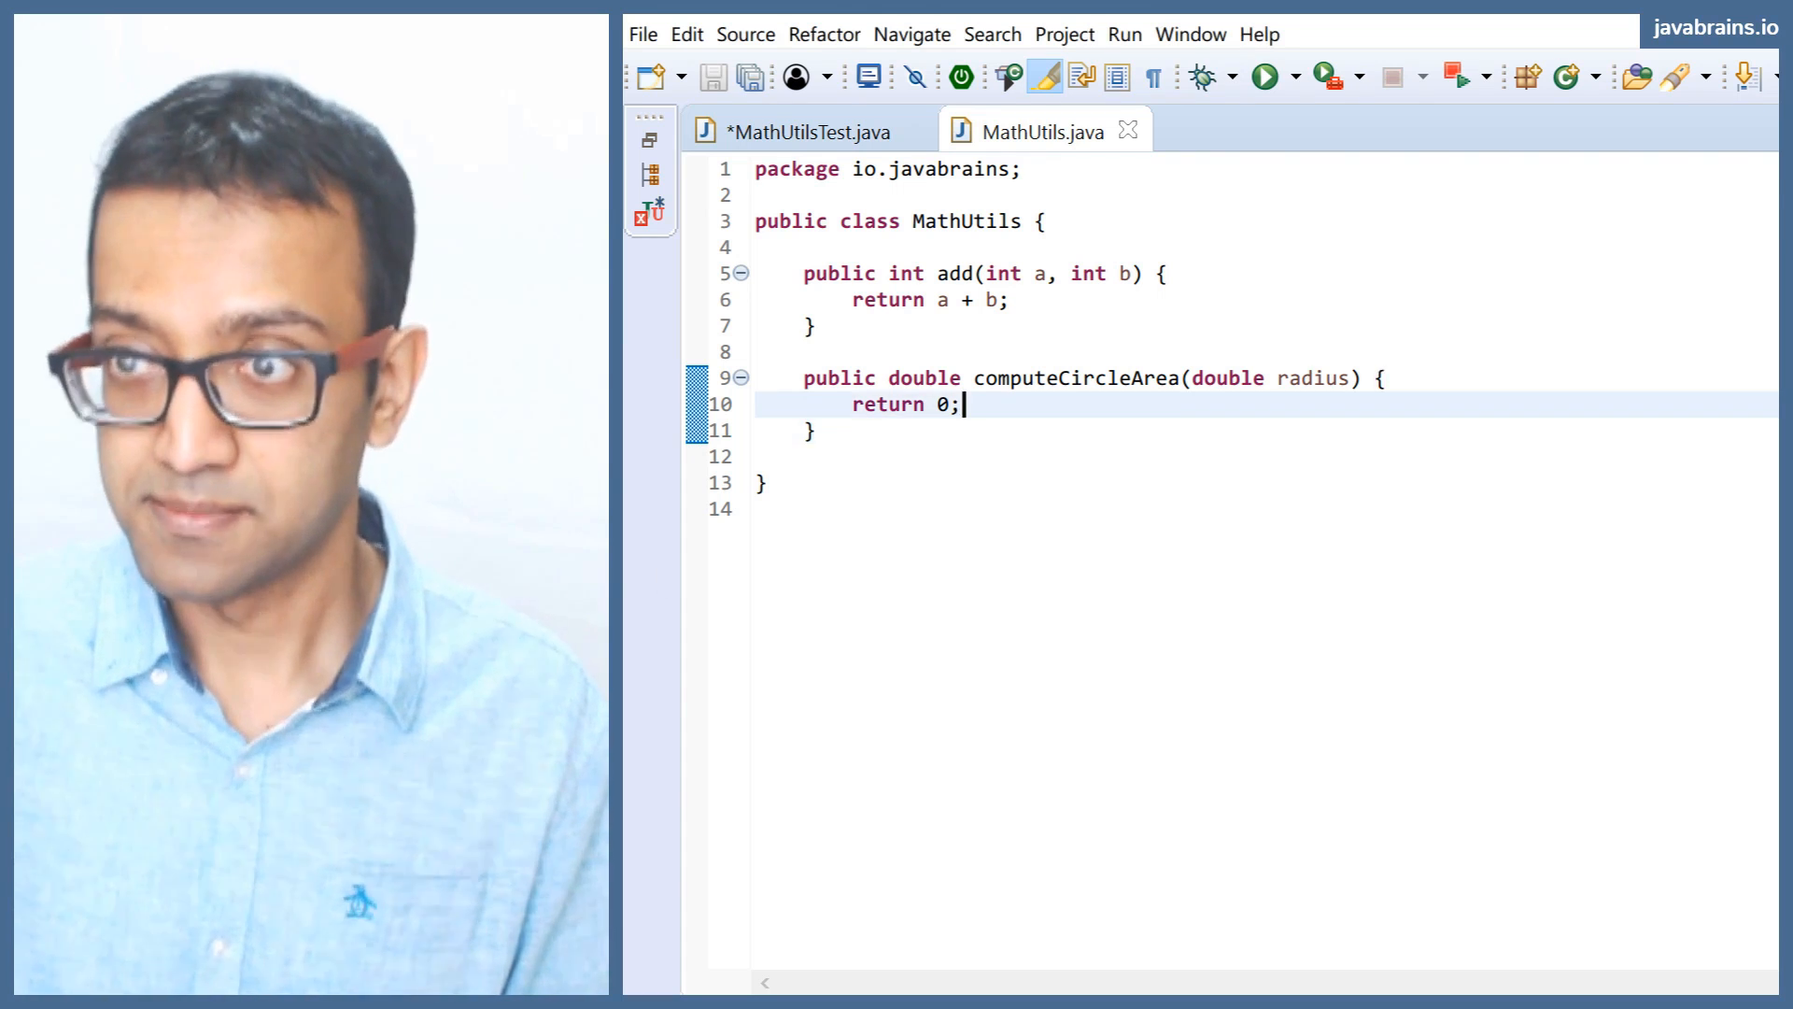
click(806, 132)
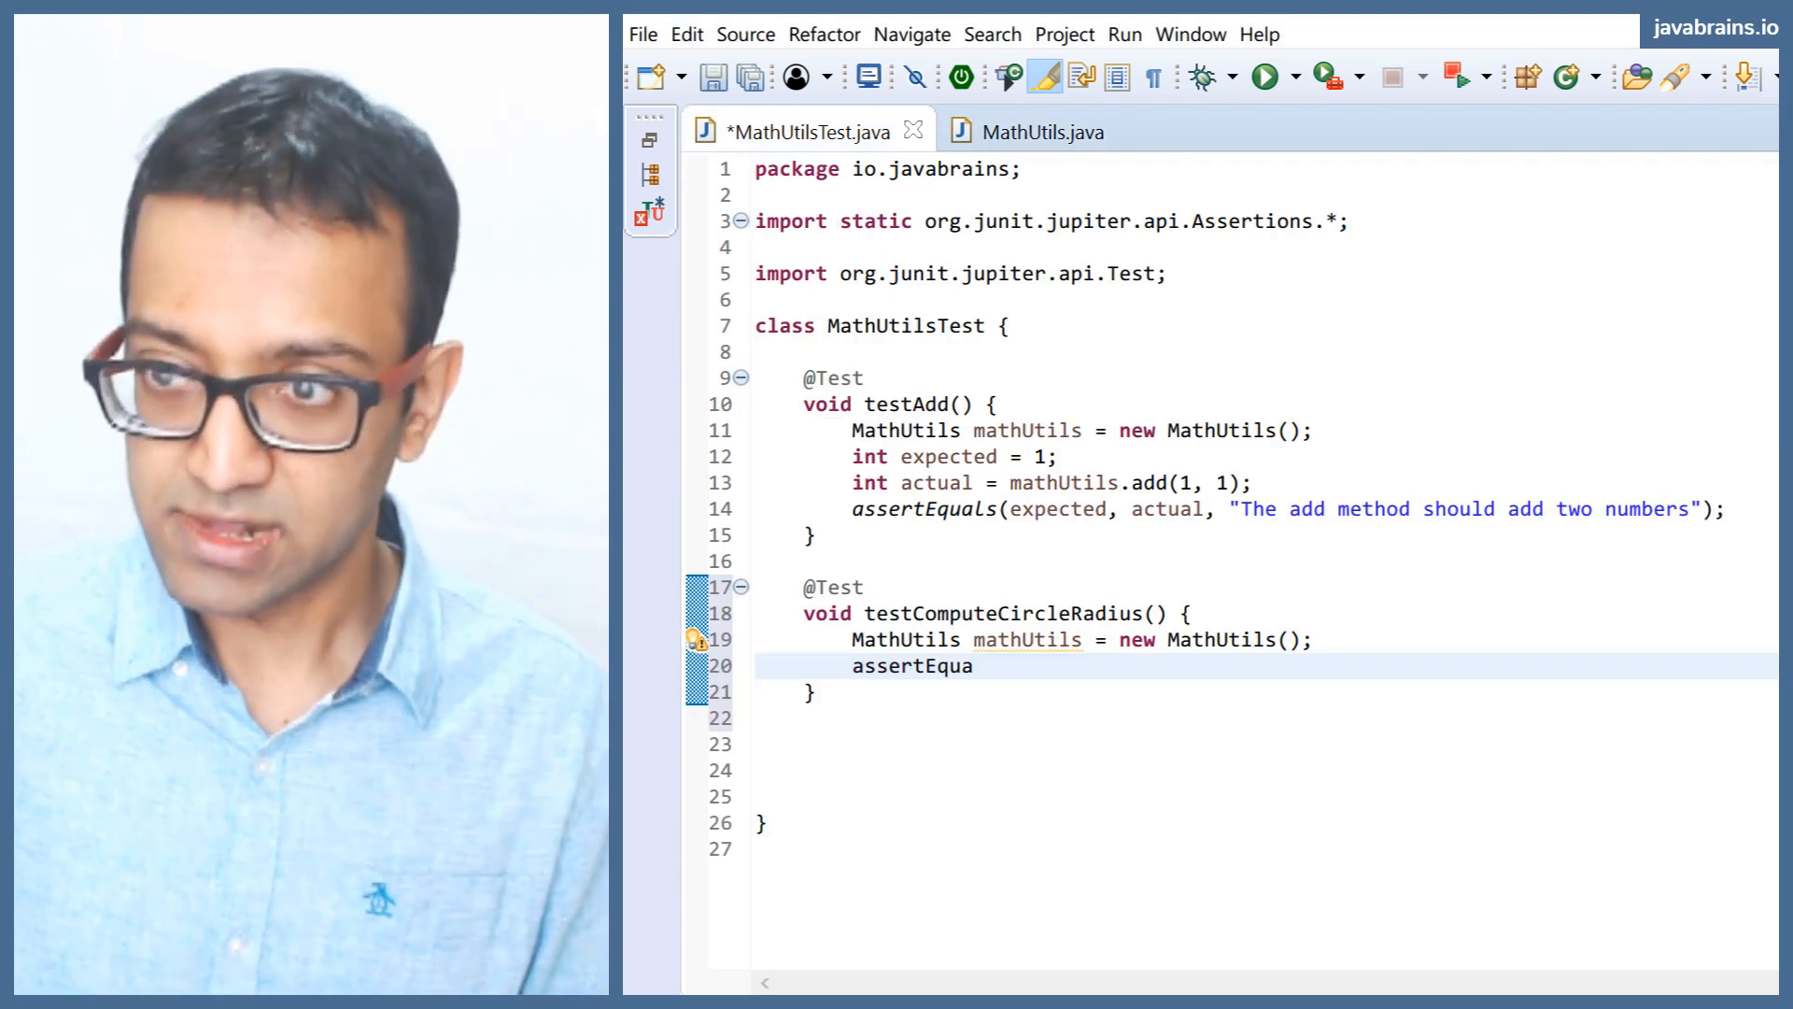
text(ls())
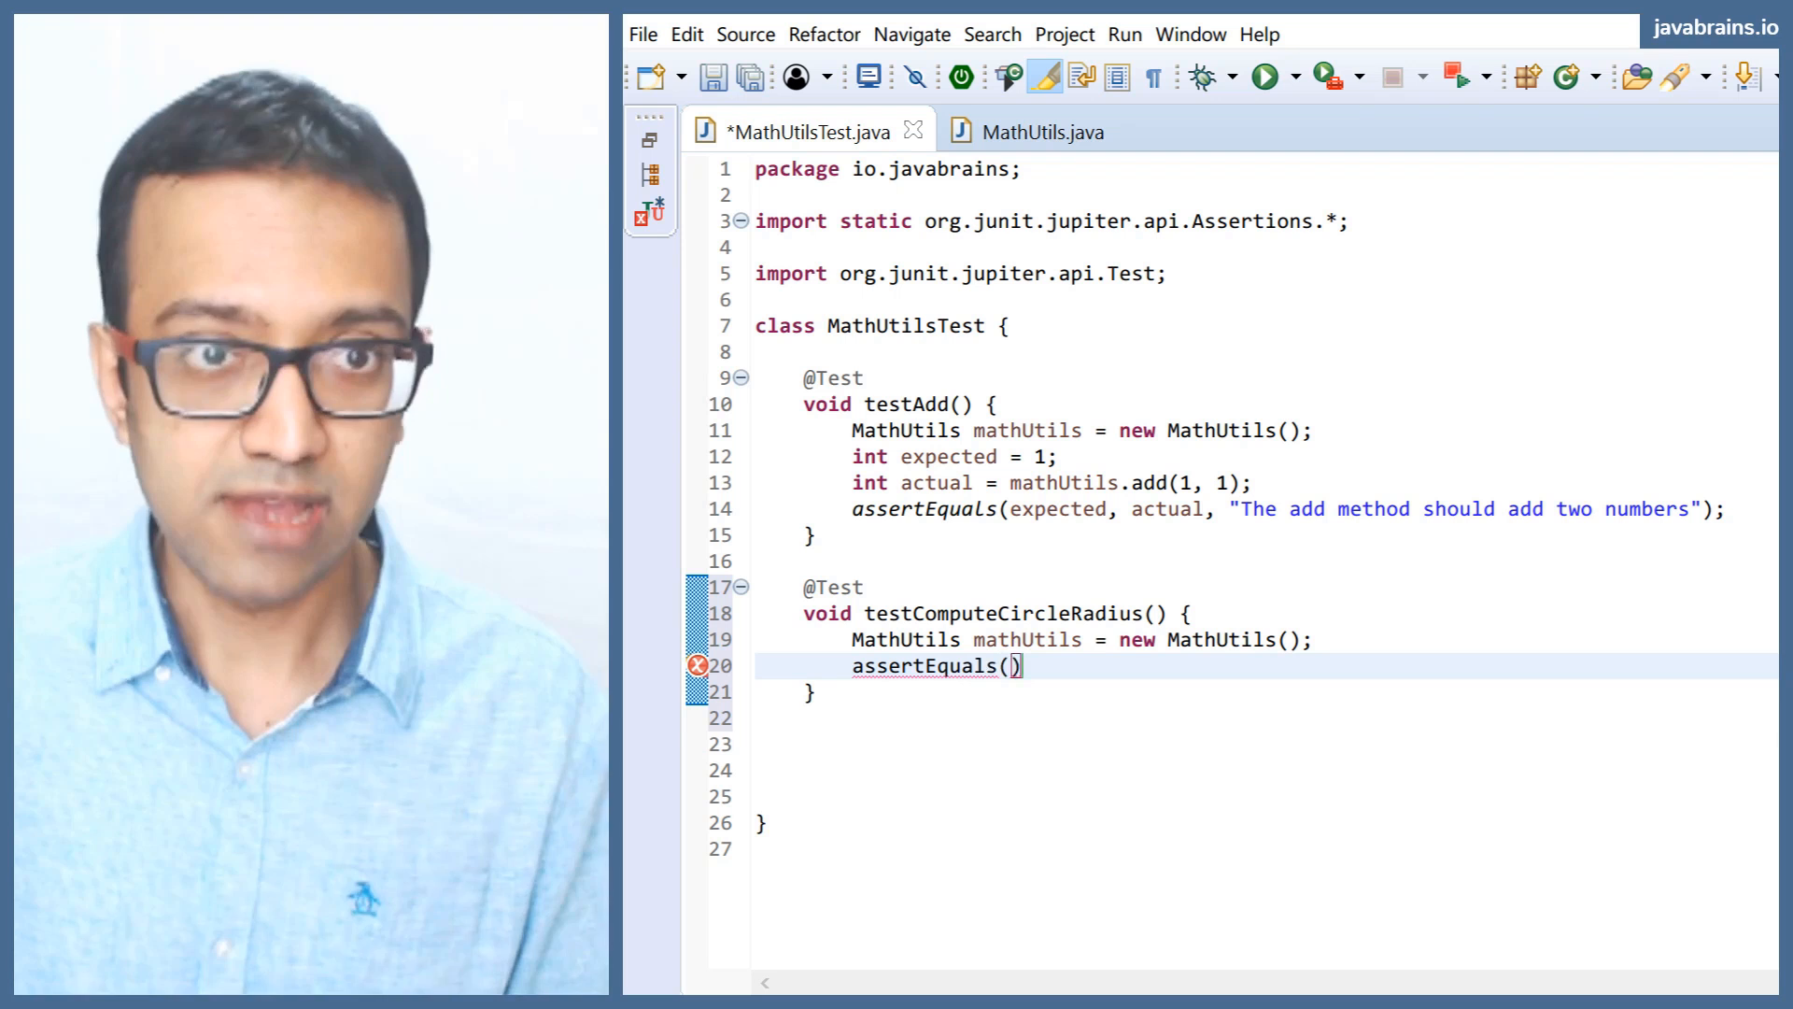
text(314.1592653589793)
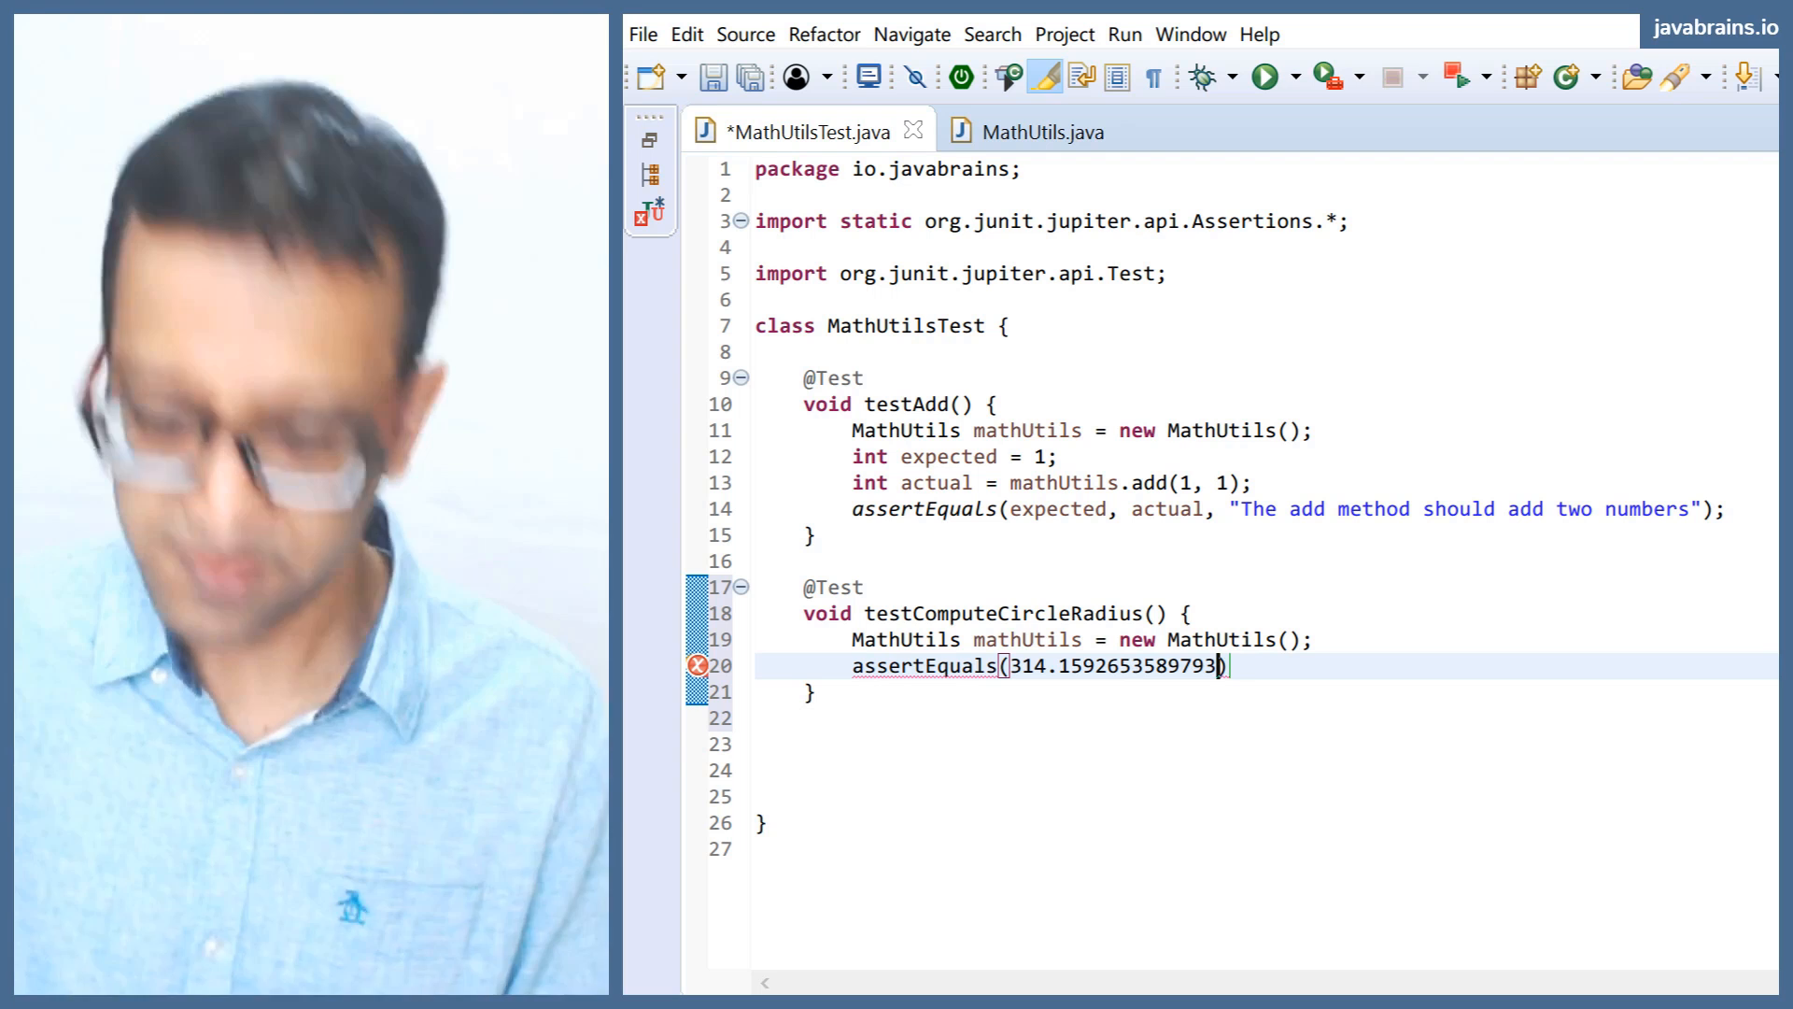
text(, mathUtils.computeCircleArea(radius)
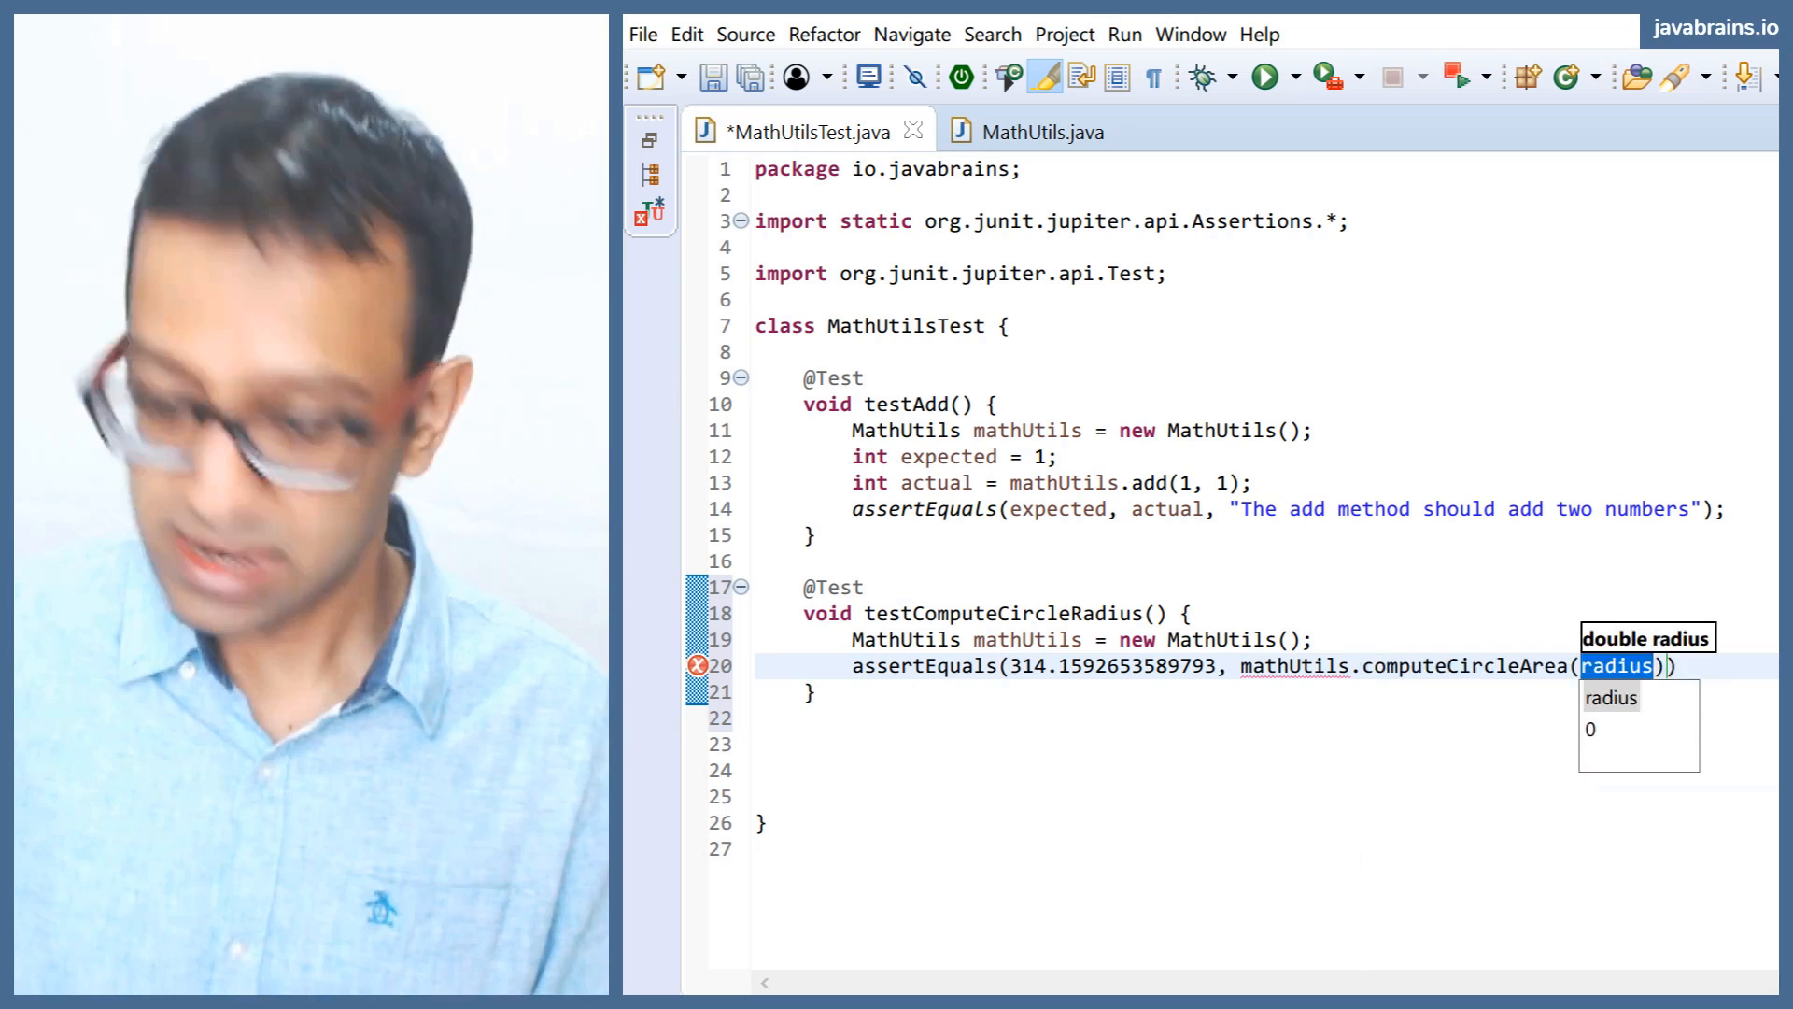
text(10)
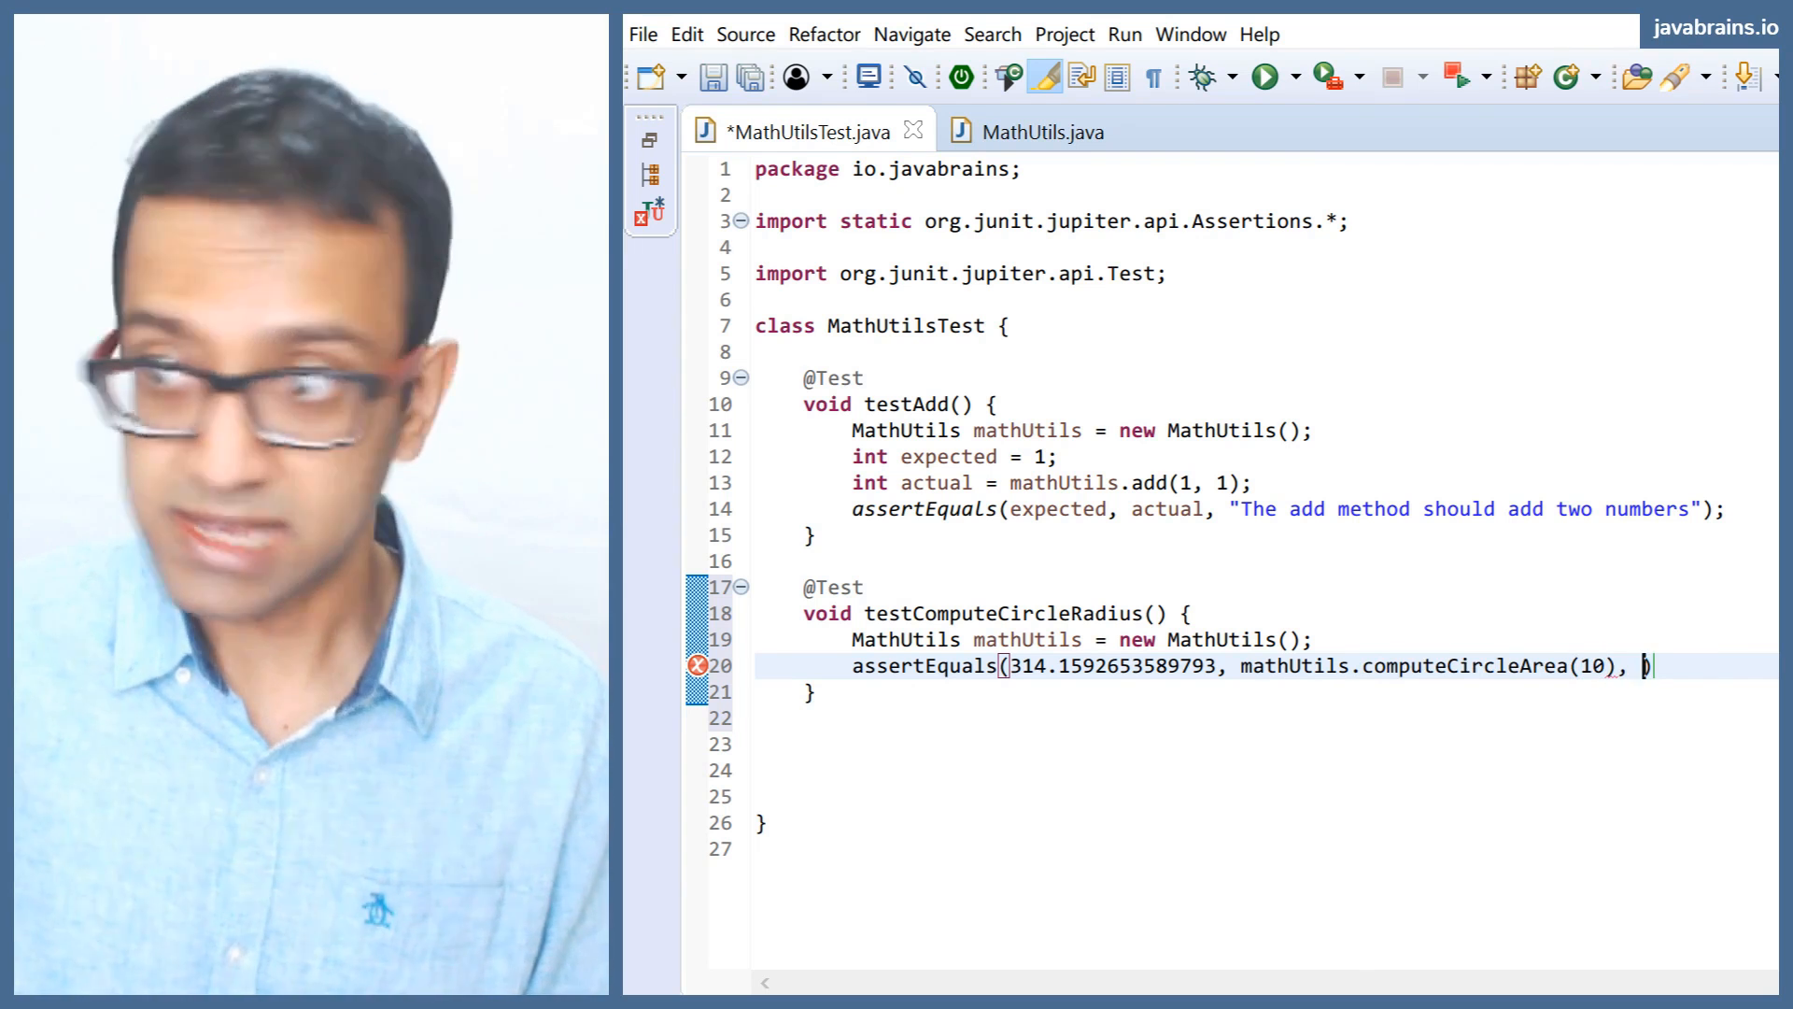
text(")
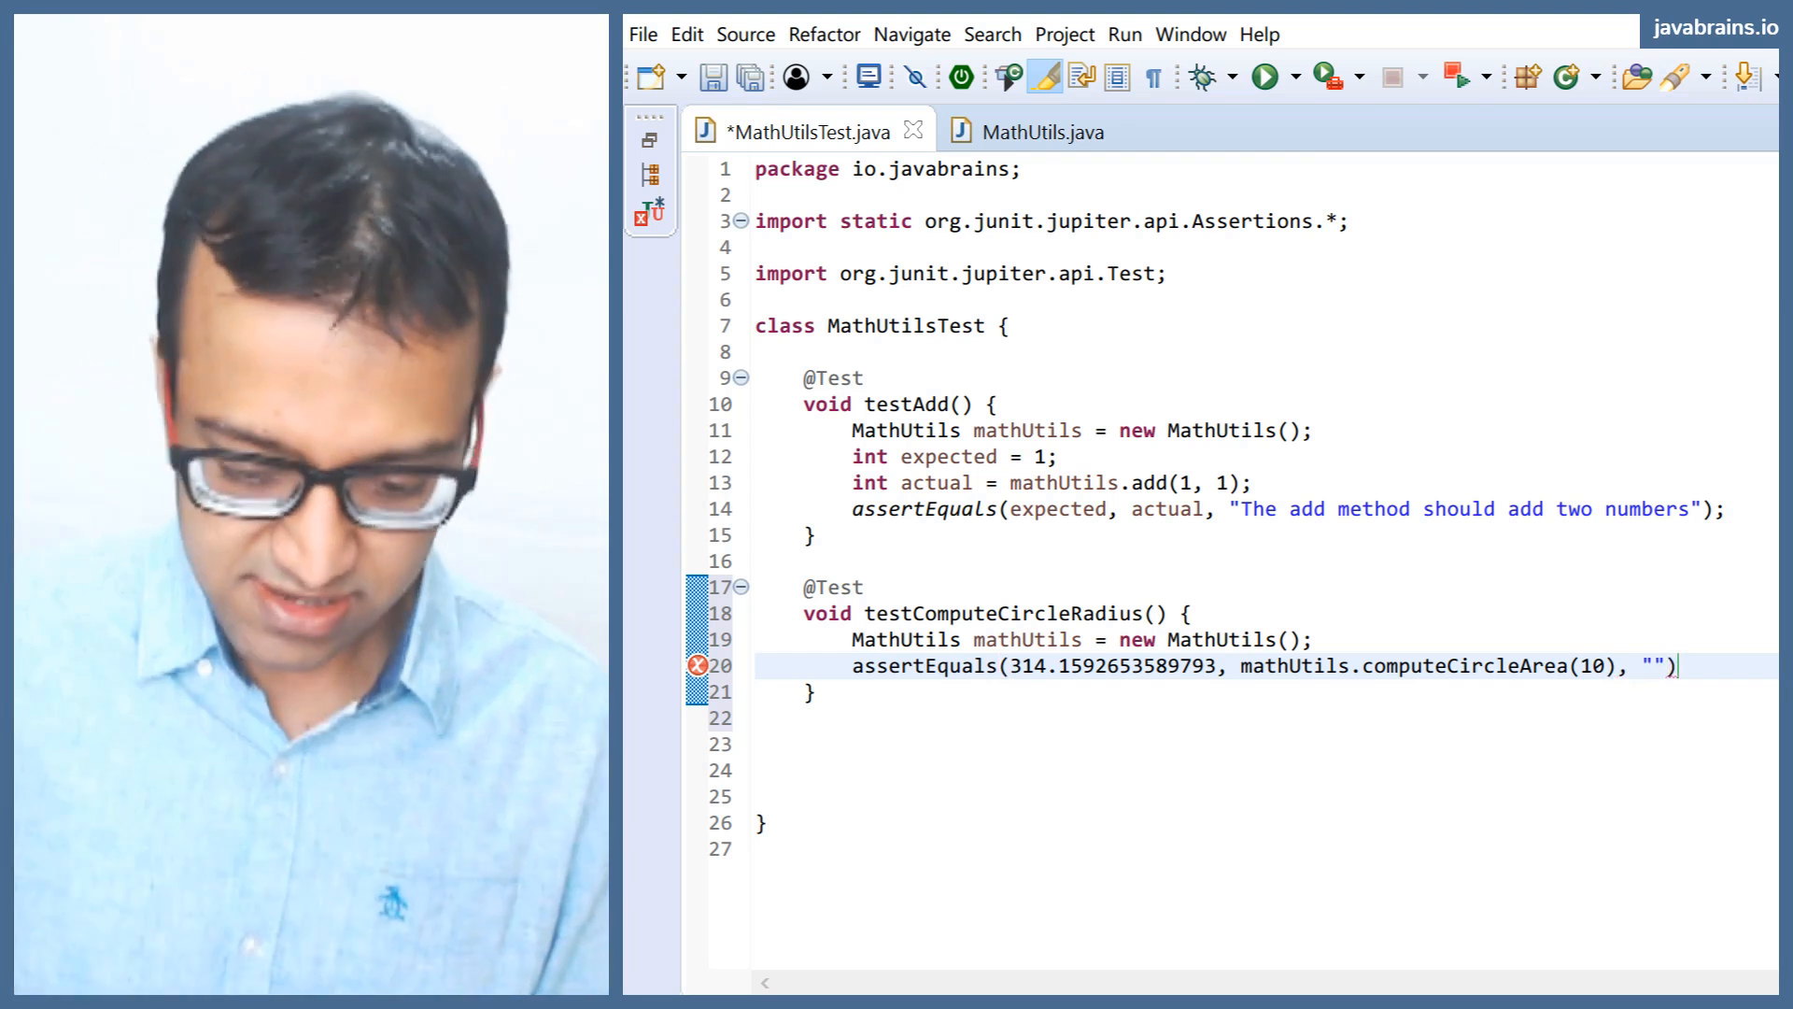
text(Should retu)
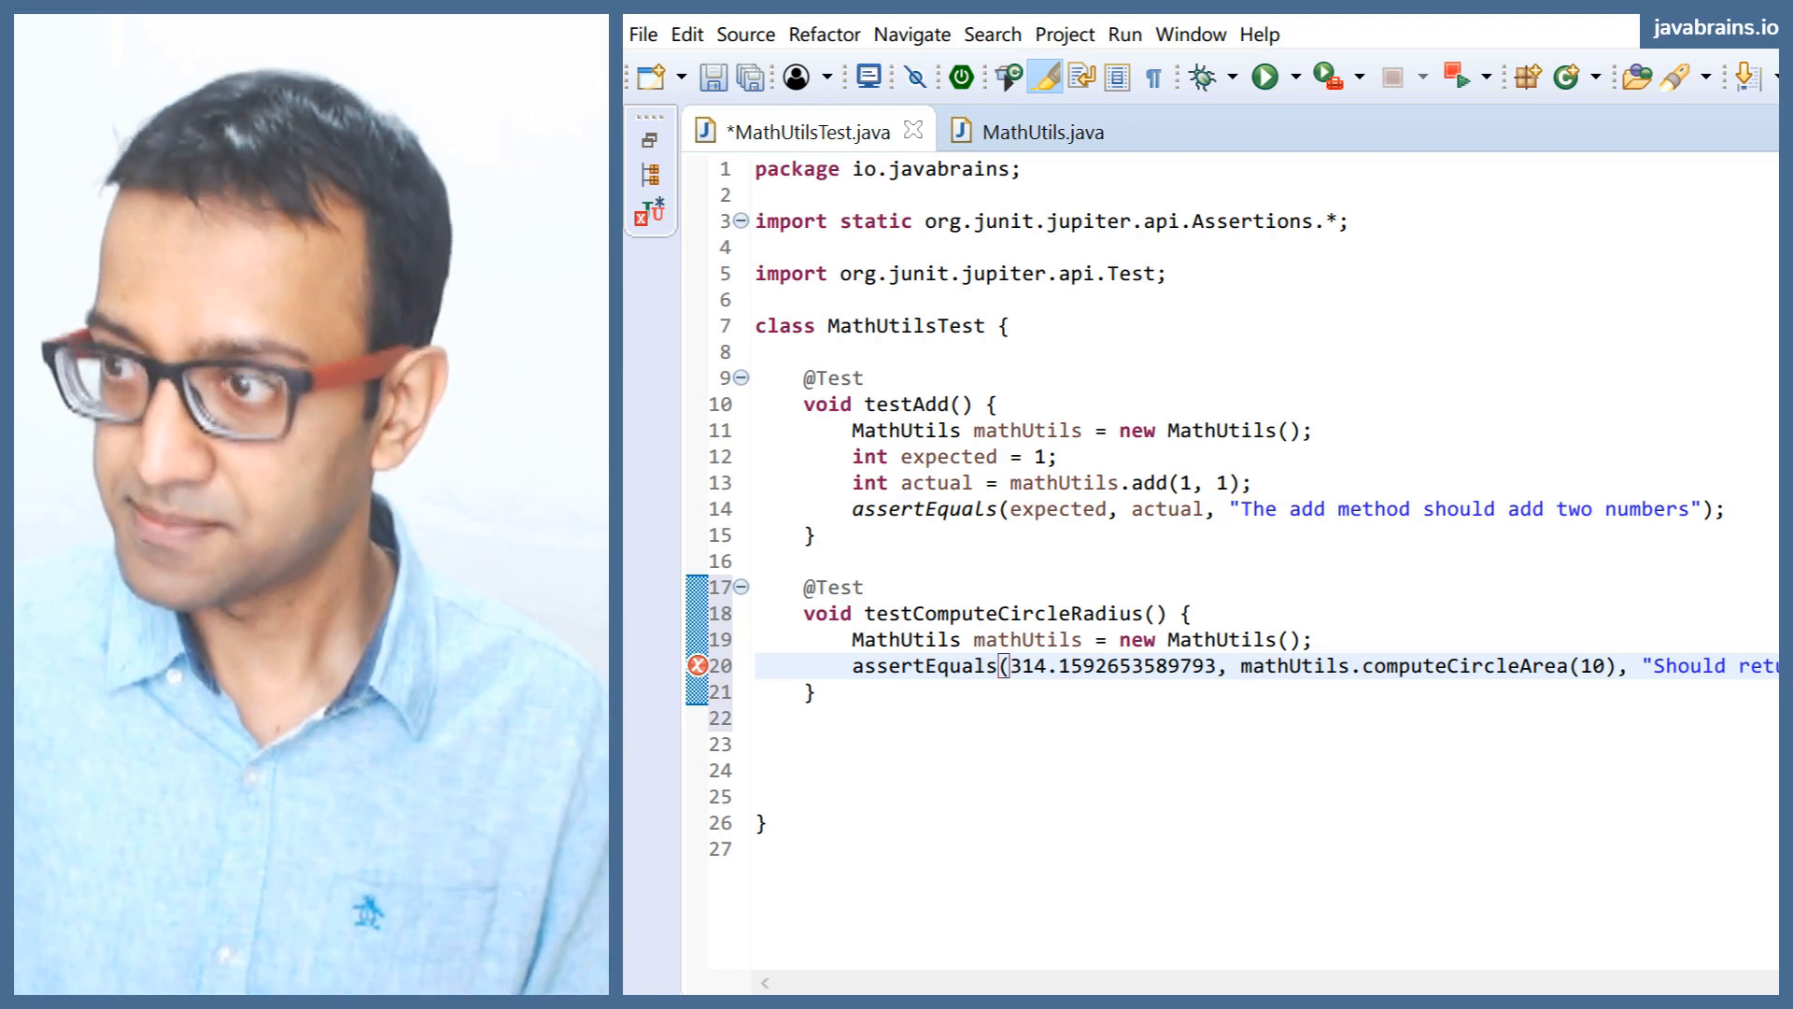
key(ctrl+s)
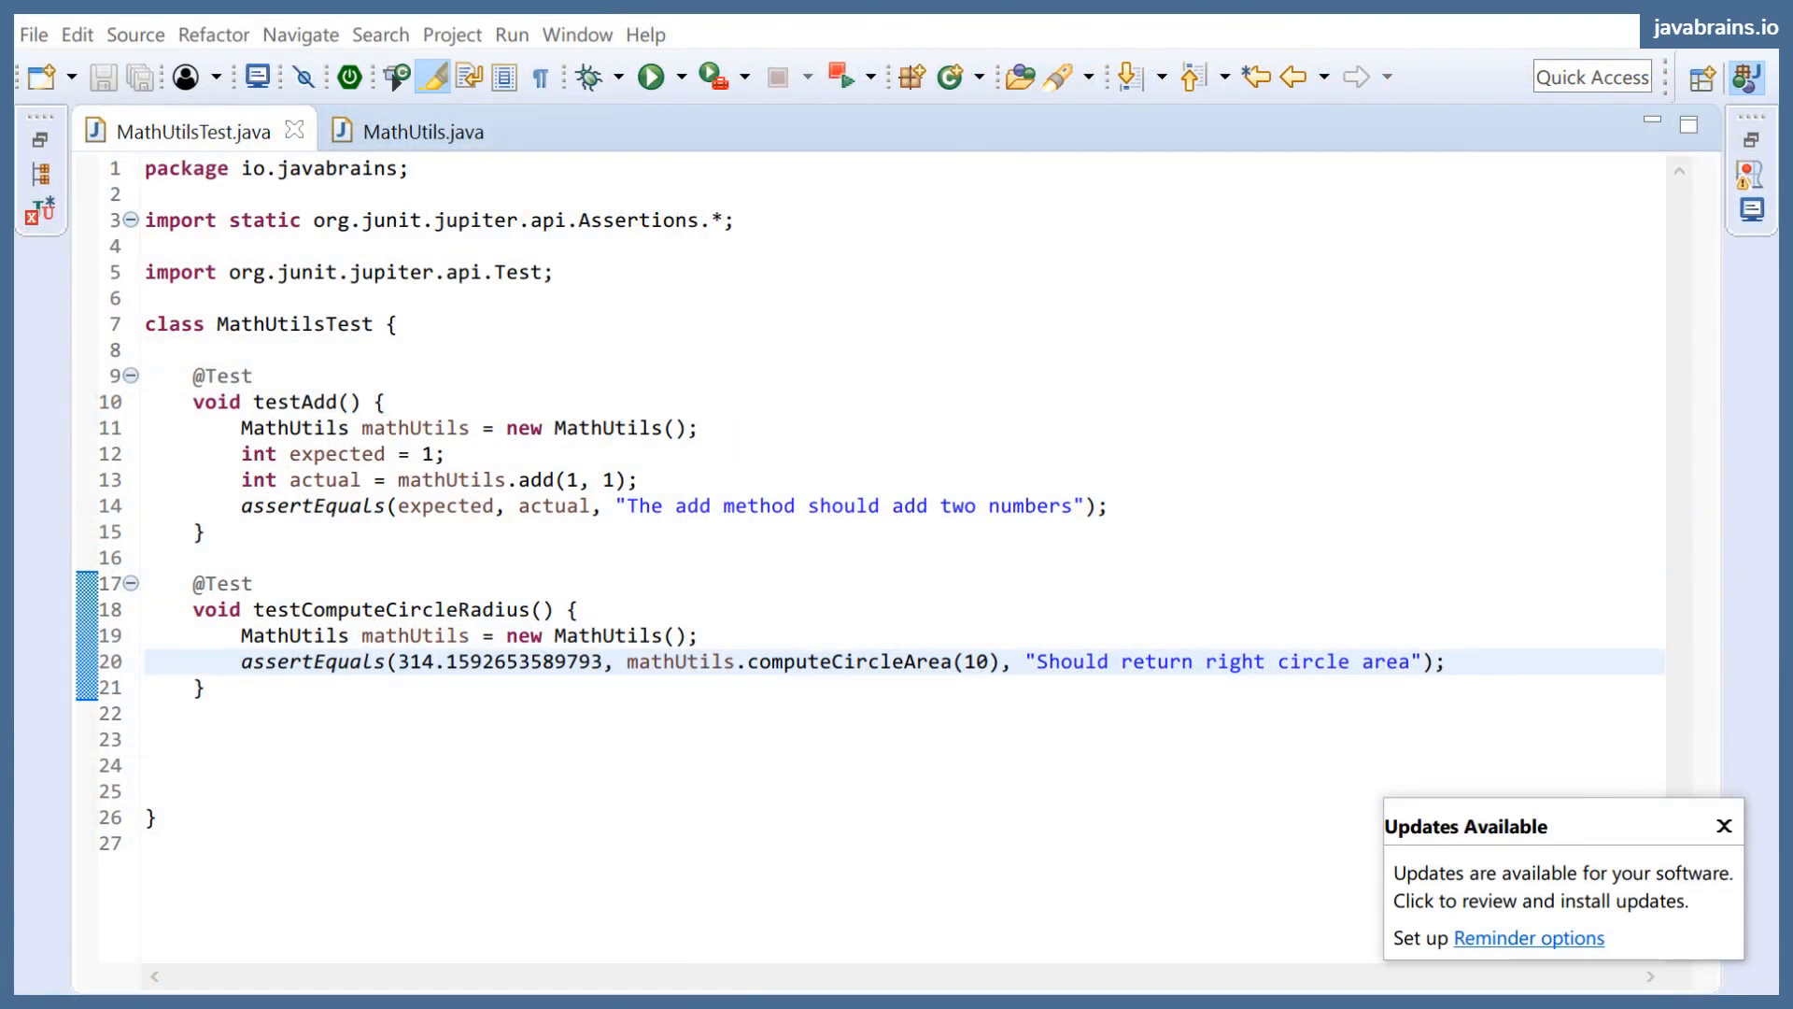
Rerun MathUtilsTest from the JUnit view and jump to testAdd's failing assertion
double_click(1229, 662)
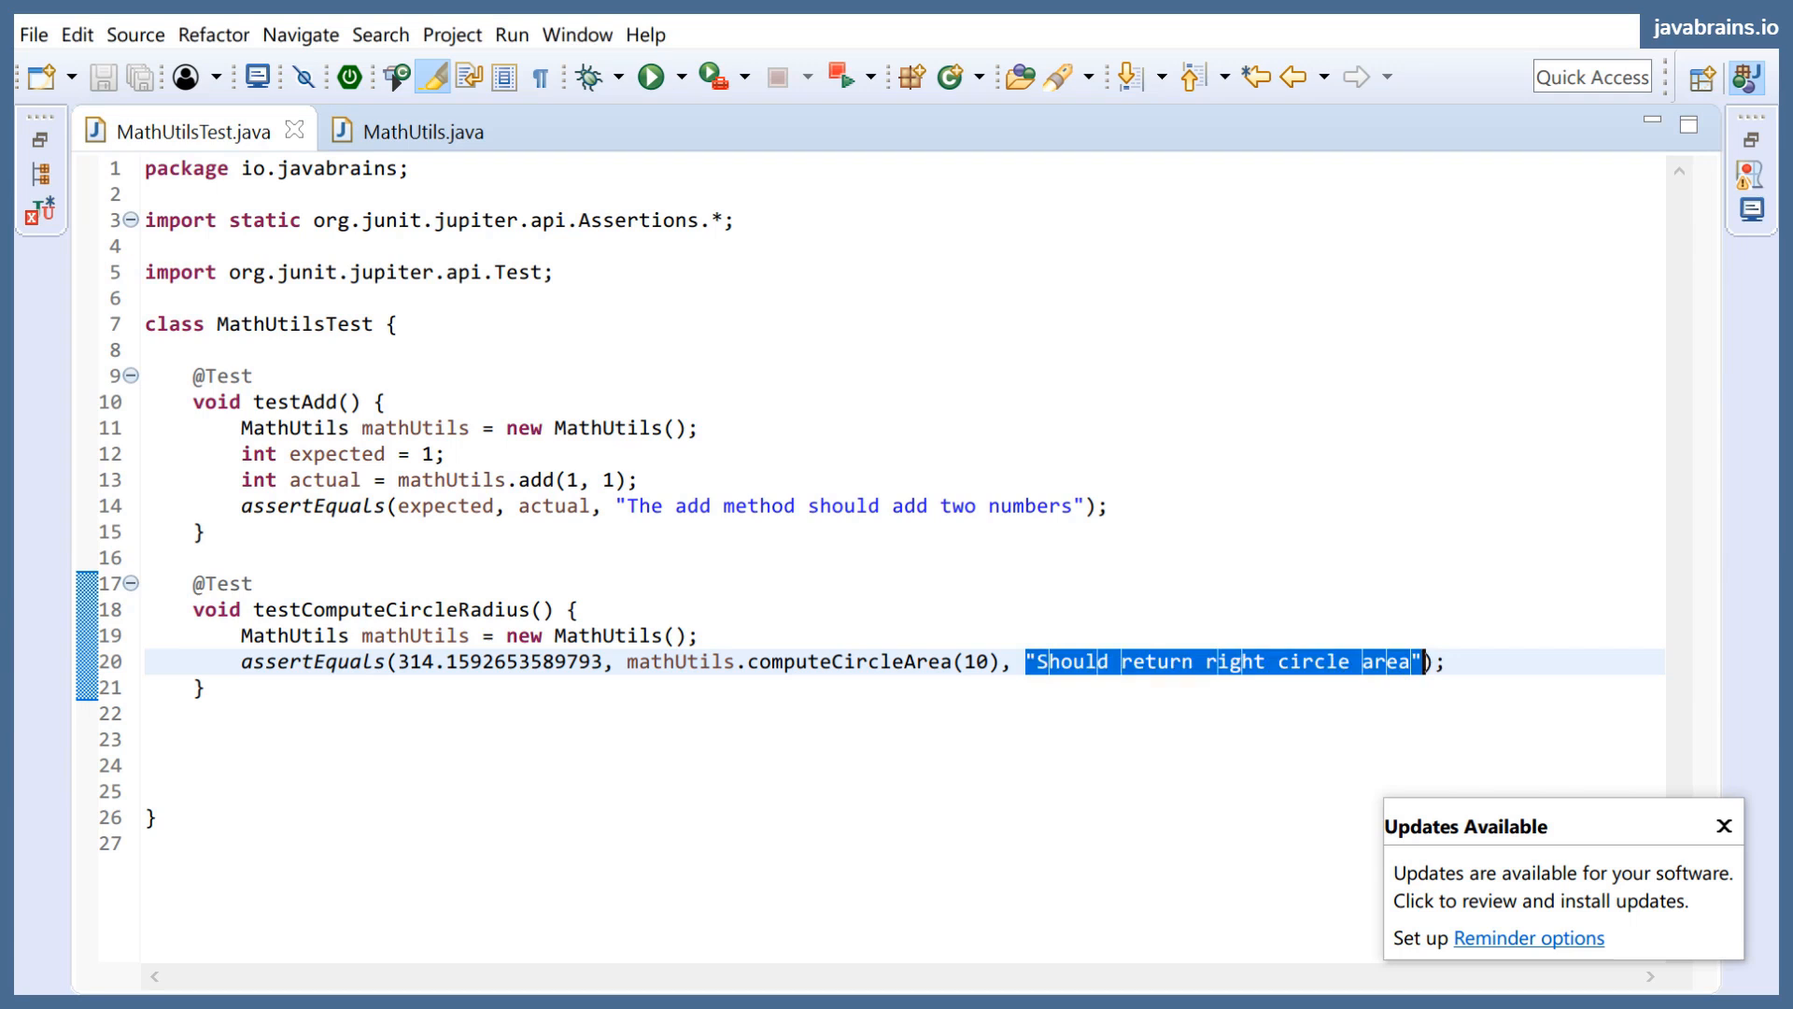
click(1450, 662)
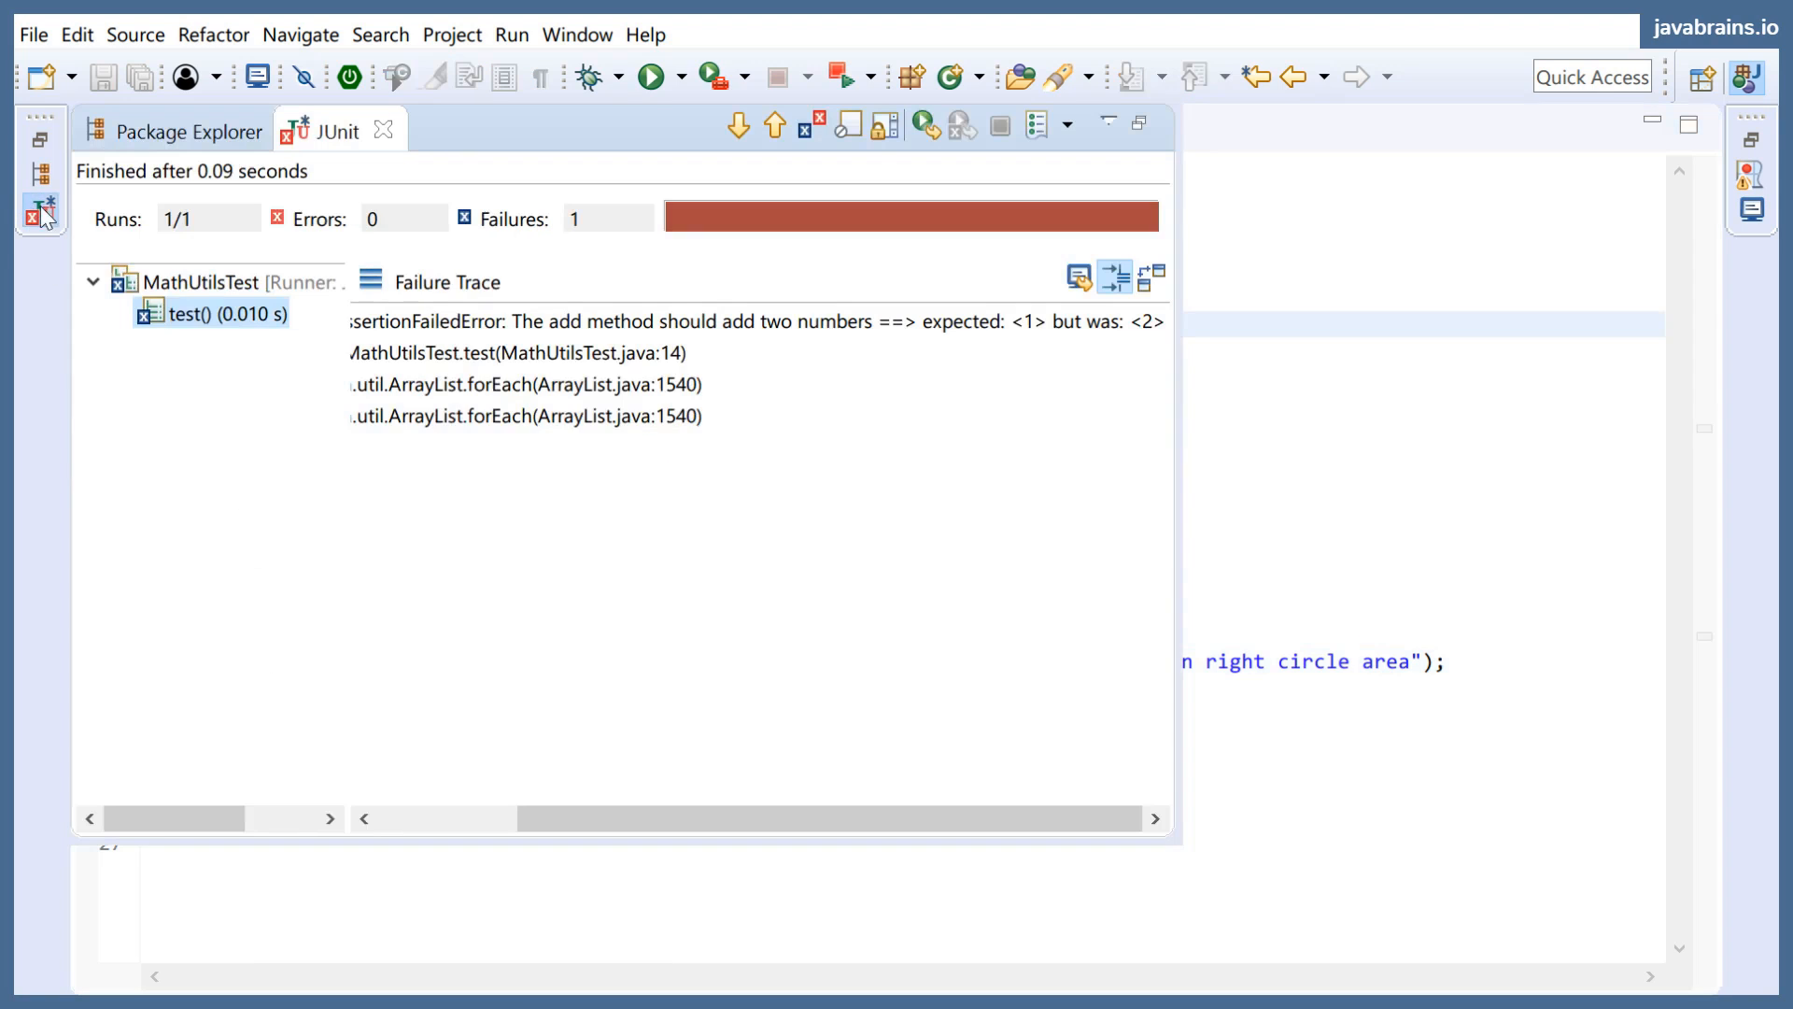
right_click(210, 312)
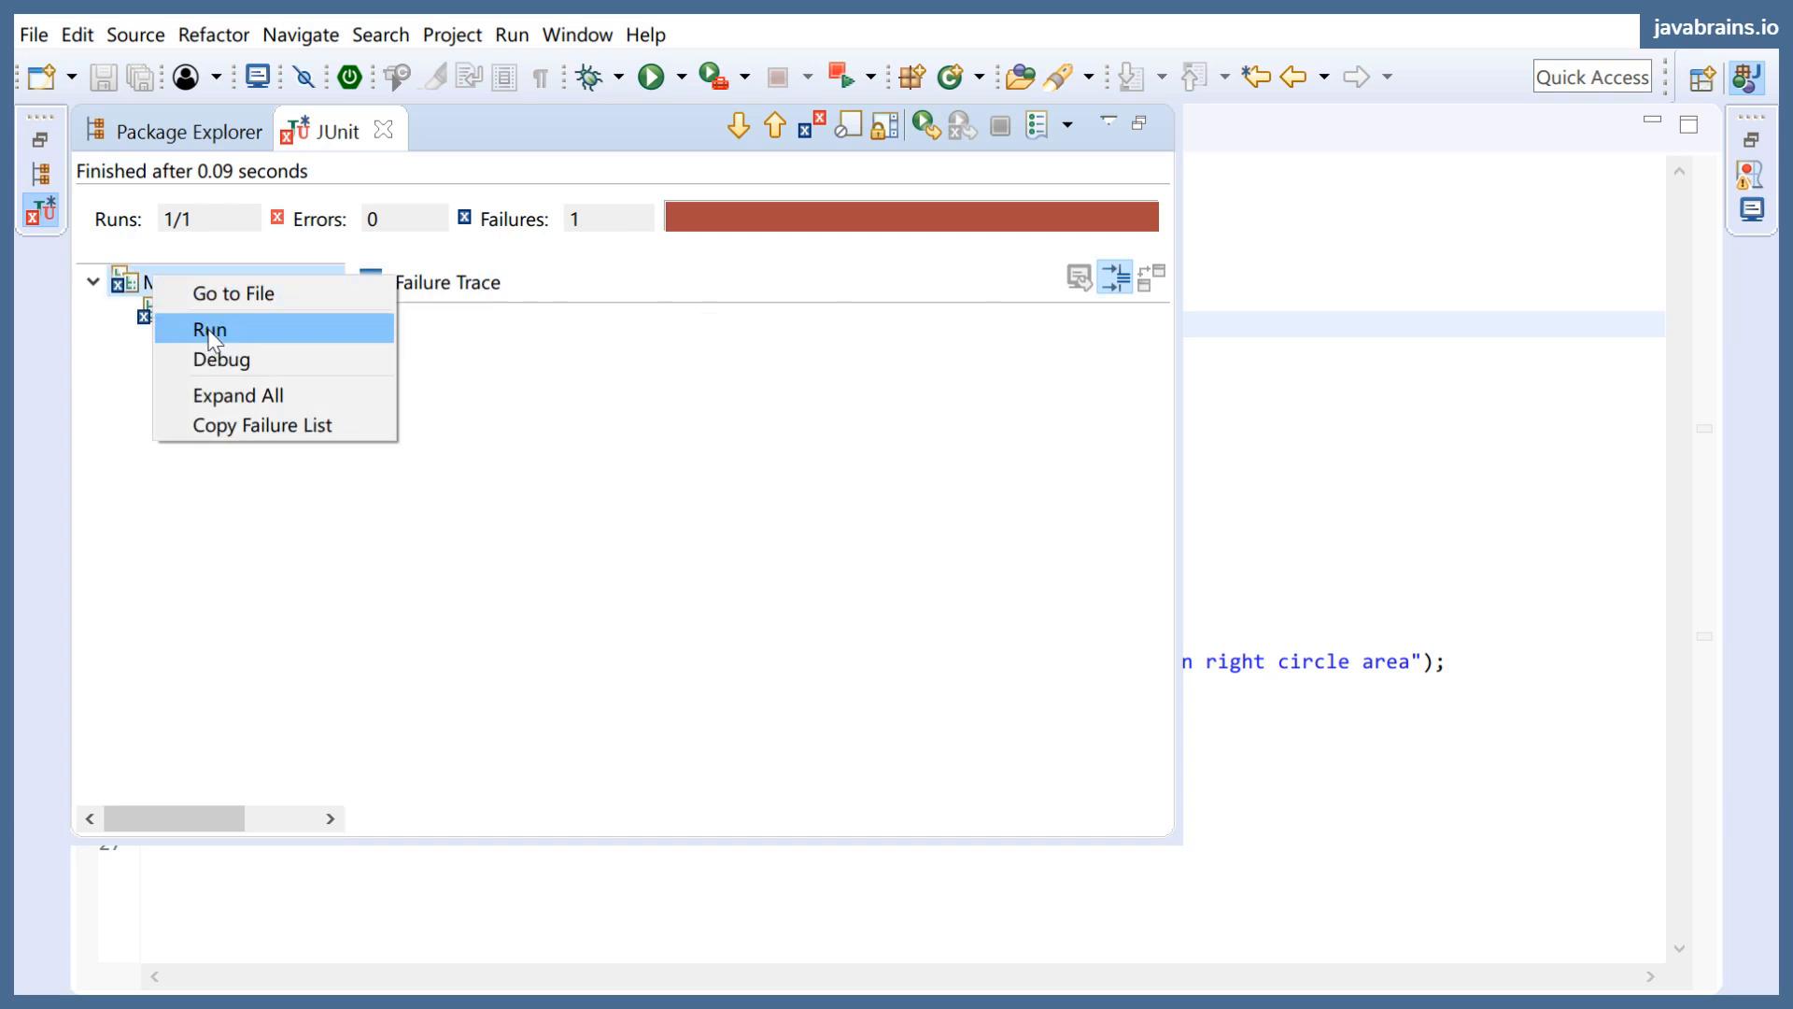
click(208, 329)
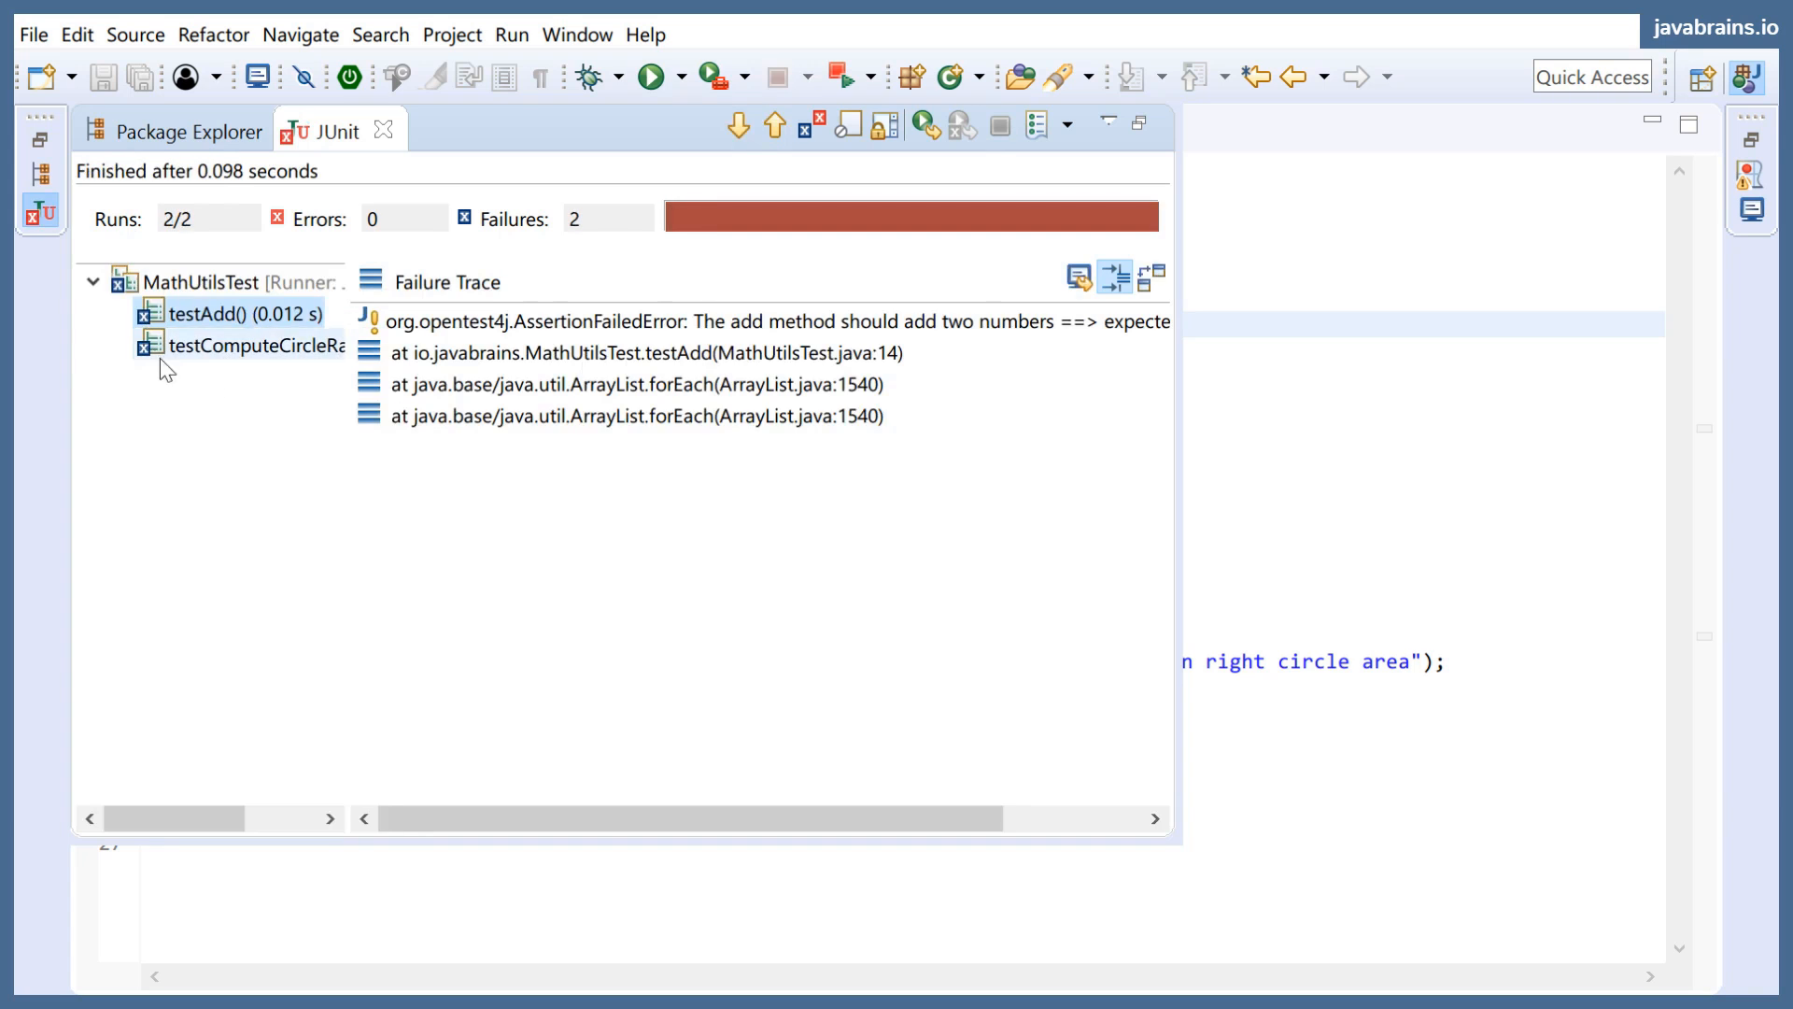
click(641, 384)
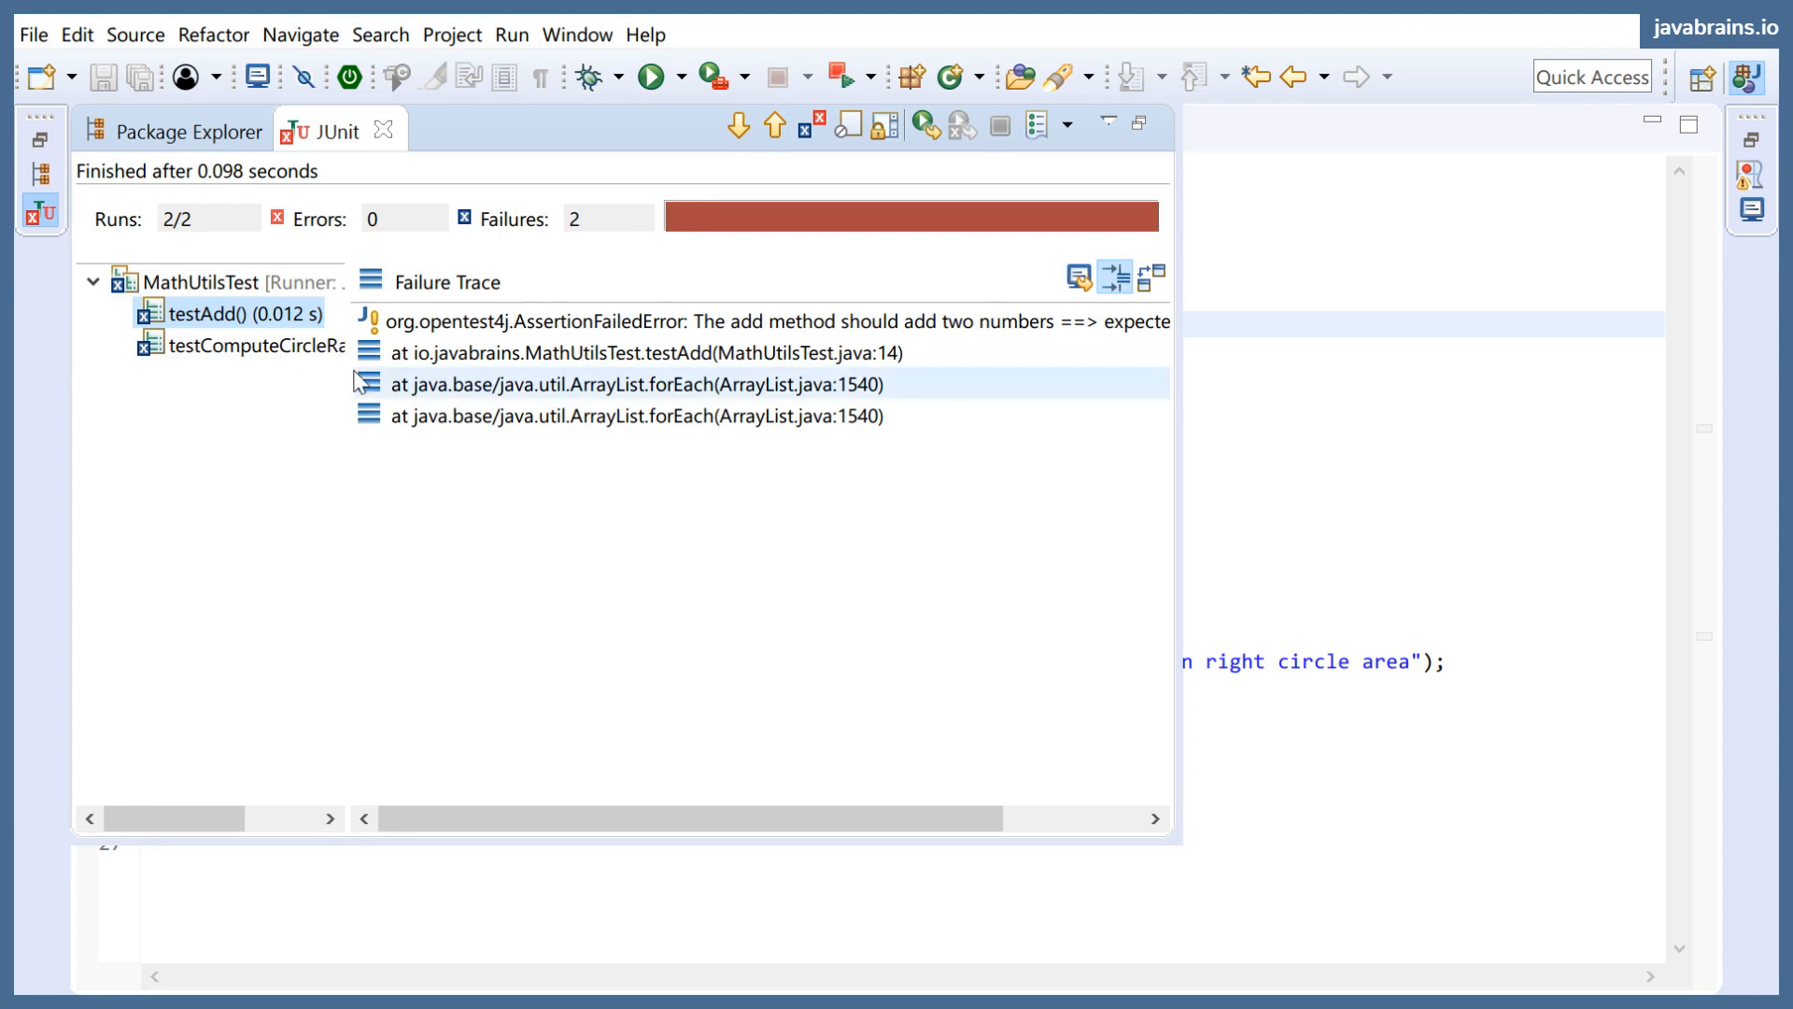
click(256, 346)
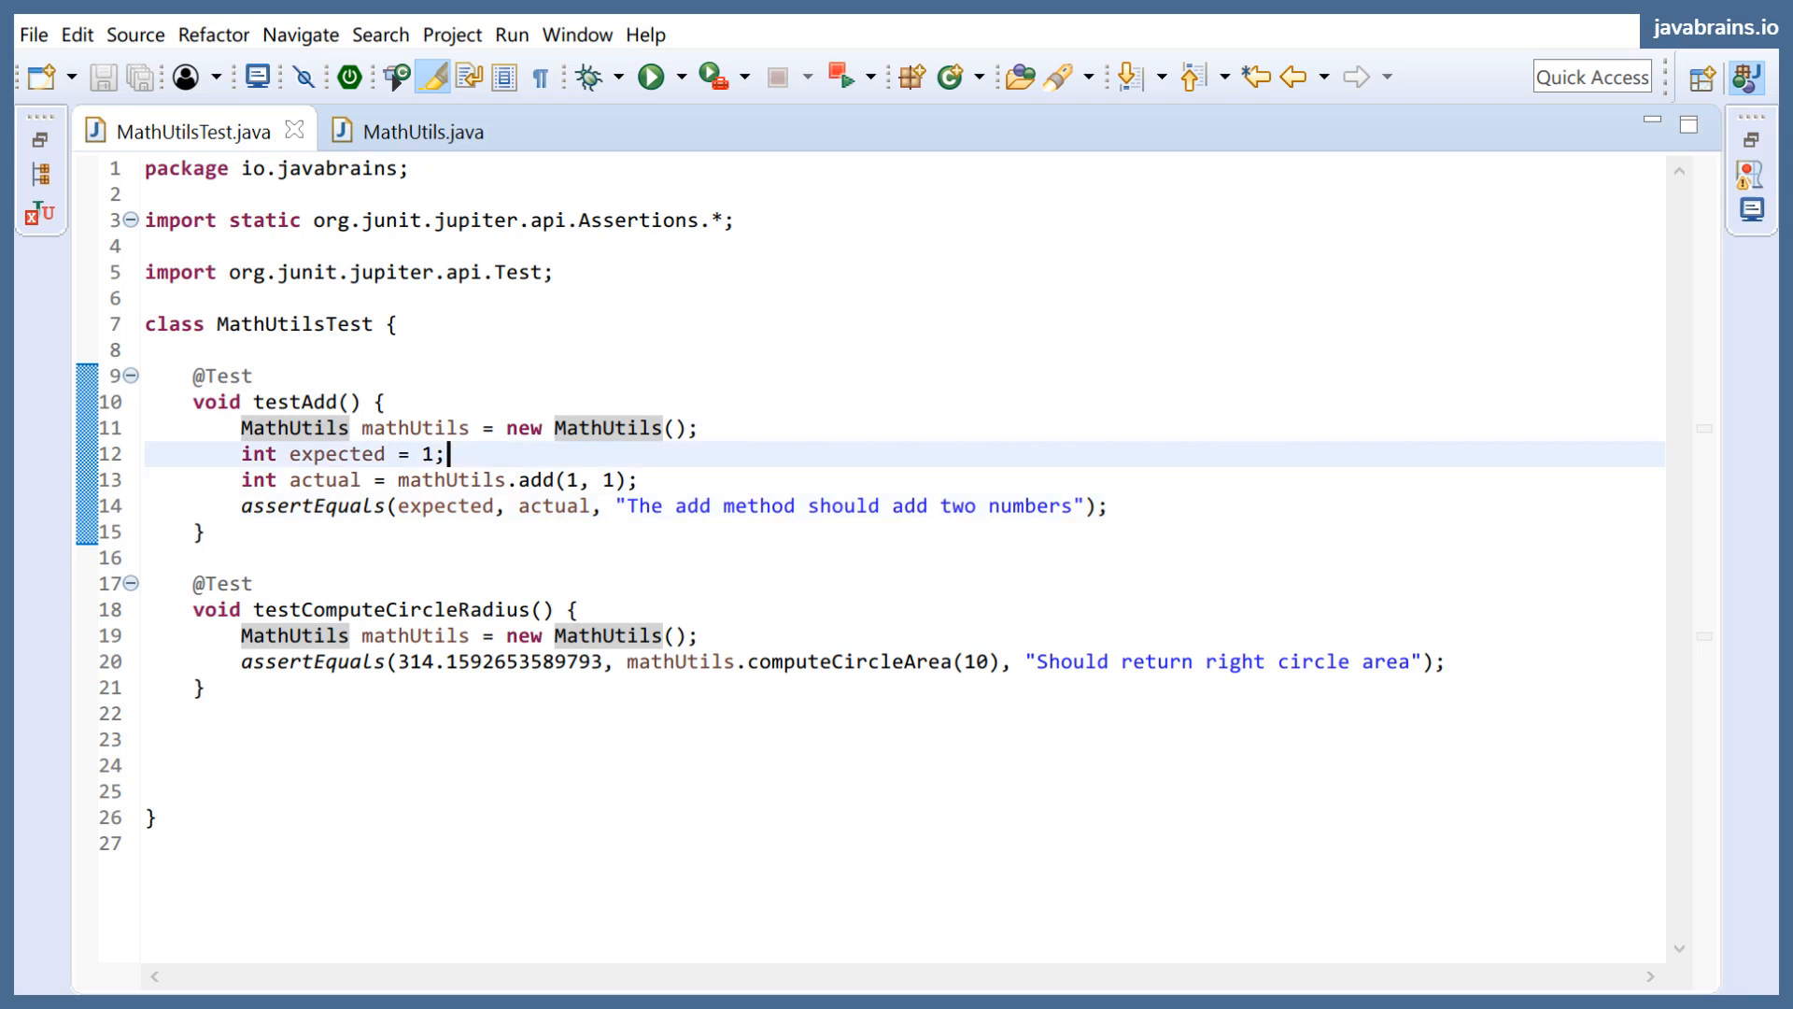
Set testAdd's expected value to 2, save, and review testComputeCircleRadius's actual 0.0 comparison
text(2)
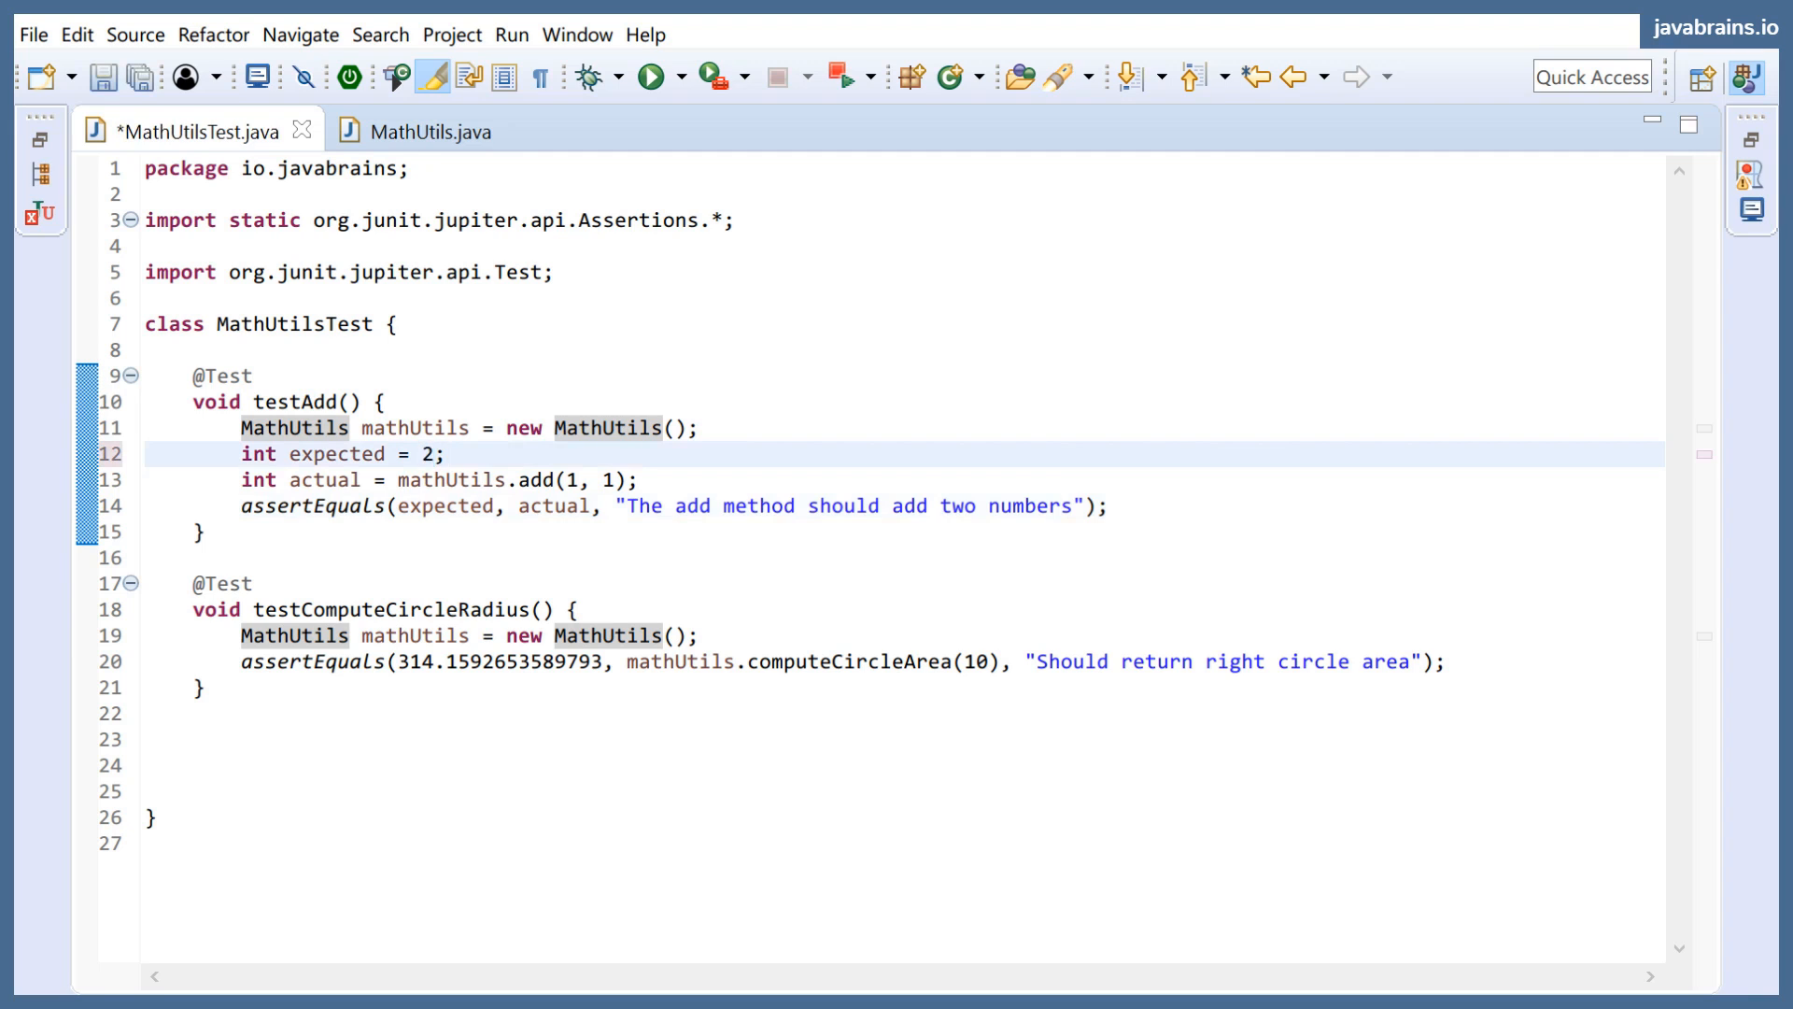
key(ctrl+s)
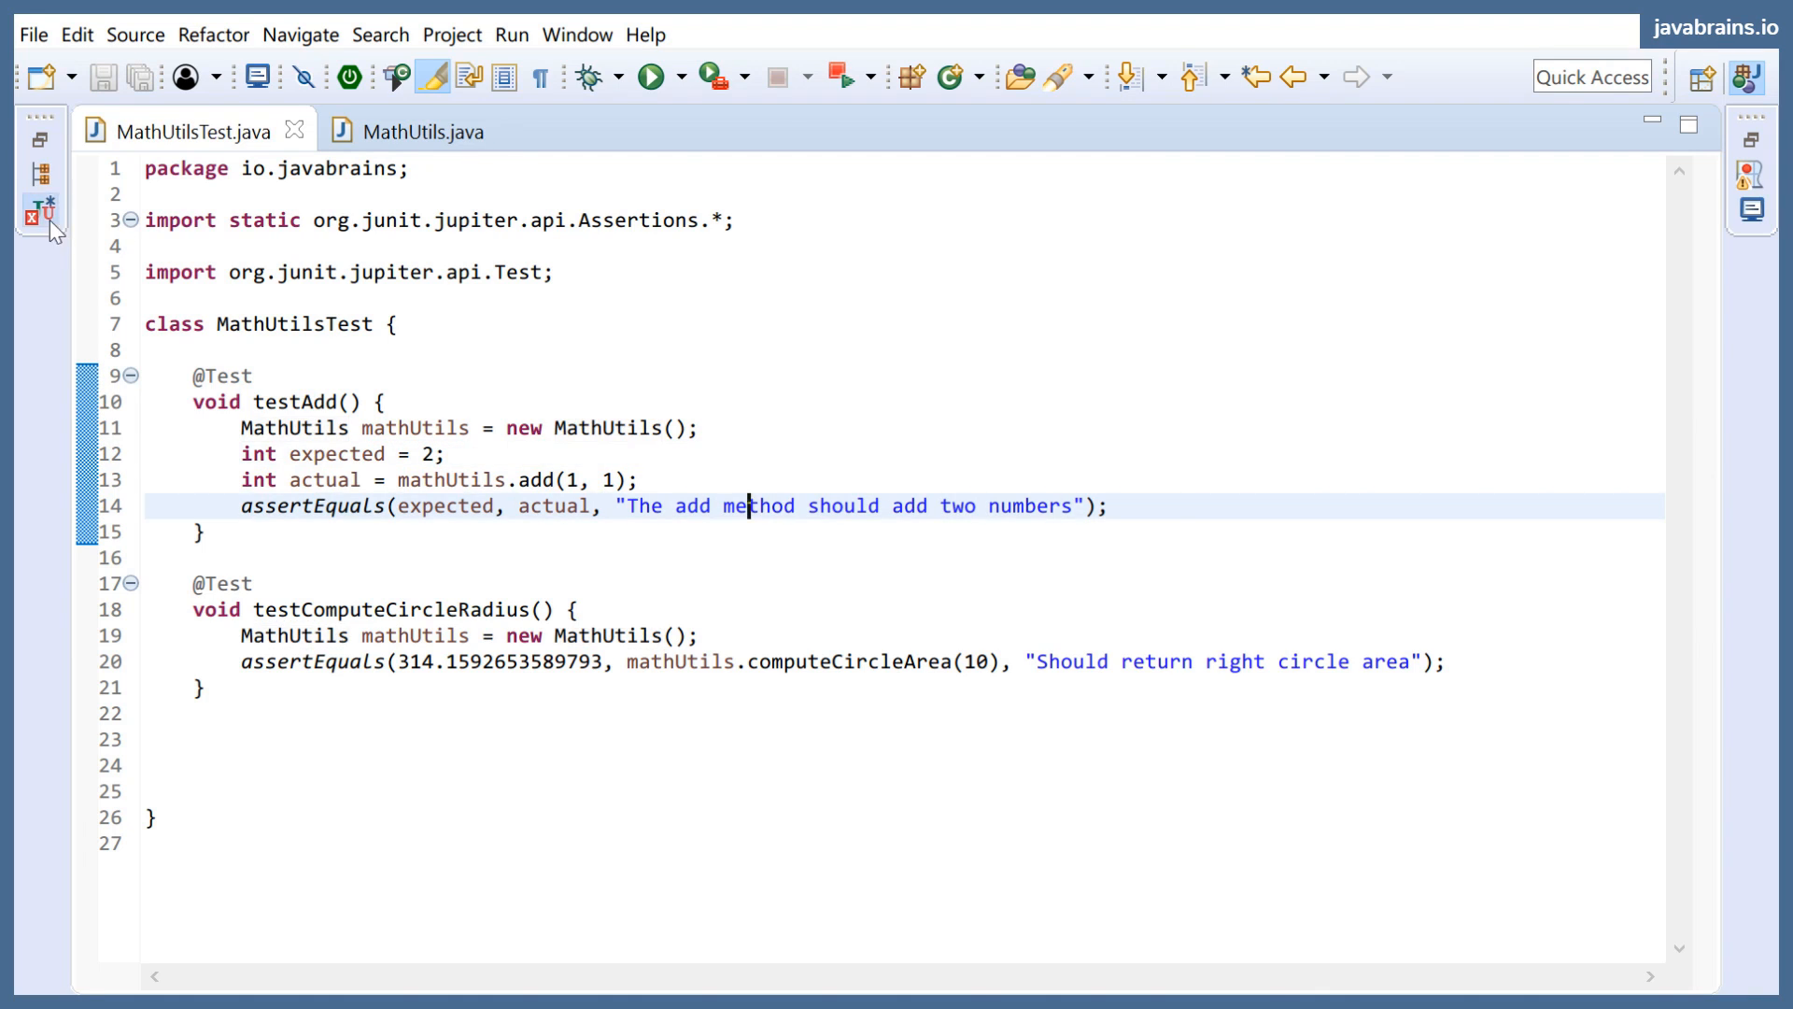
click(650, 76)
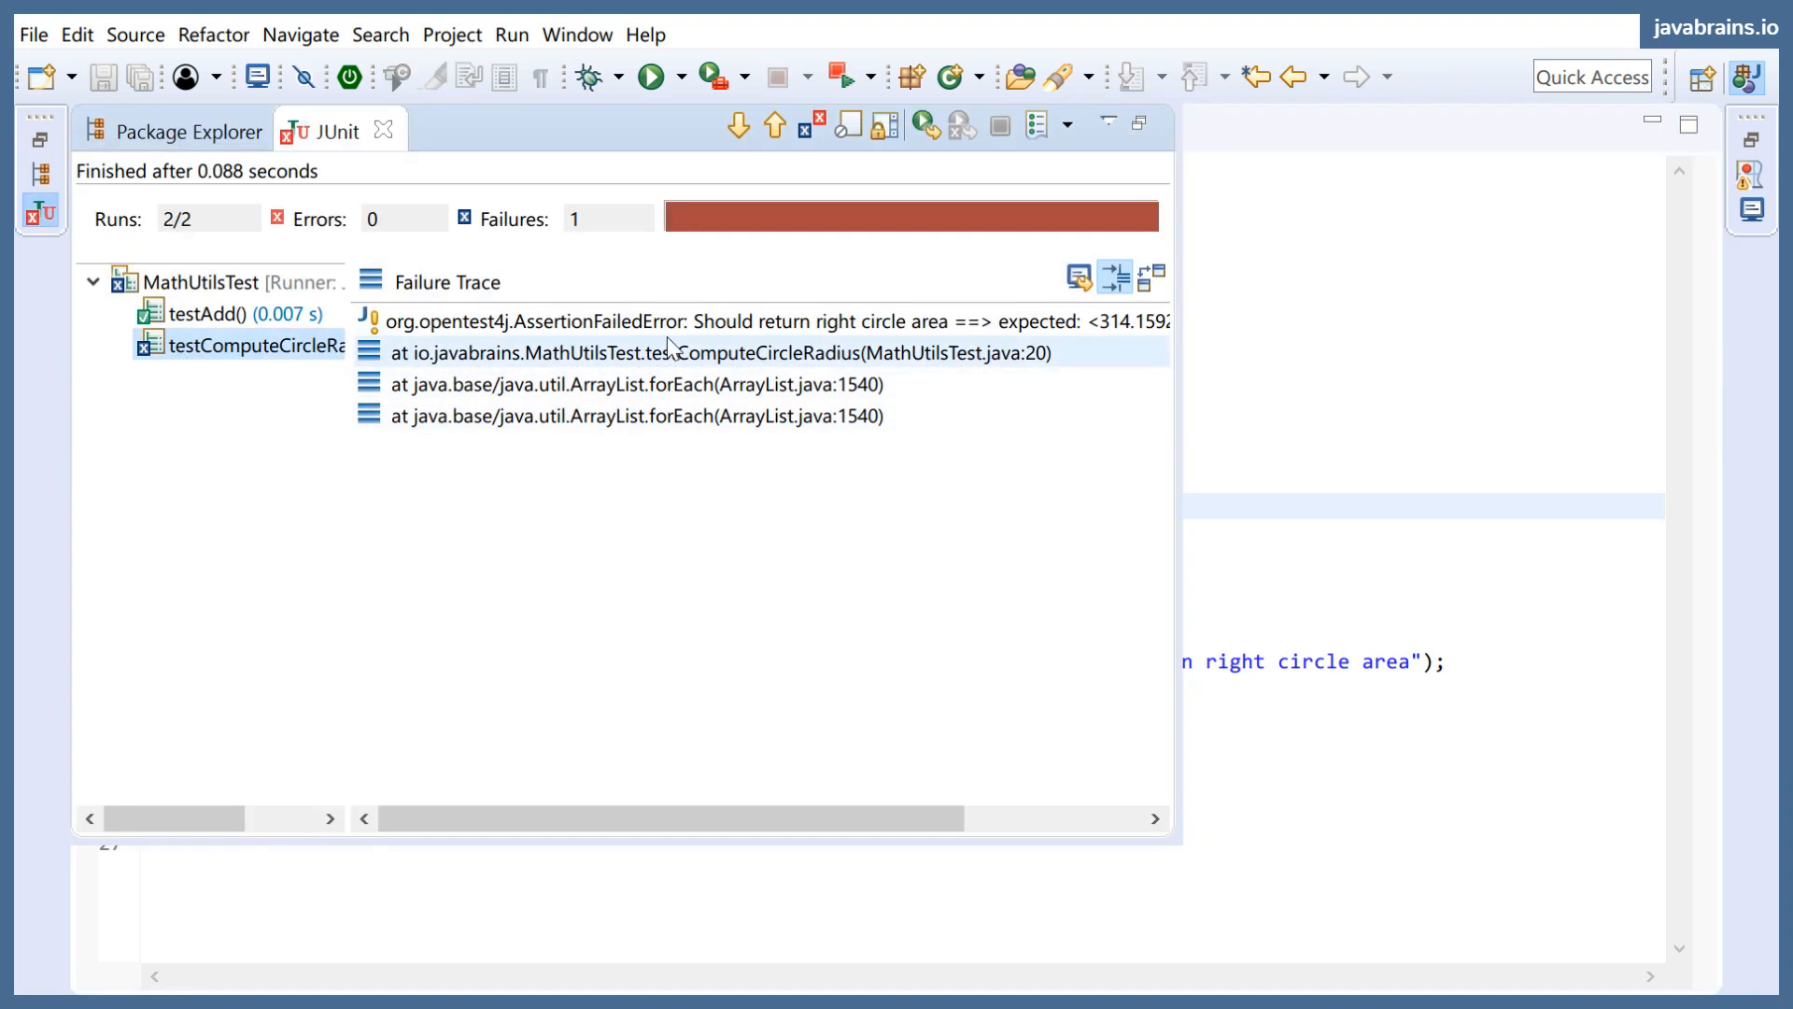
scroll(right, 3)
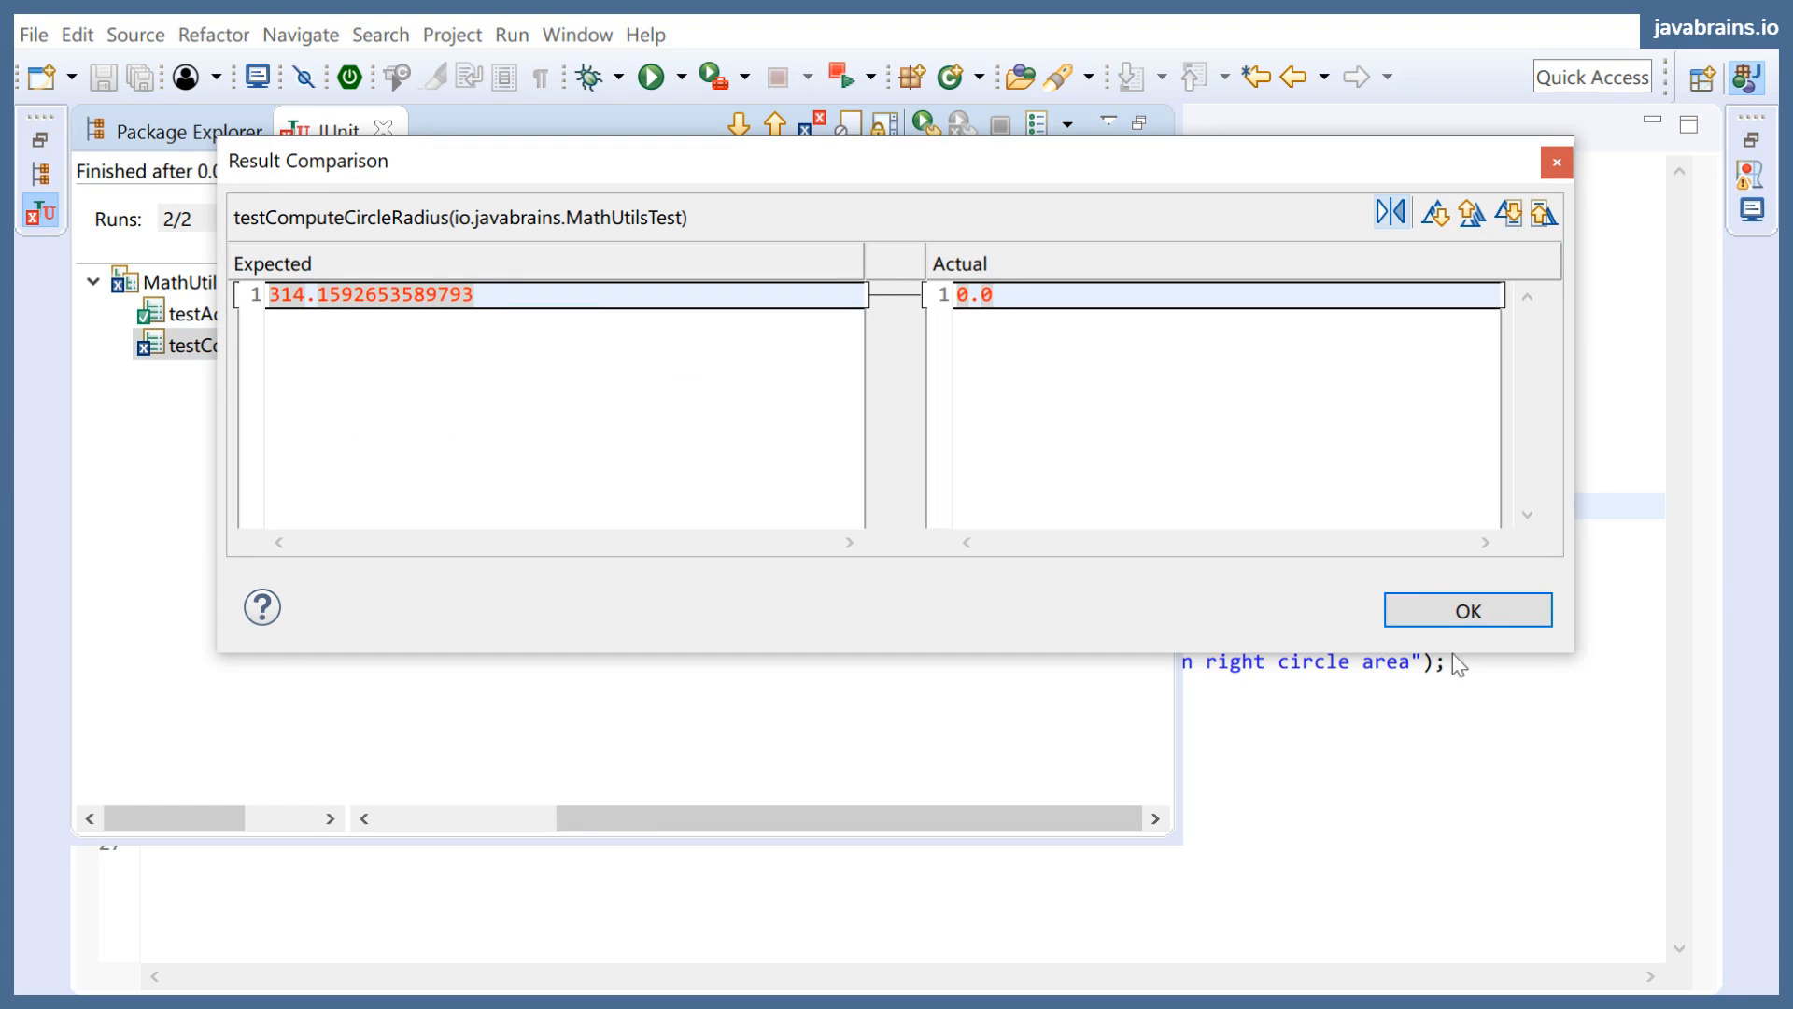
mouse_move(1471, 607)
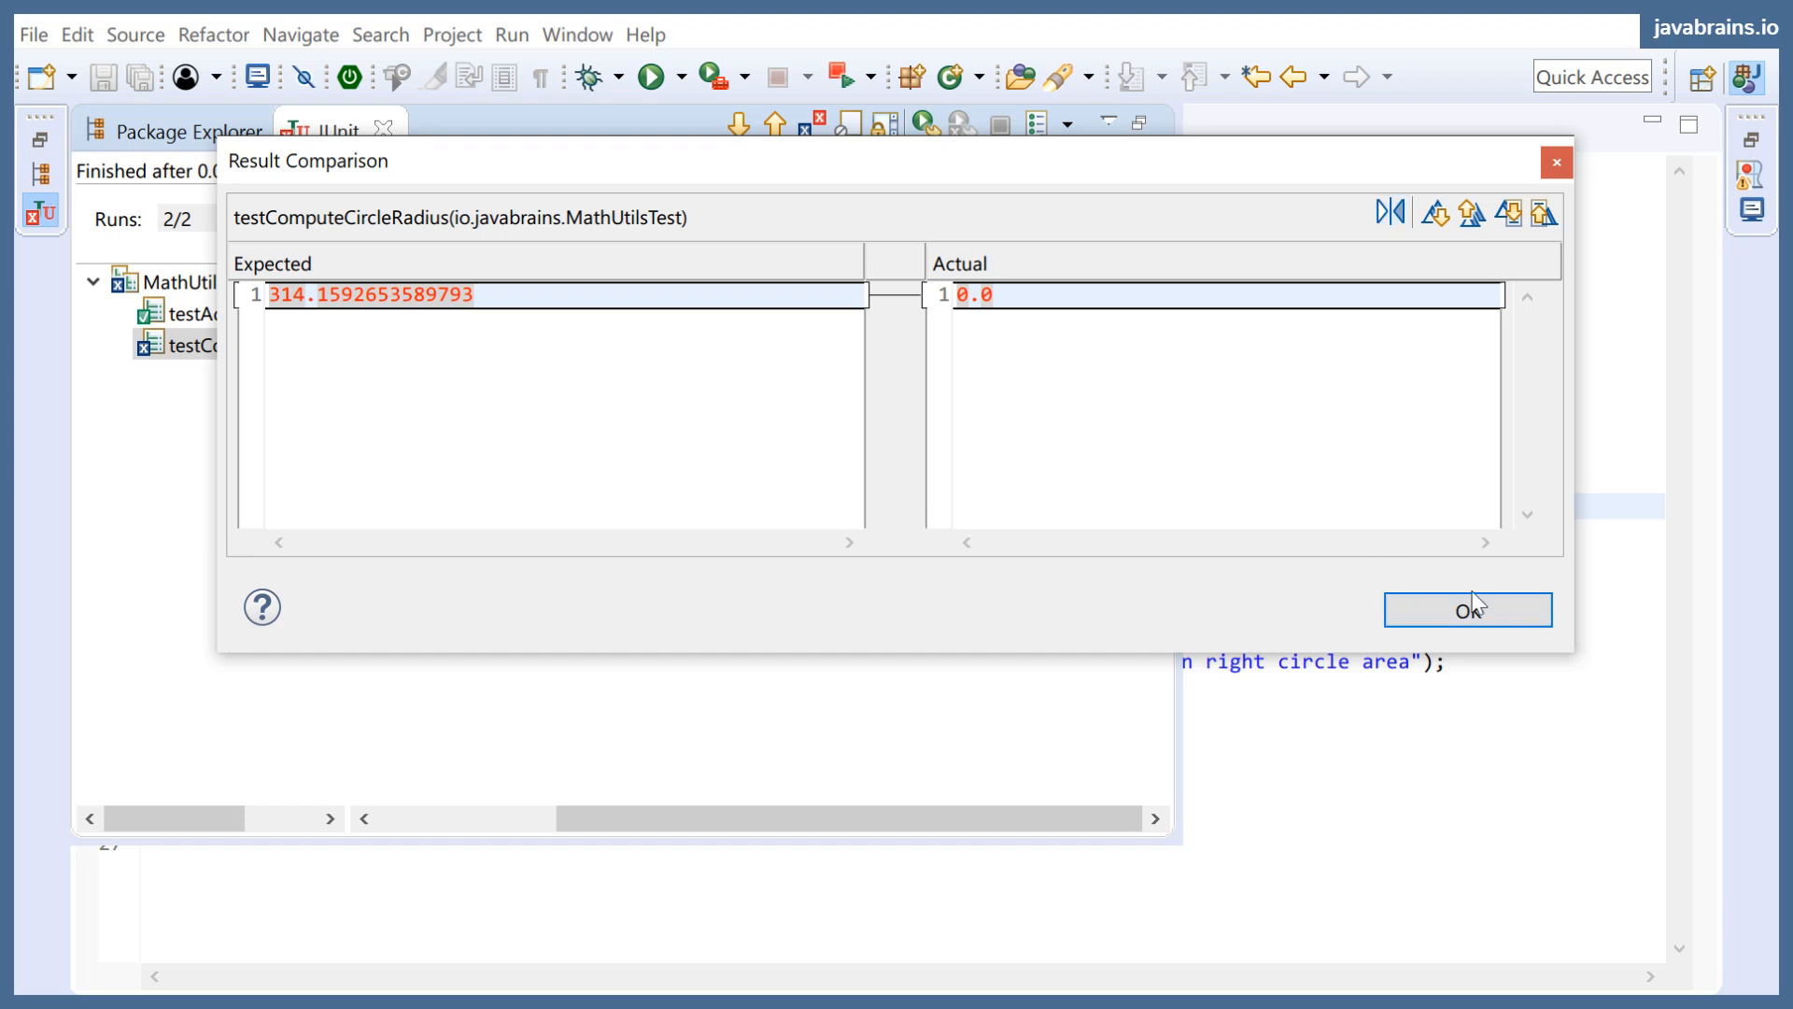
click(1467, 608)
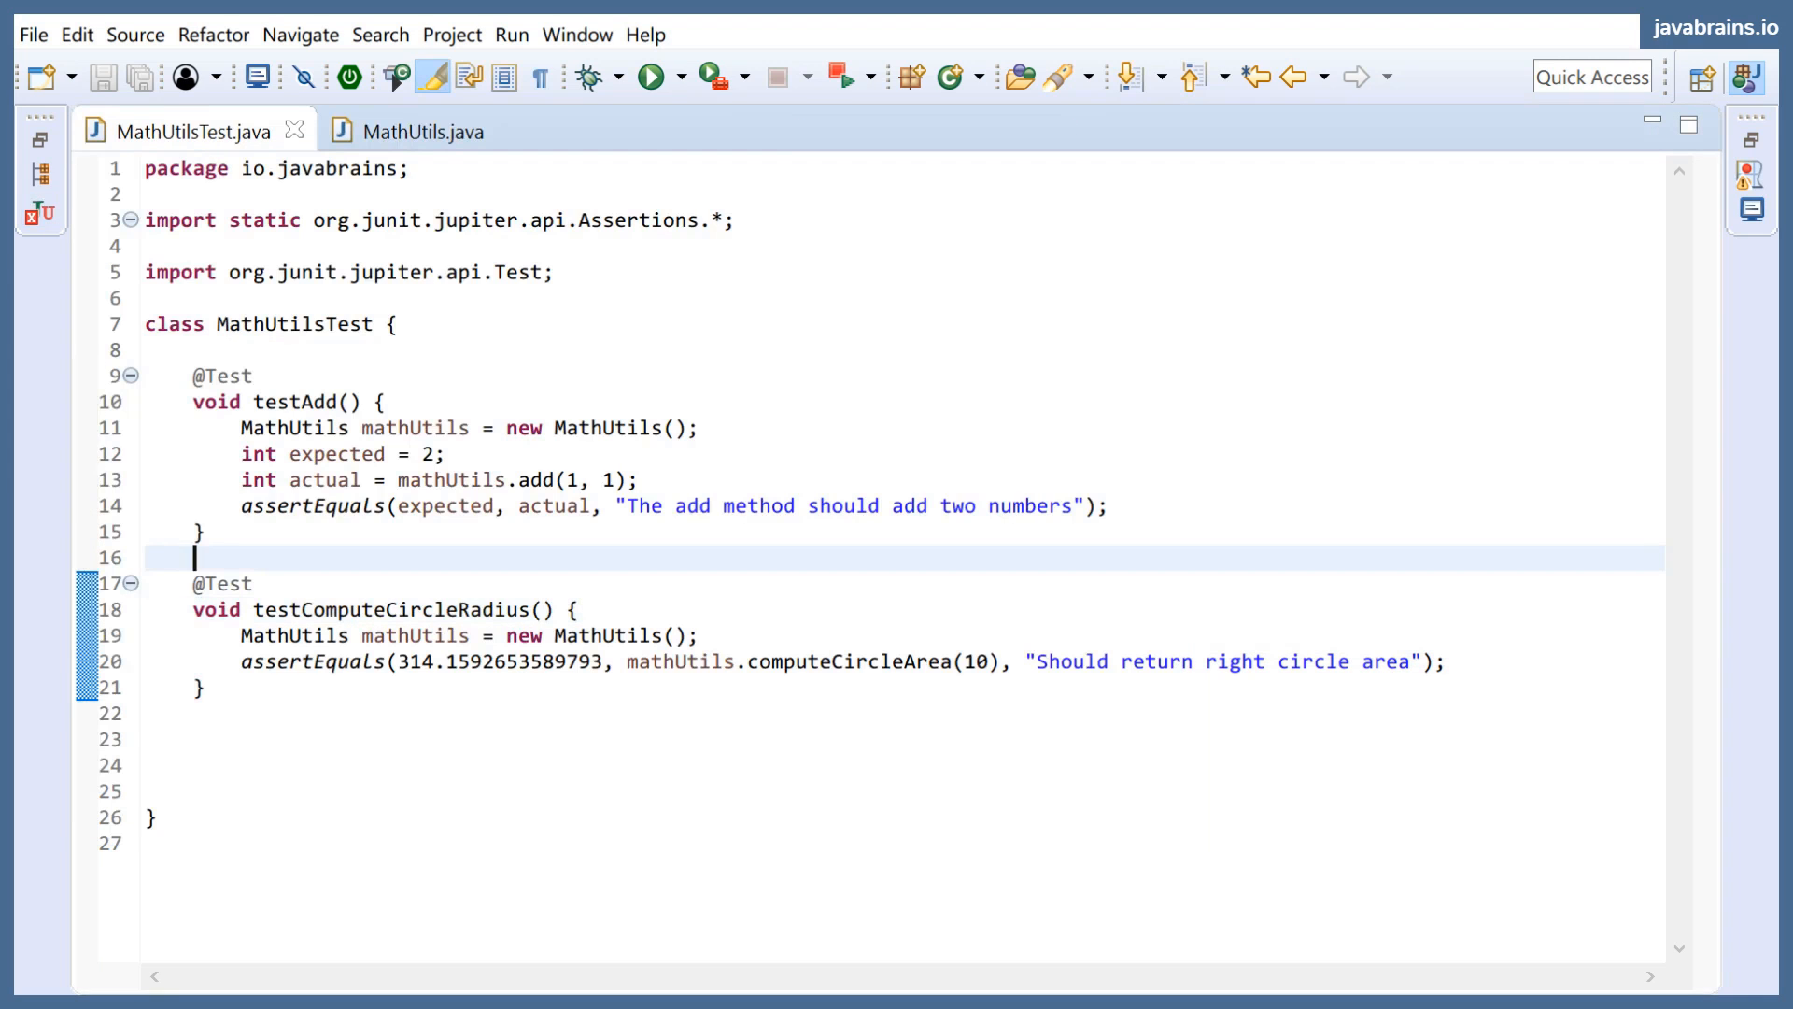
In MathUtils.java, make computeCircleArea return 3.14 * radius * radius
click(421, 130)
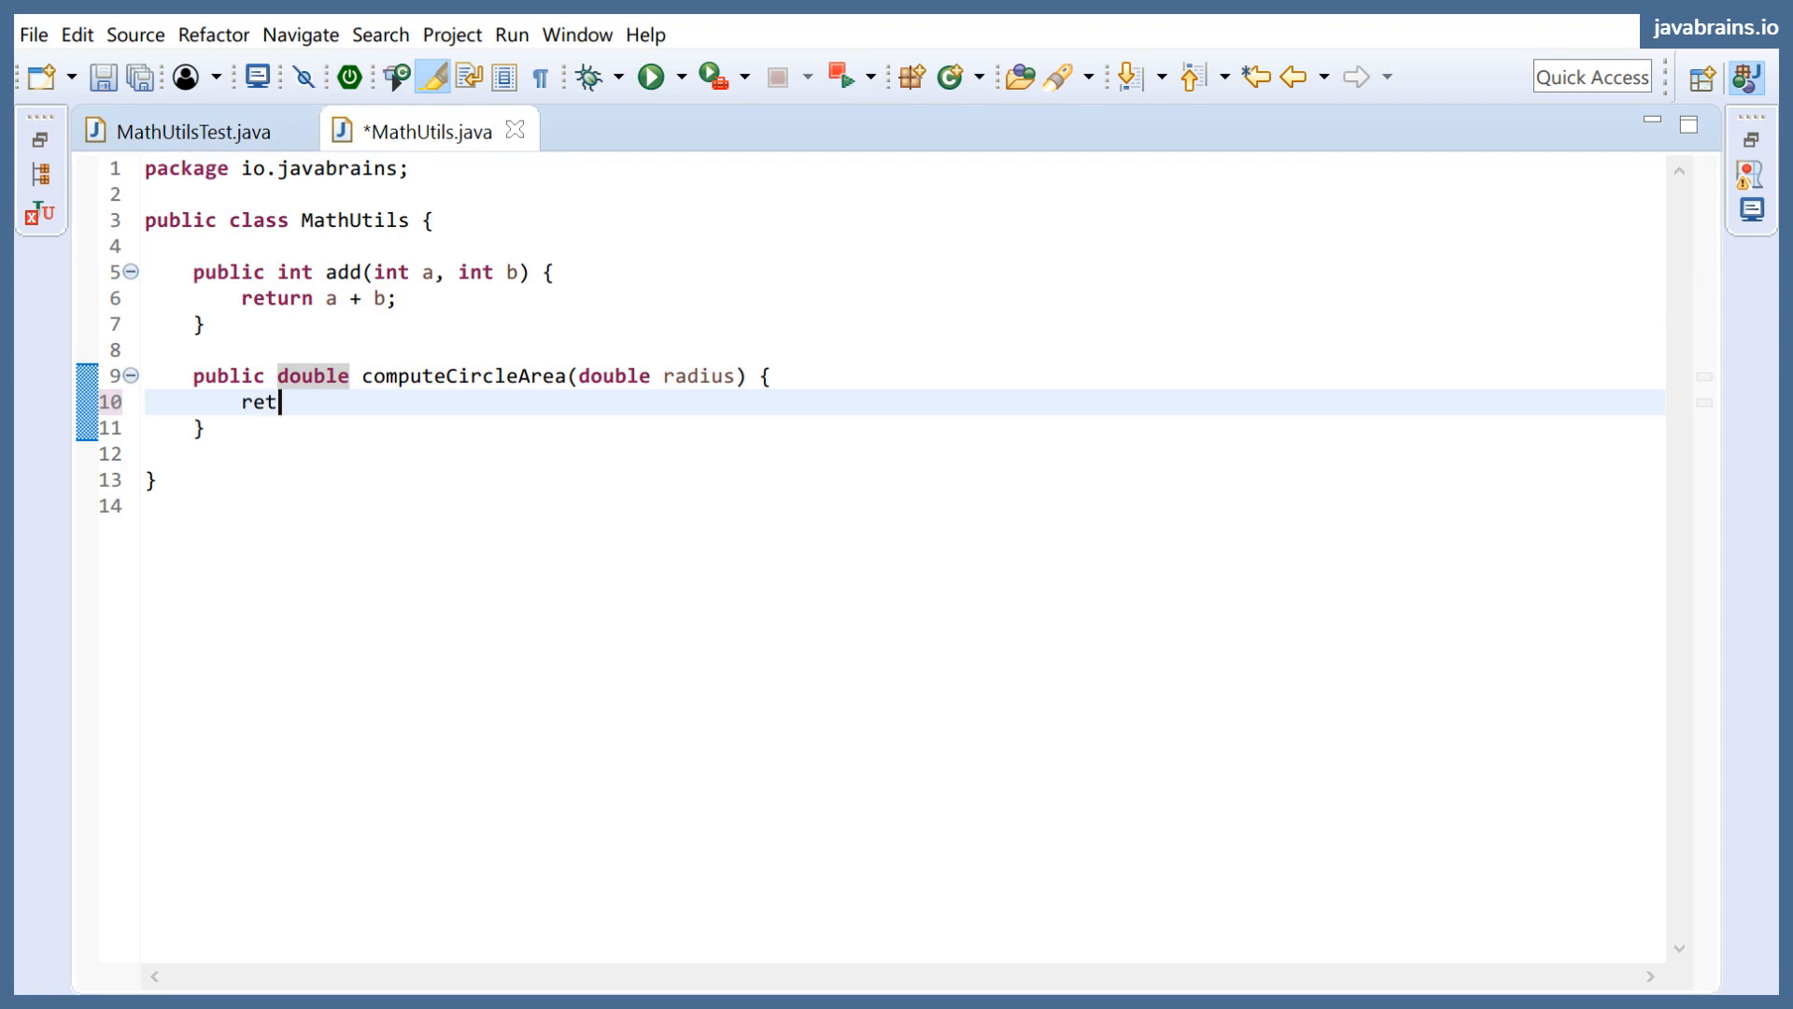
text(urn 3.1)
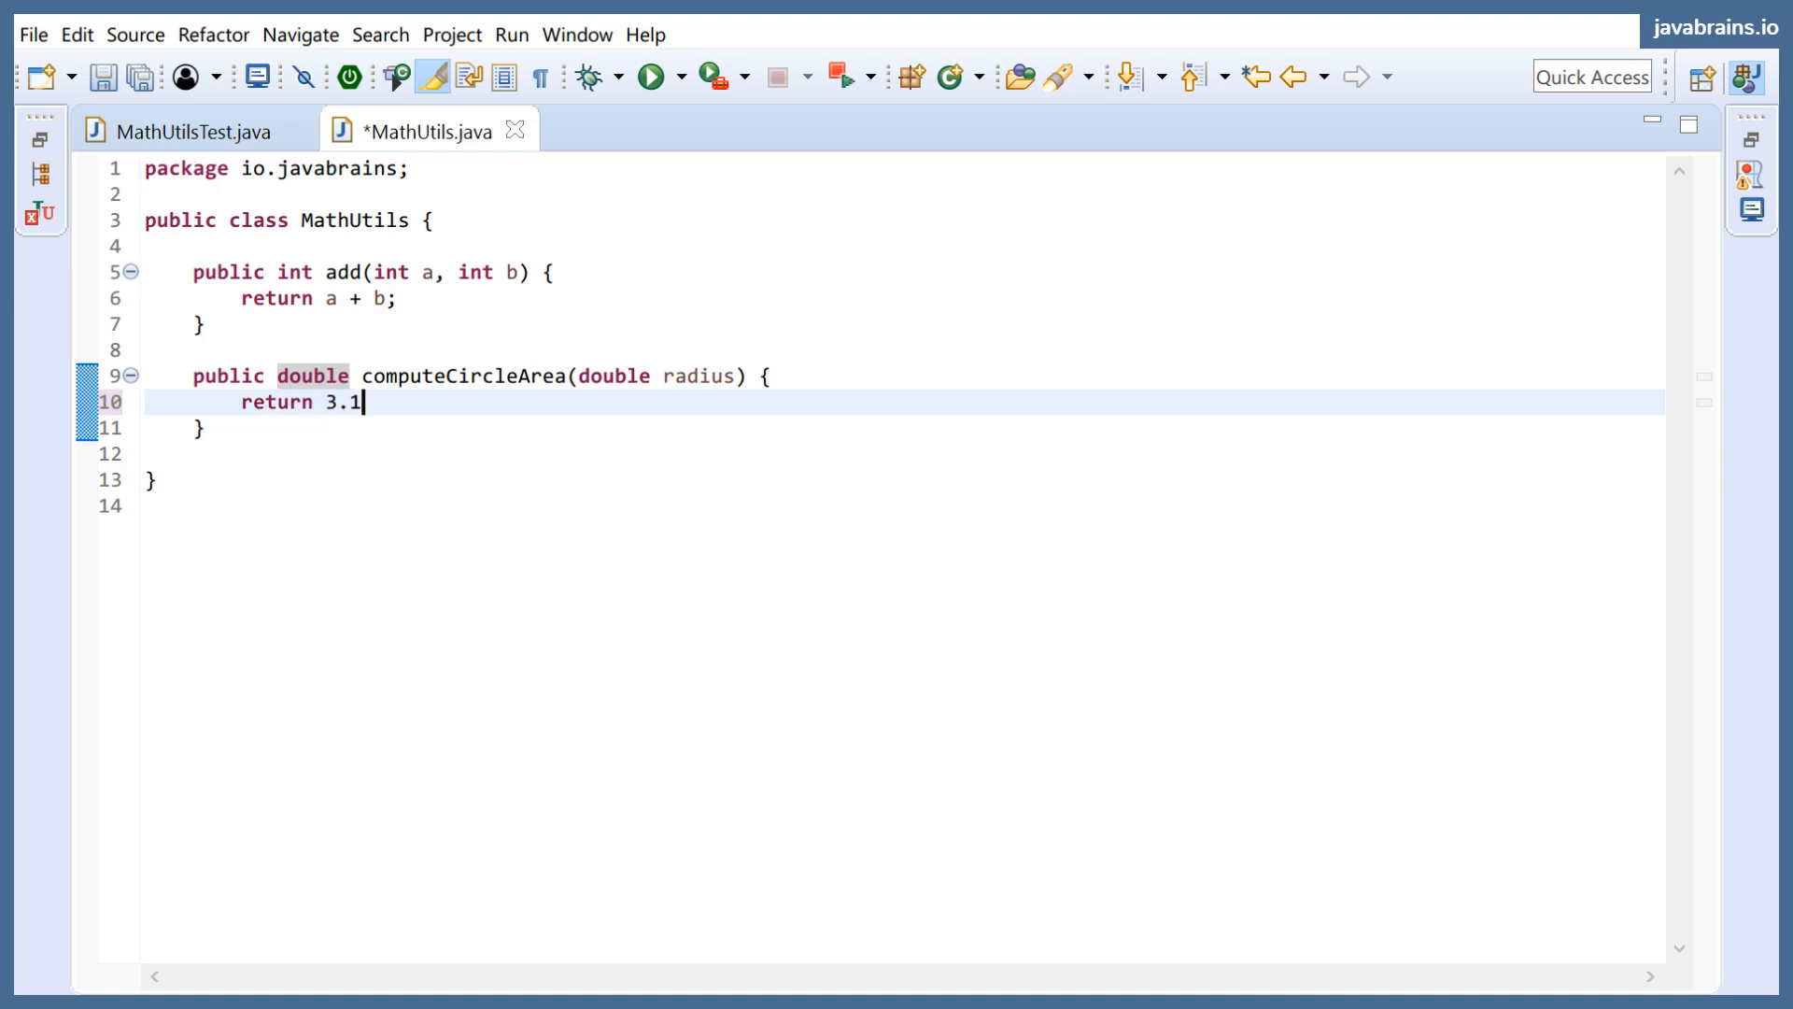
text(4 *)
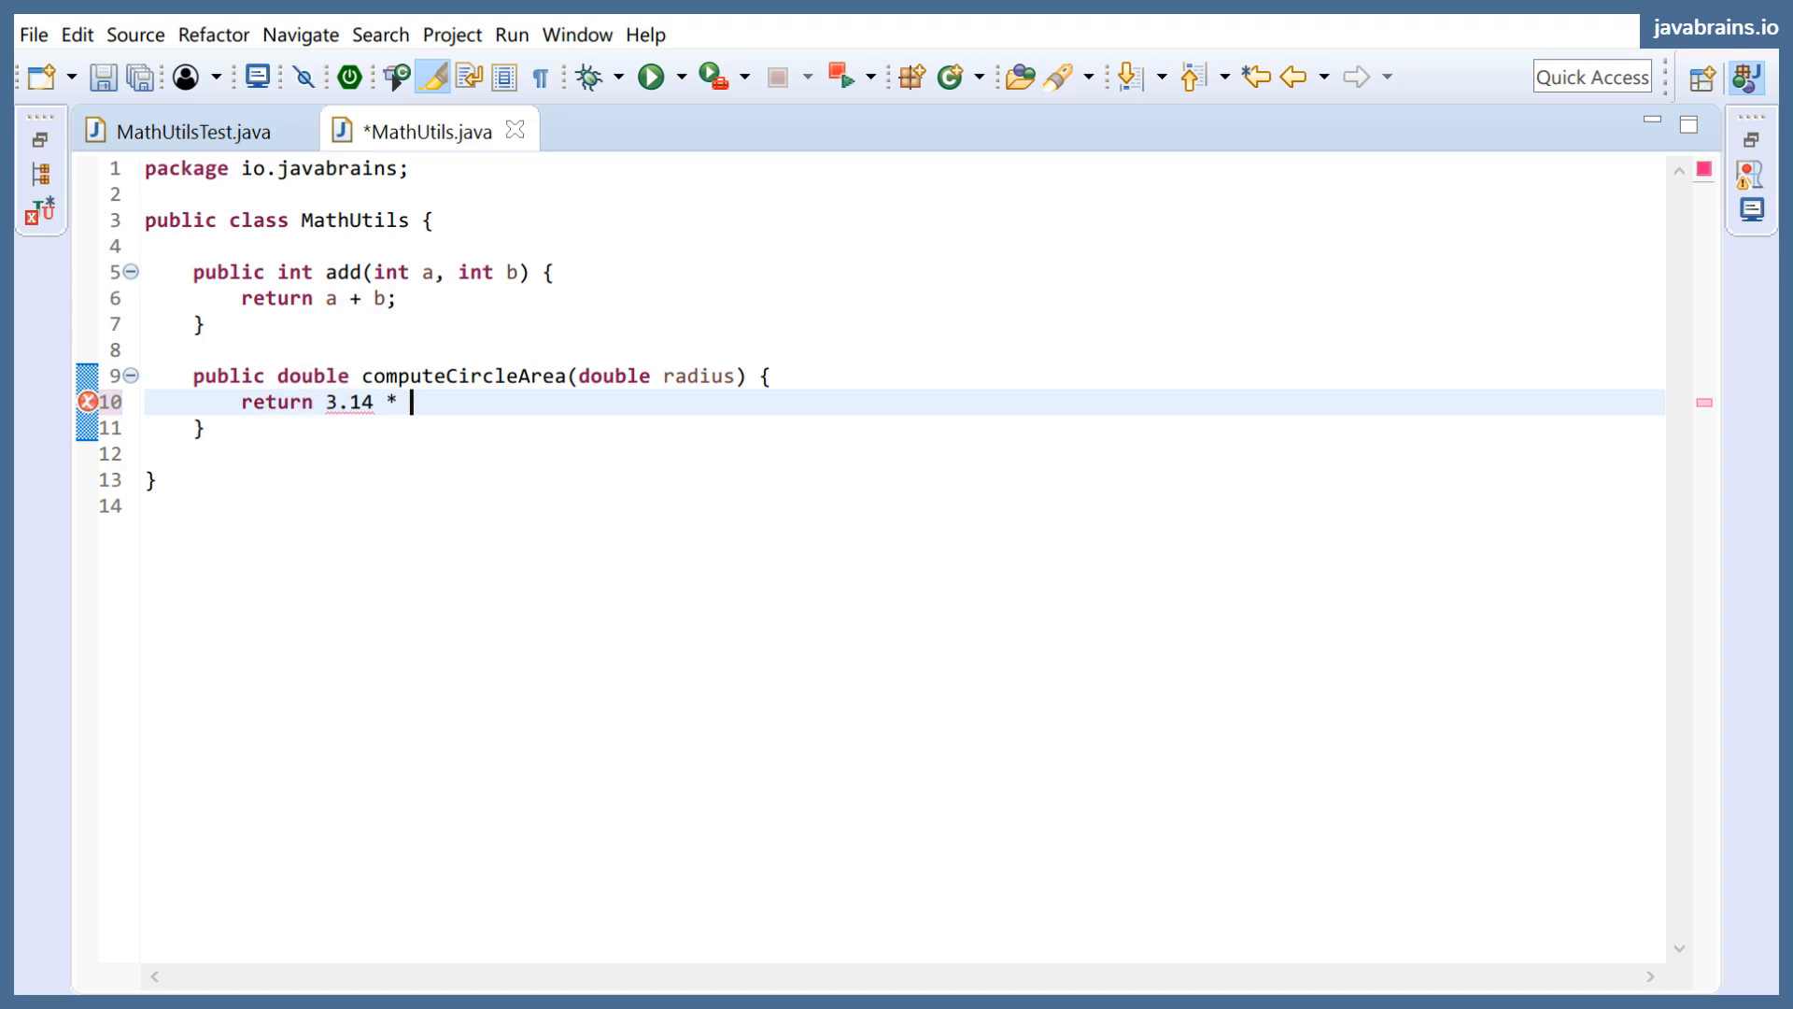
text(radi)
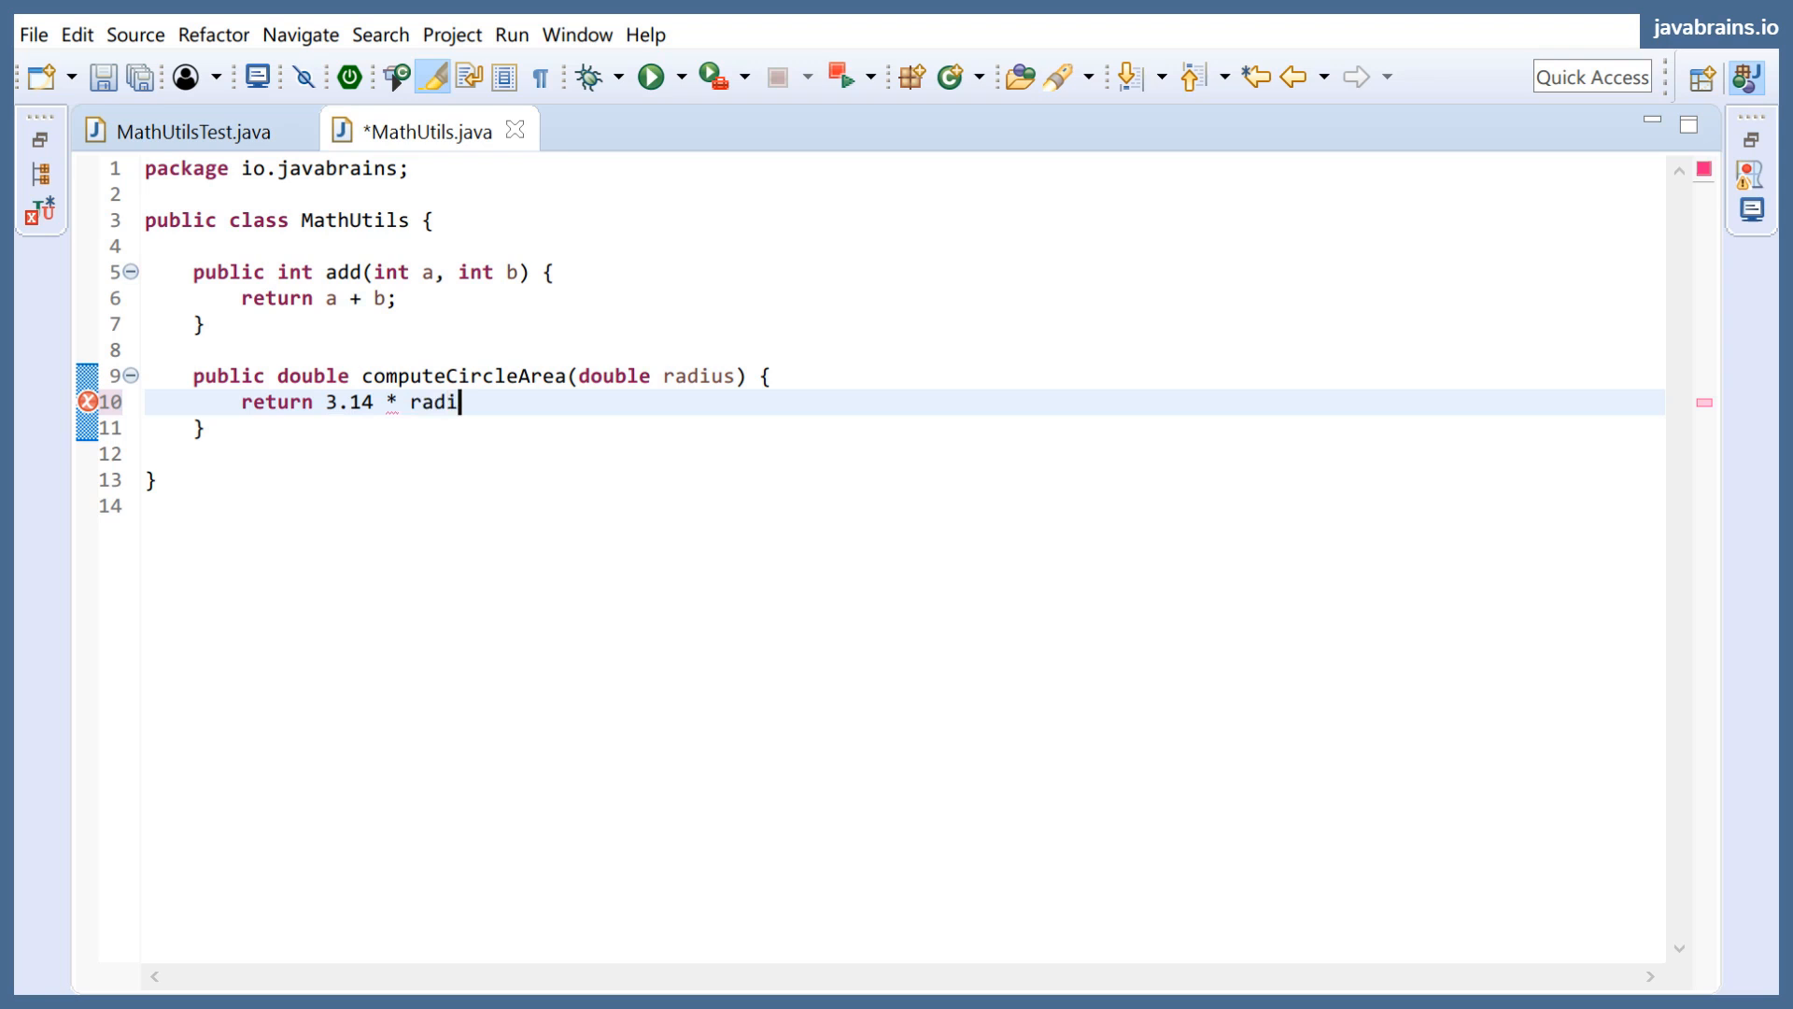
text(us)
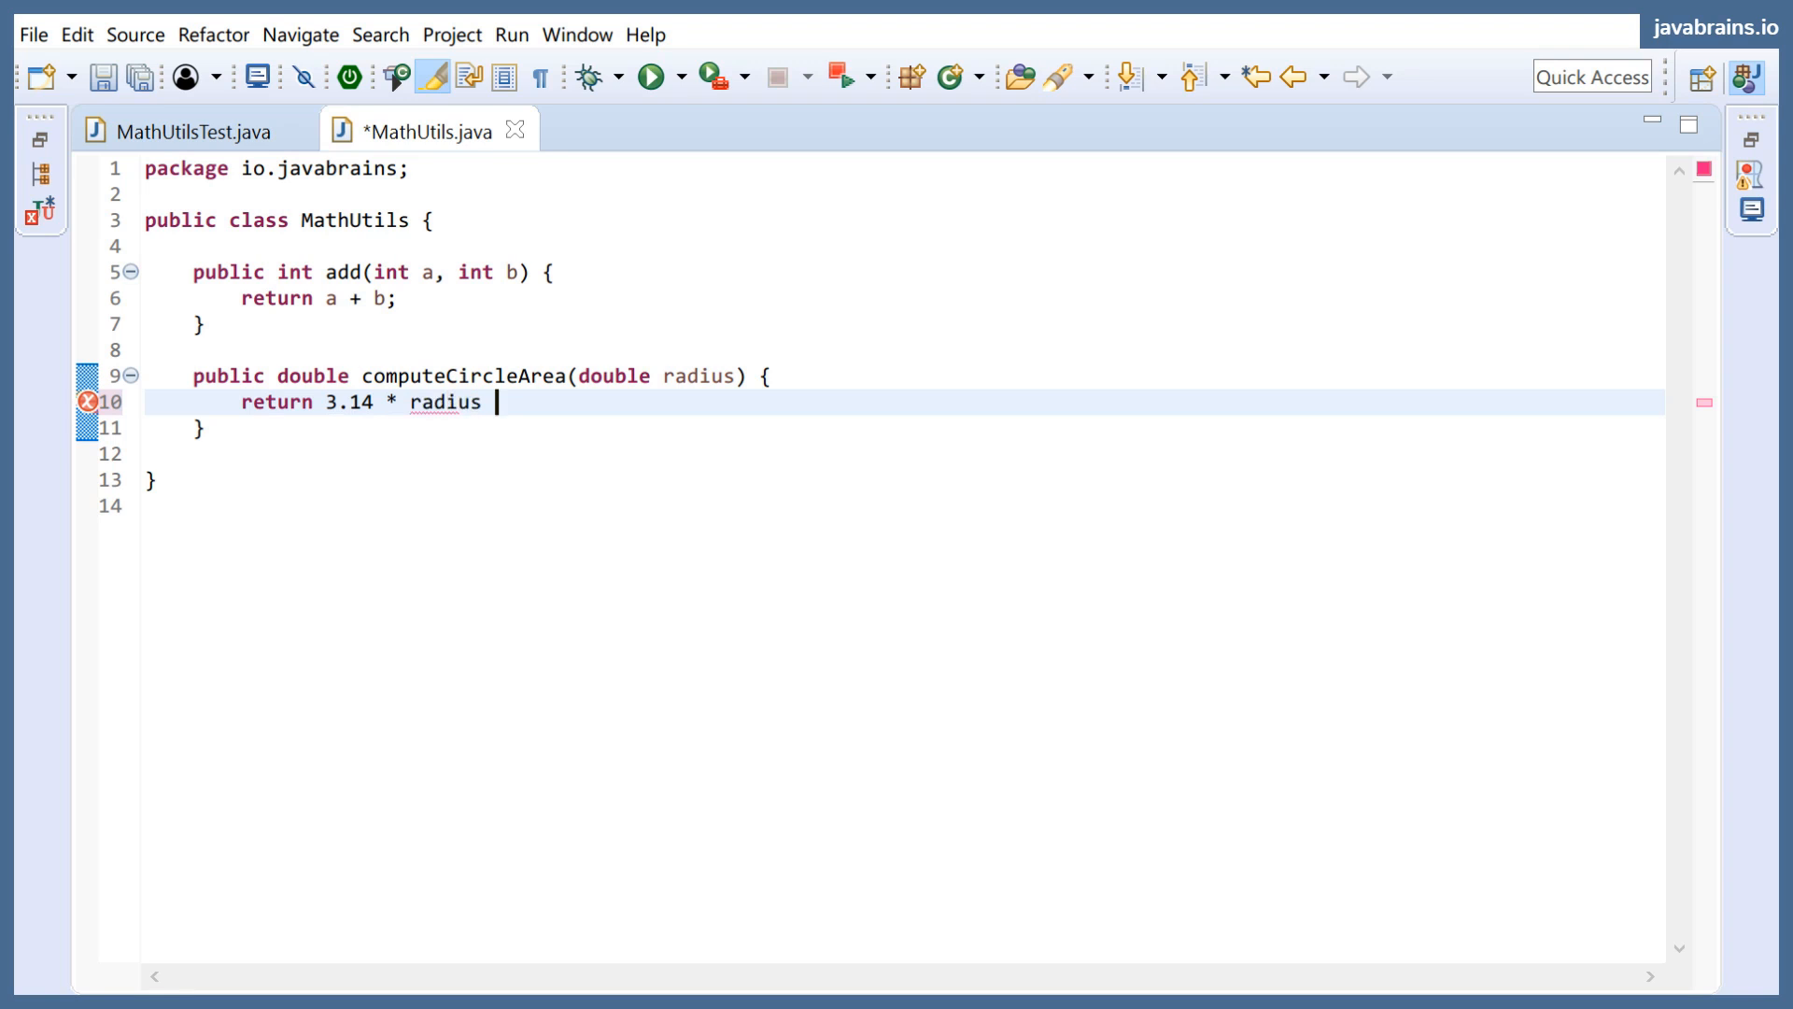
text(* radius;)
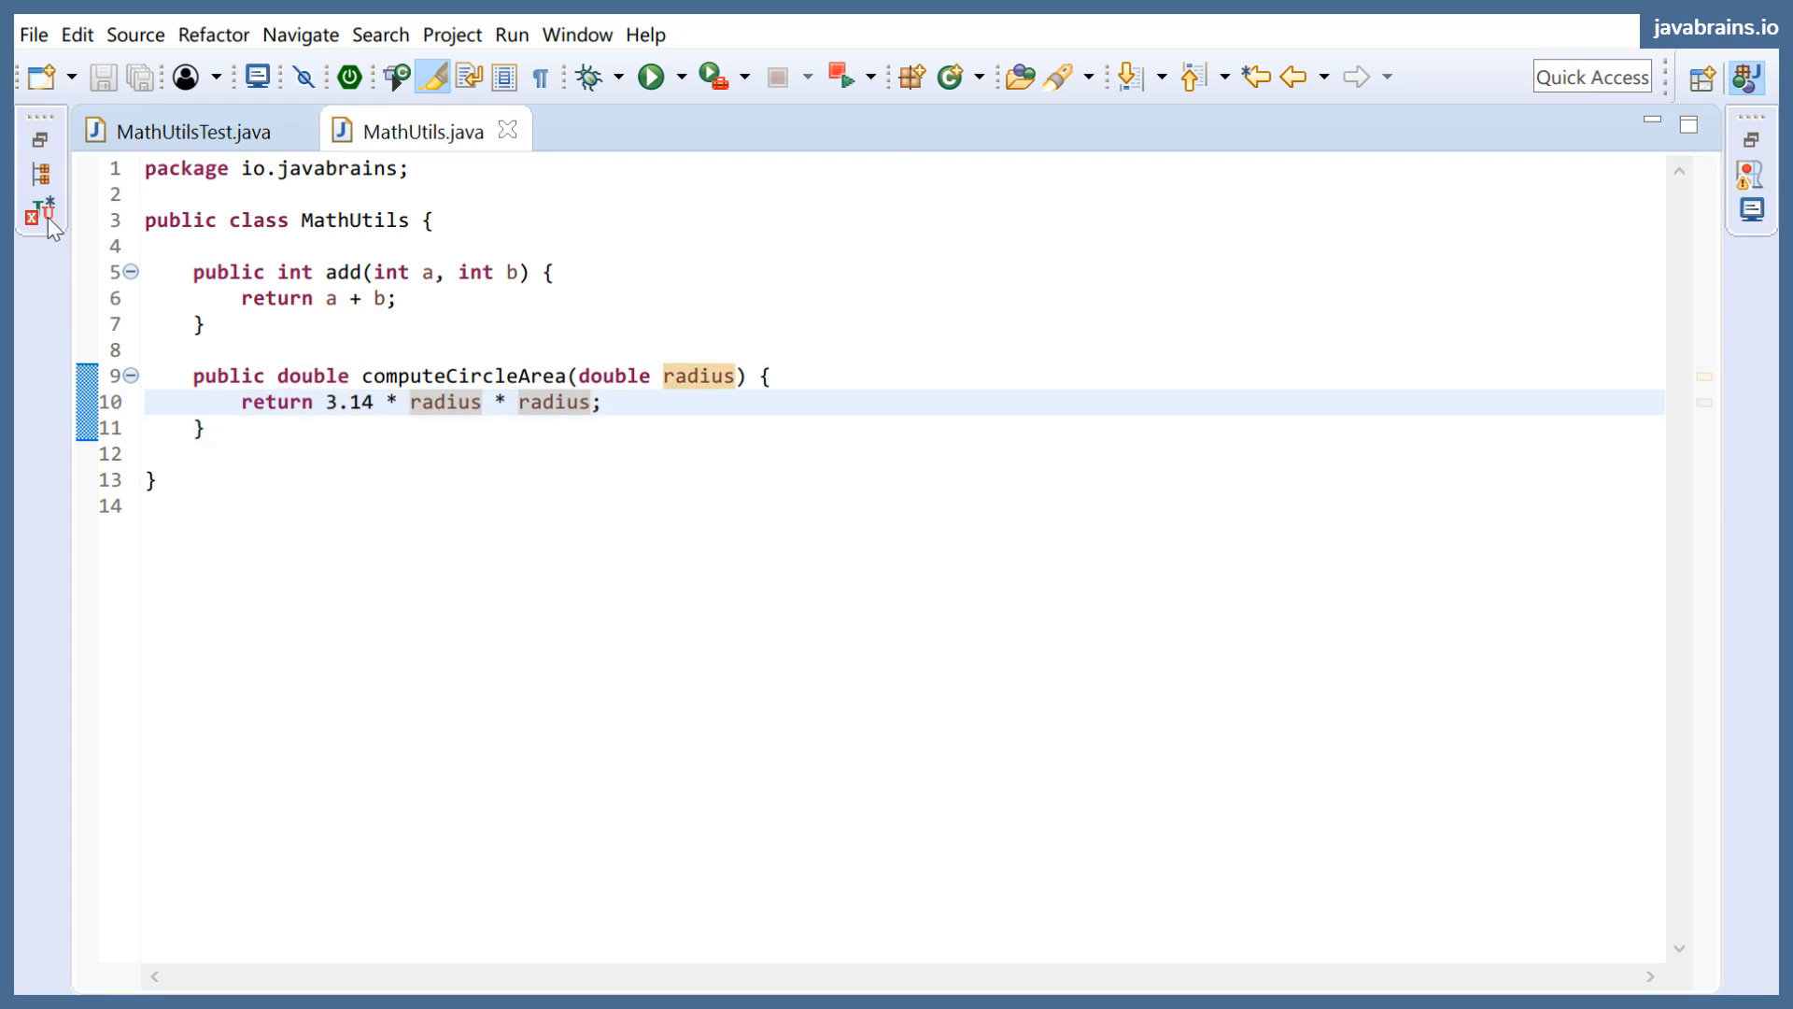
Read the JUnit failure trace showing testComputeCircleRadius still failing
click(650, 75)
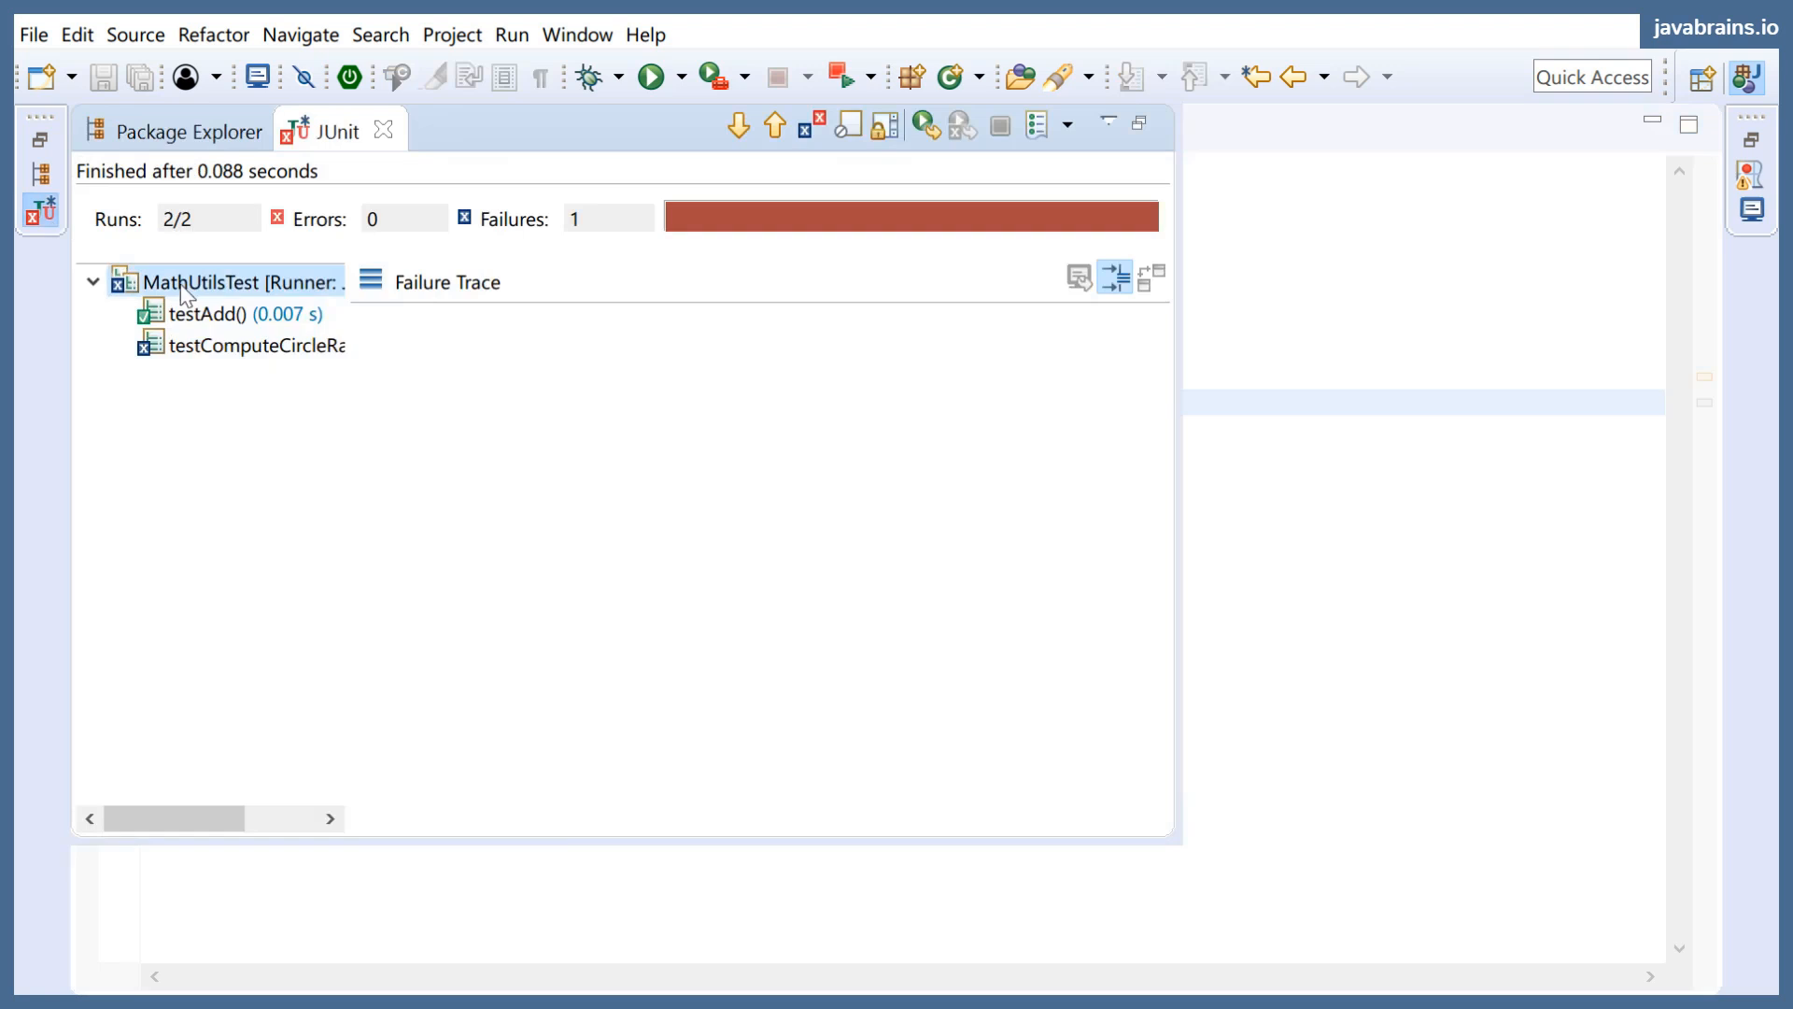
click(254, 346)
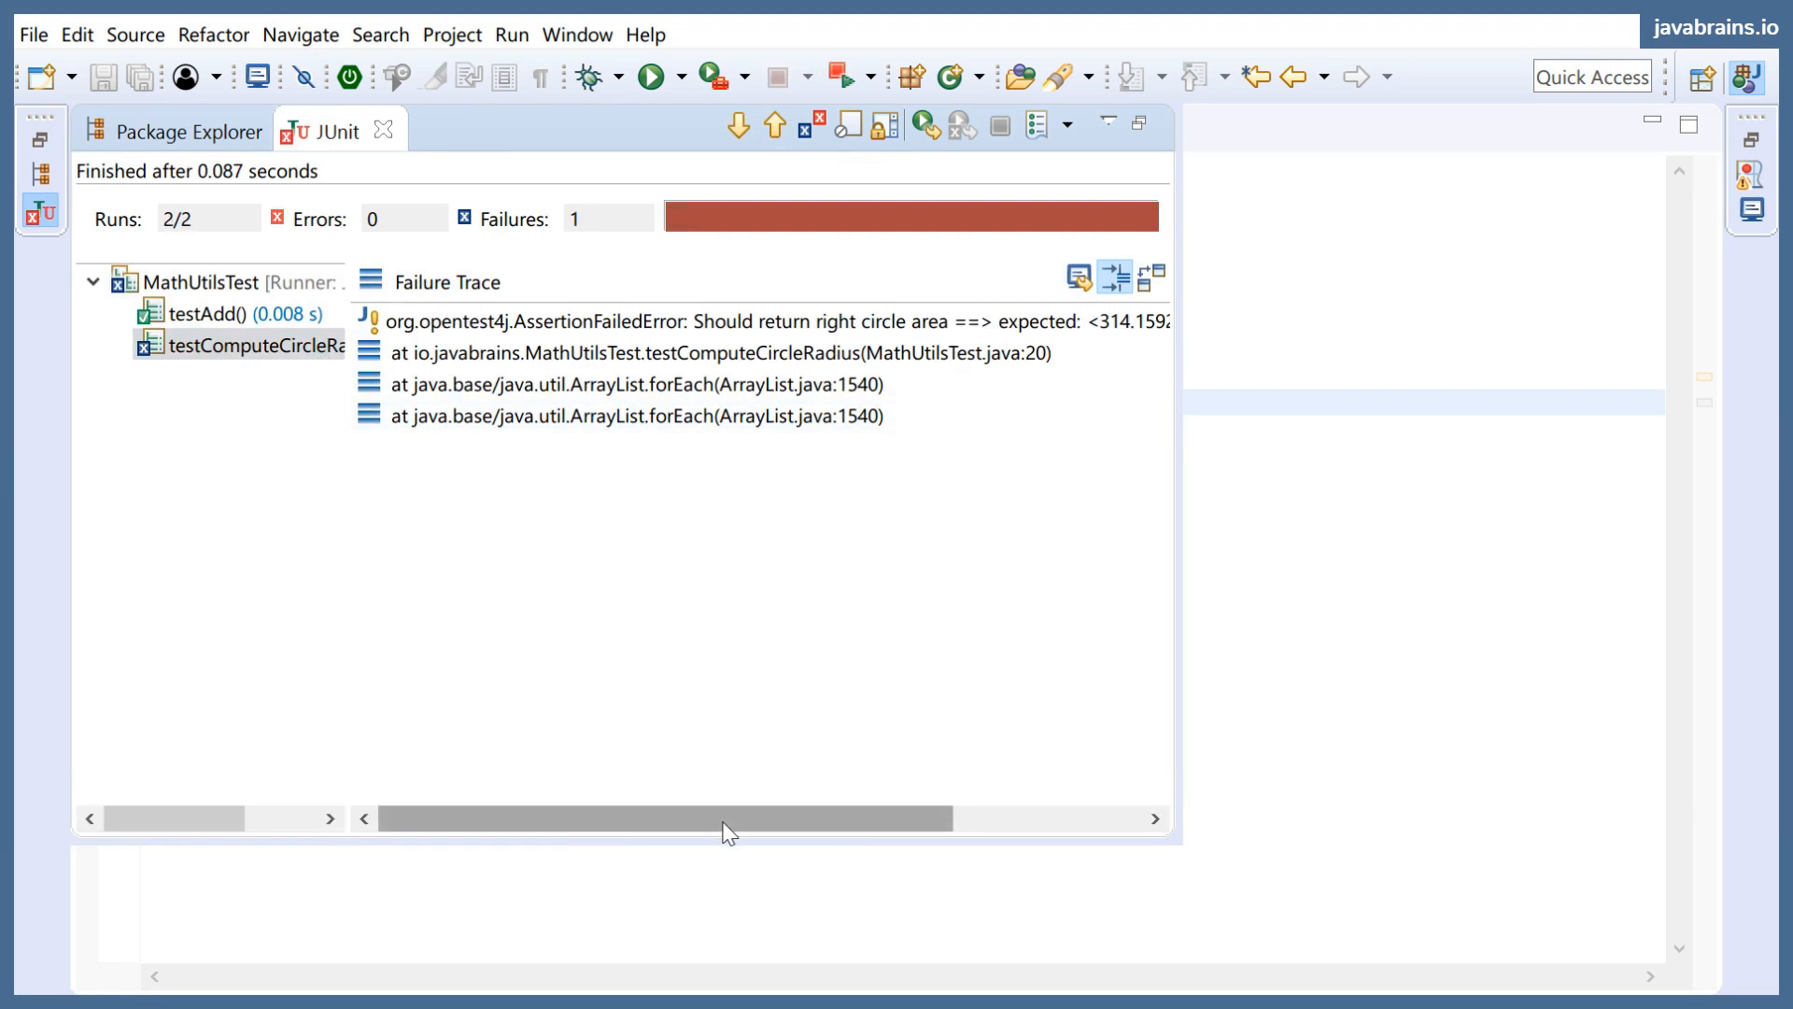
scroll(right, 3)
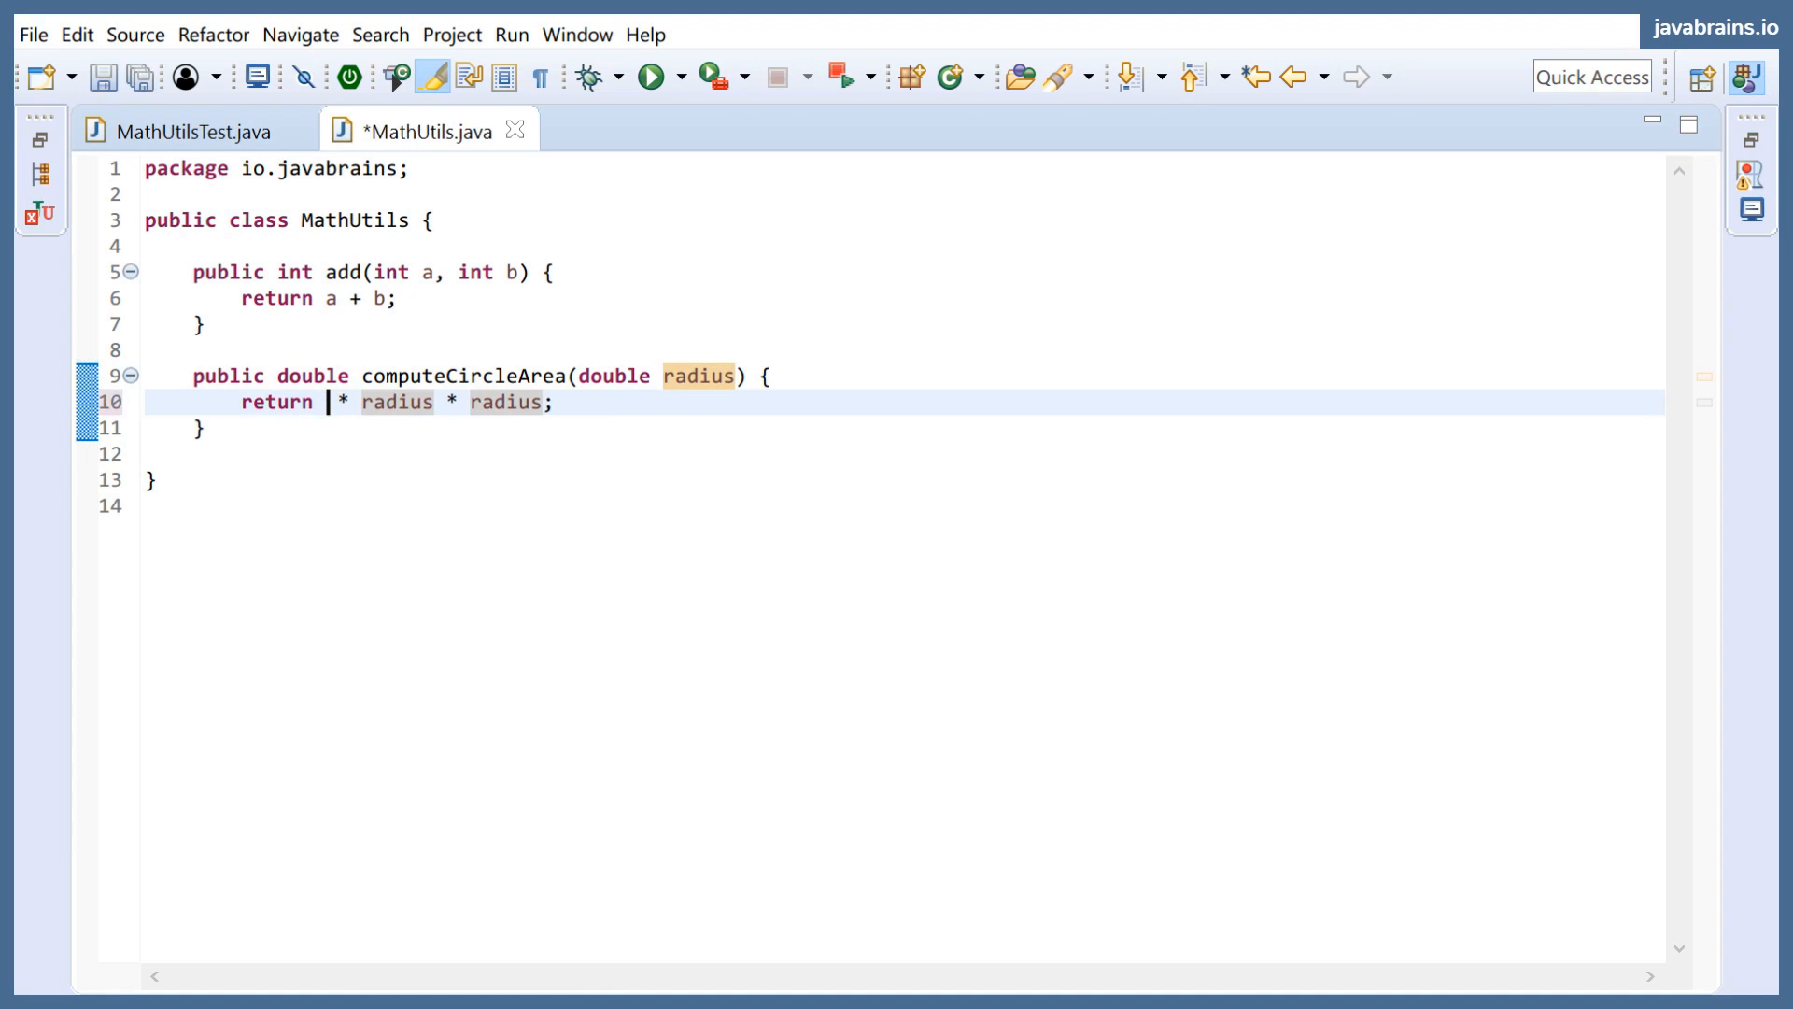
Use Math.PI in the area formula, rerun, and expand MathUtilsTest showing both tests passing
text(Math.PI)
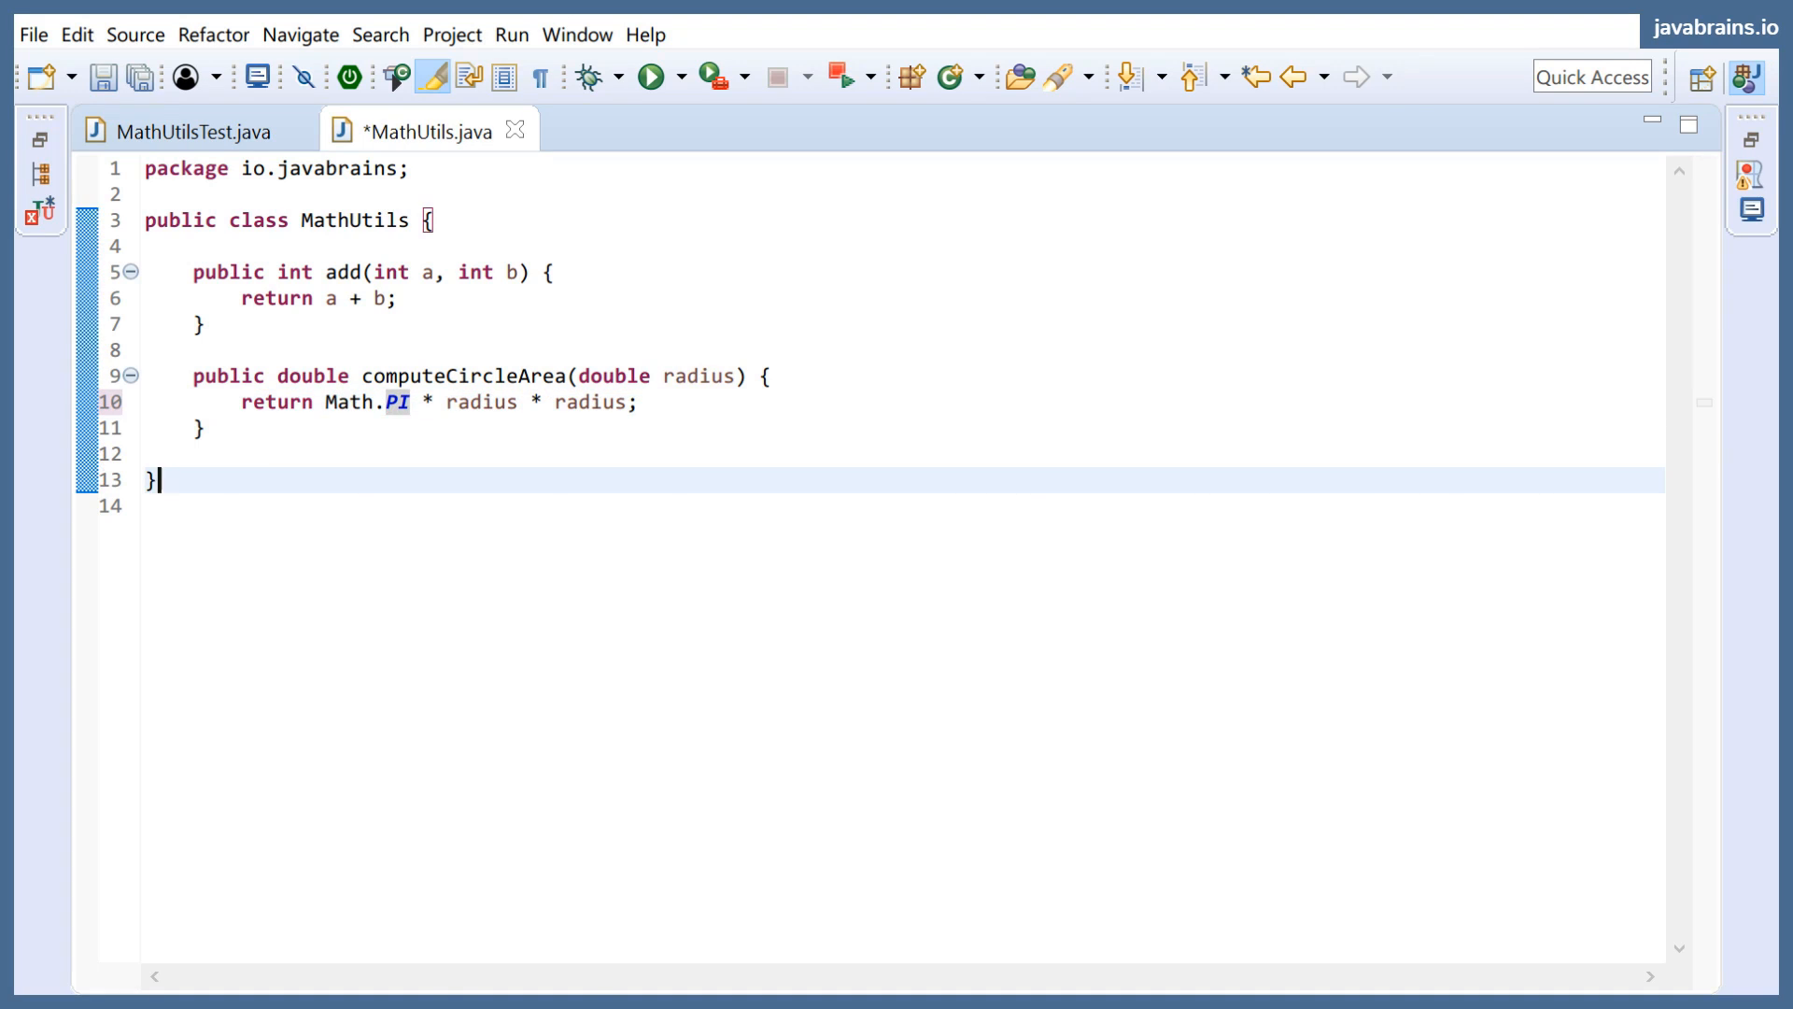
click(650, 77)
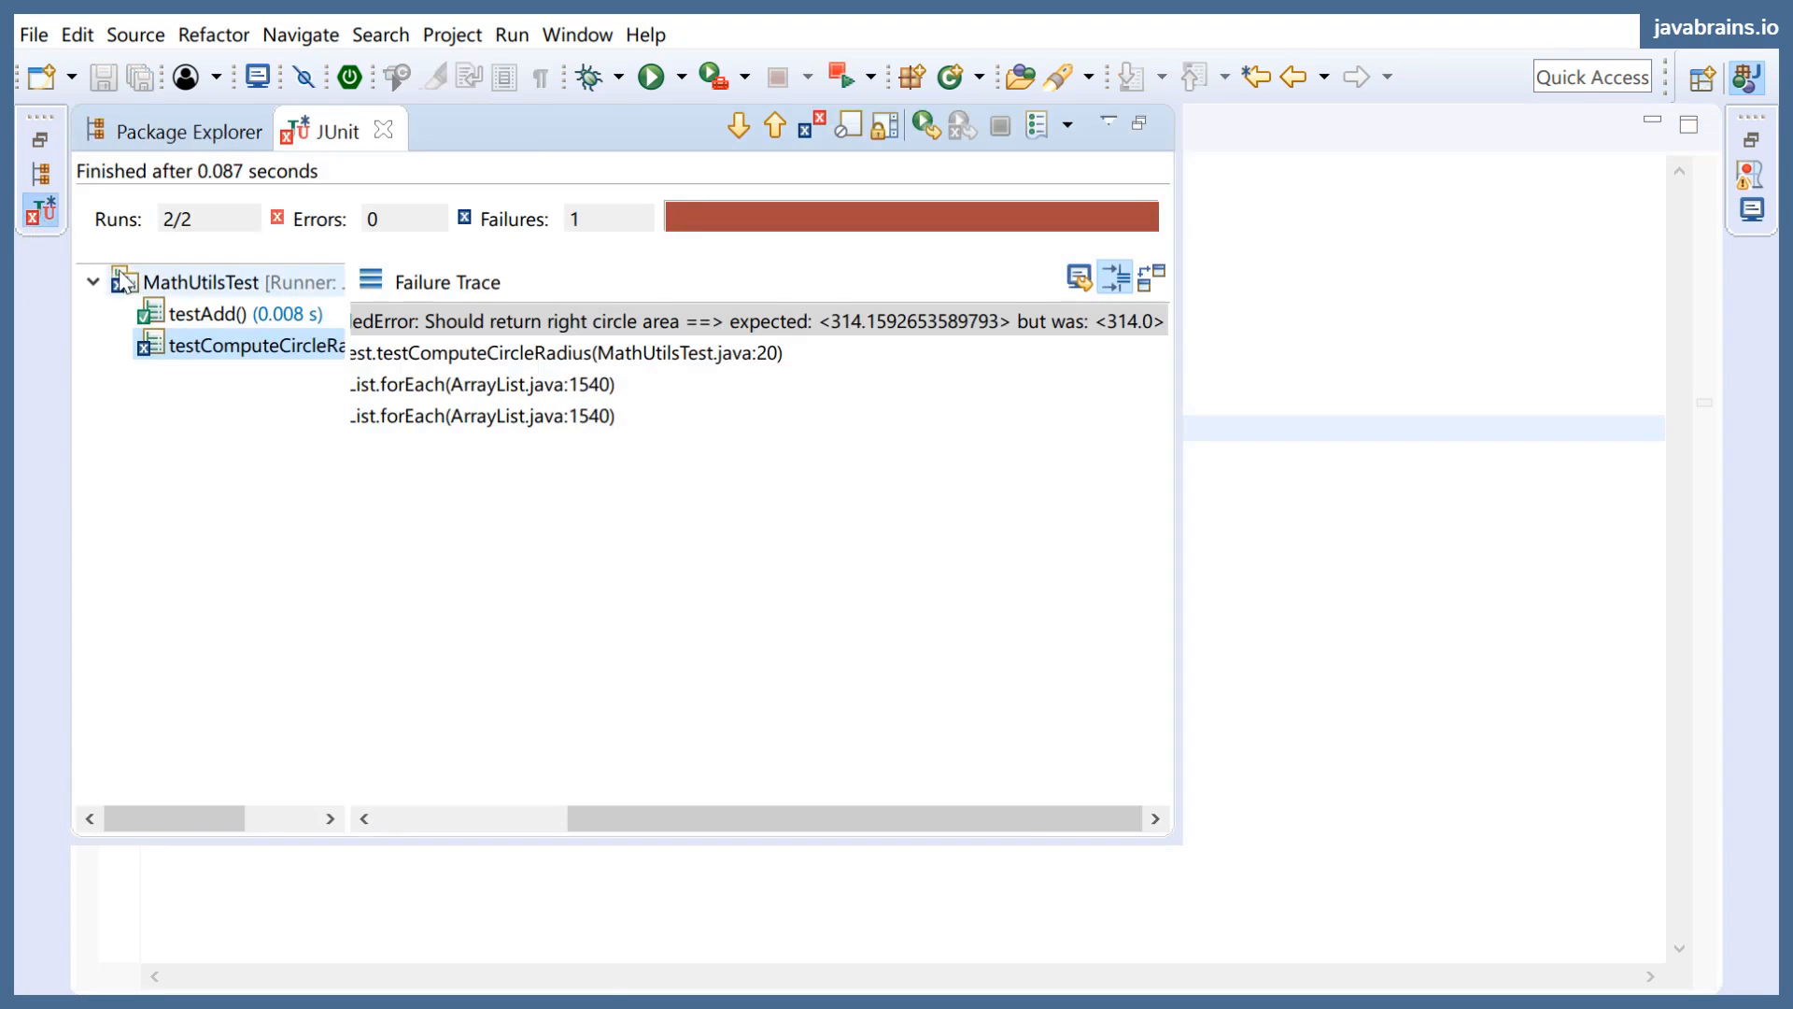
click(651, 77)
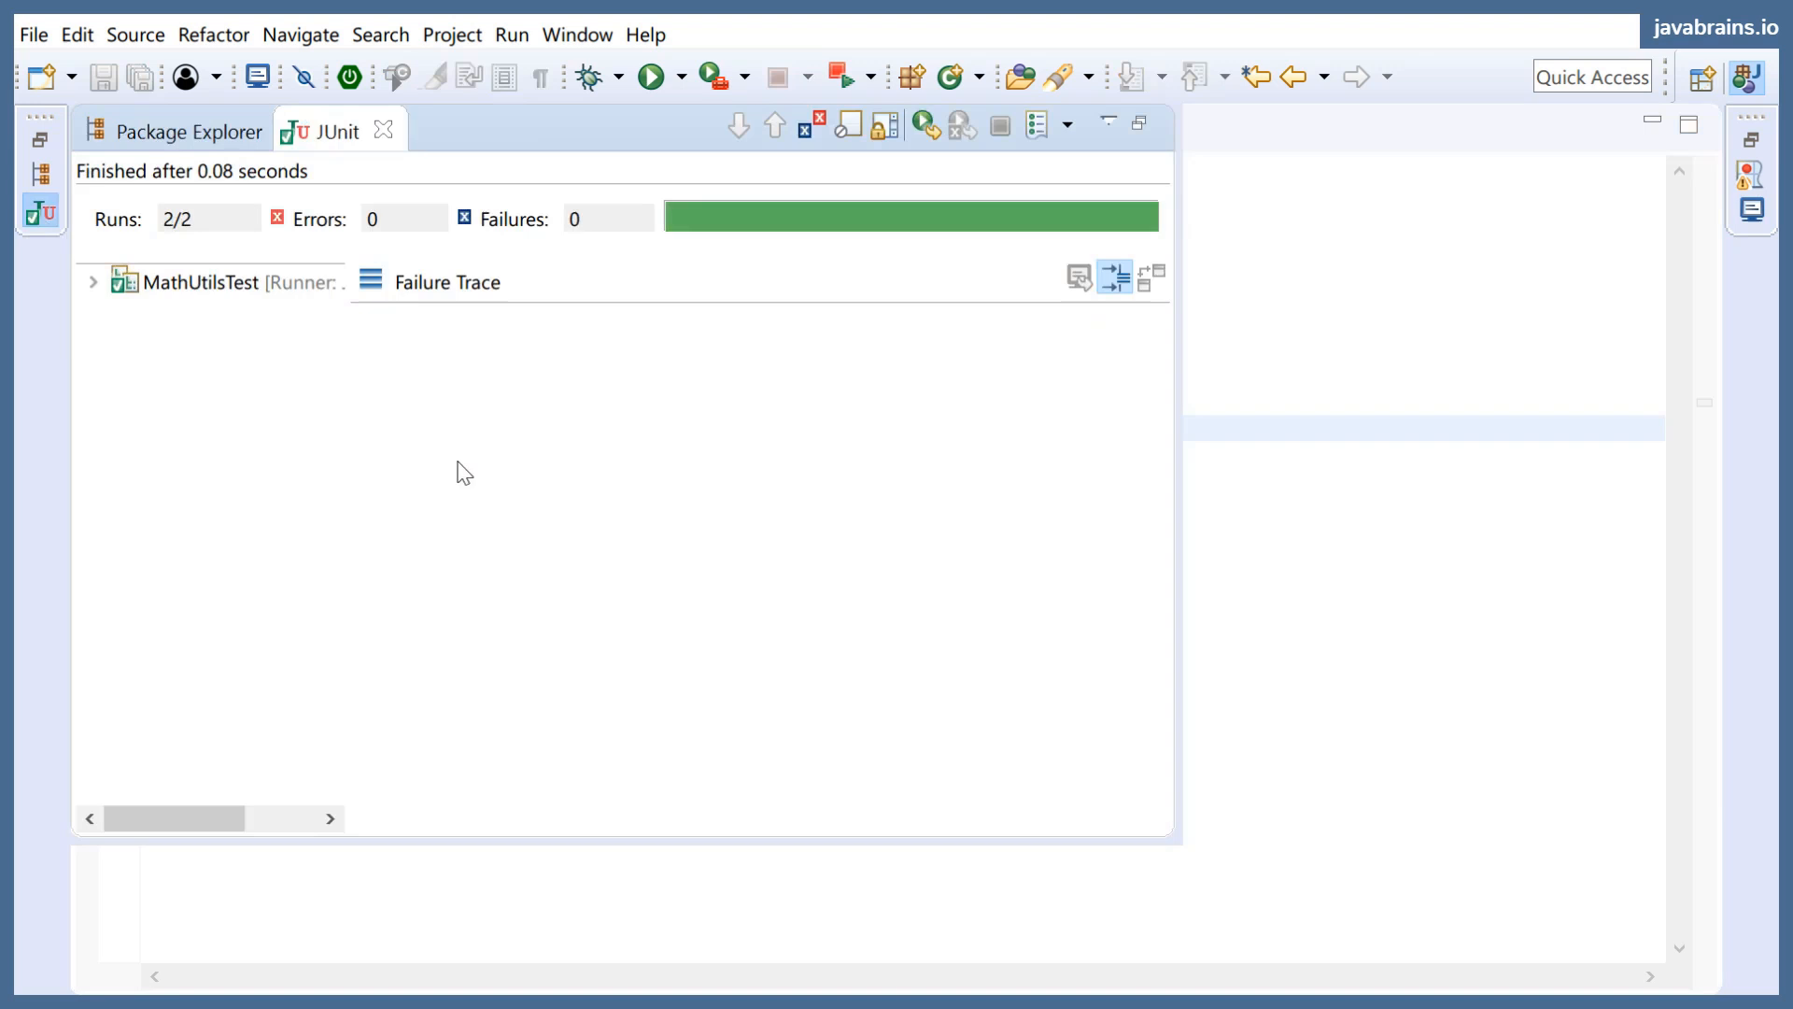
click(92, 281)
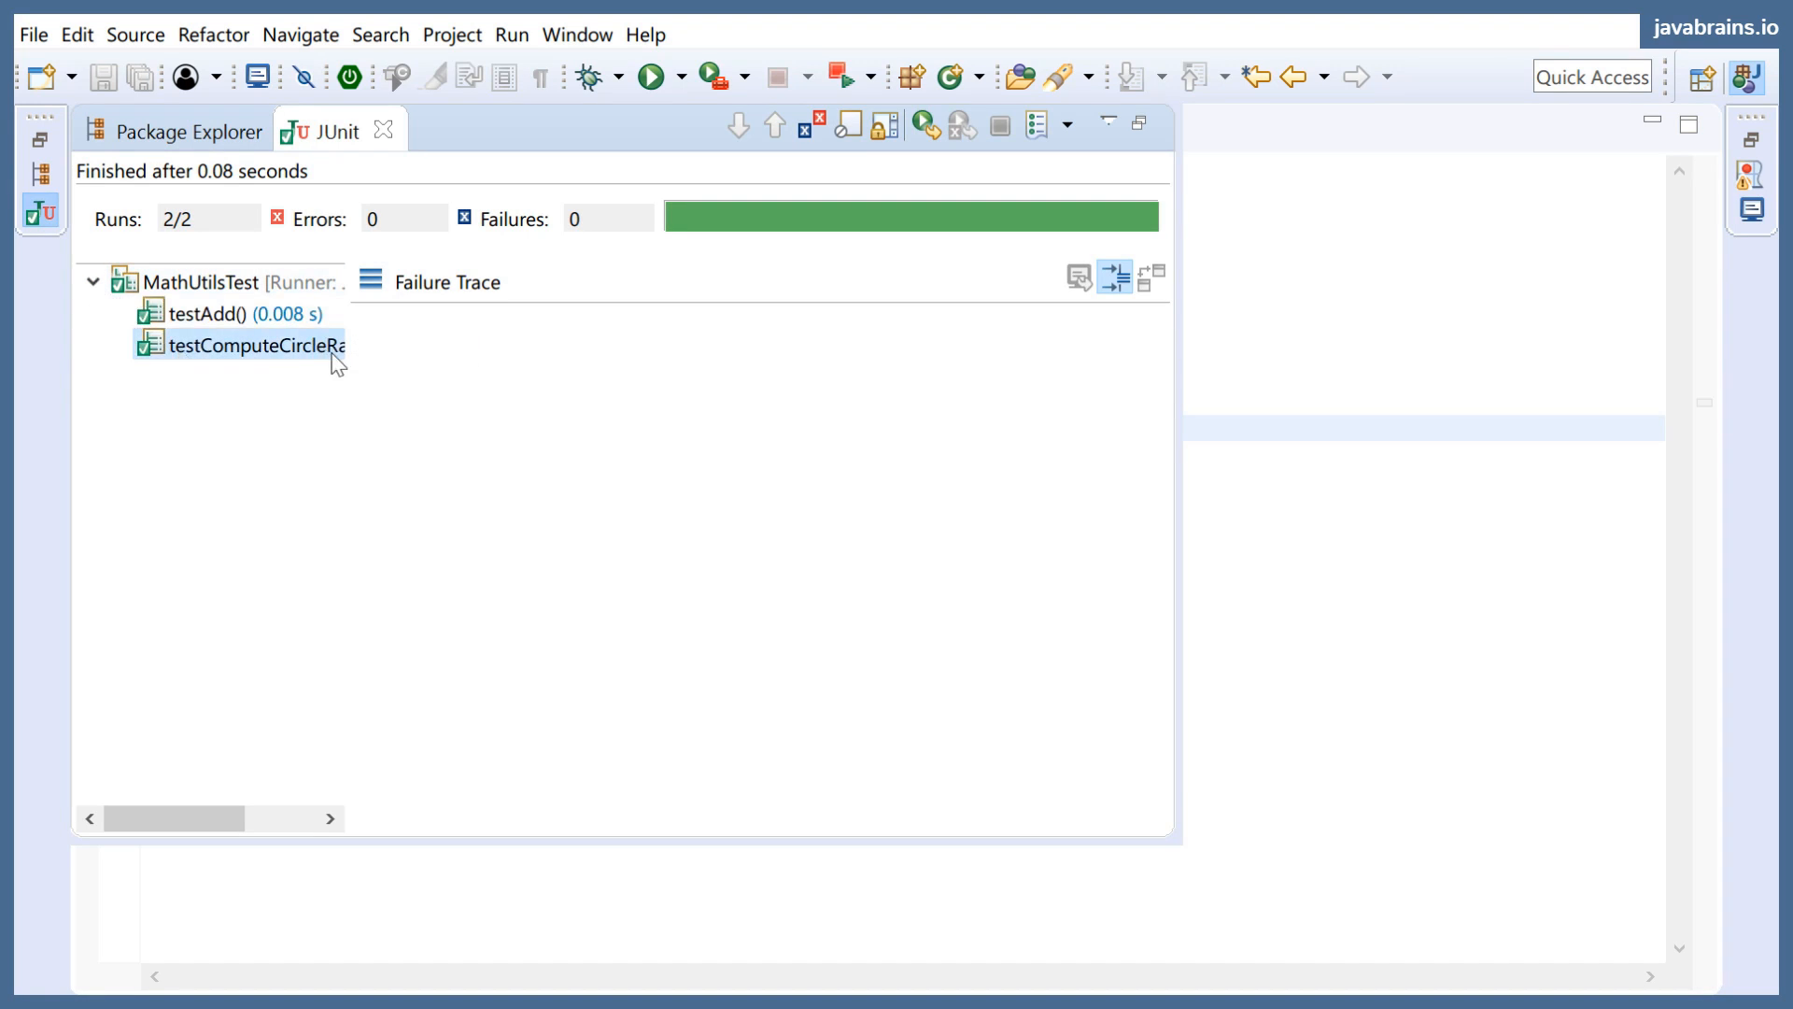